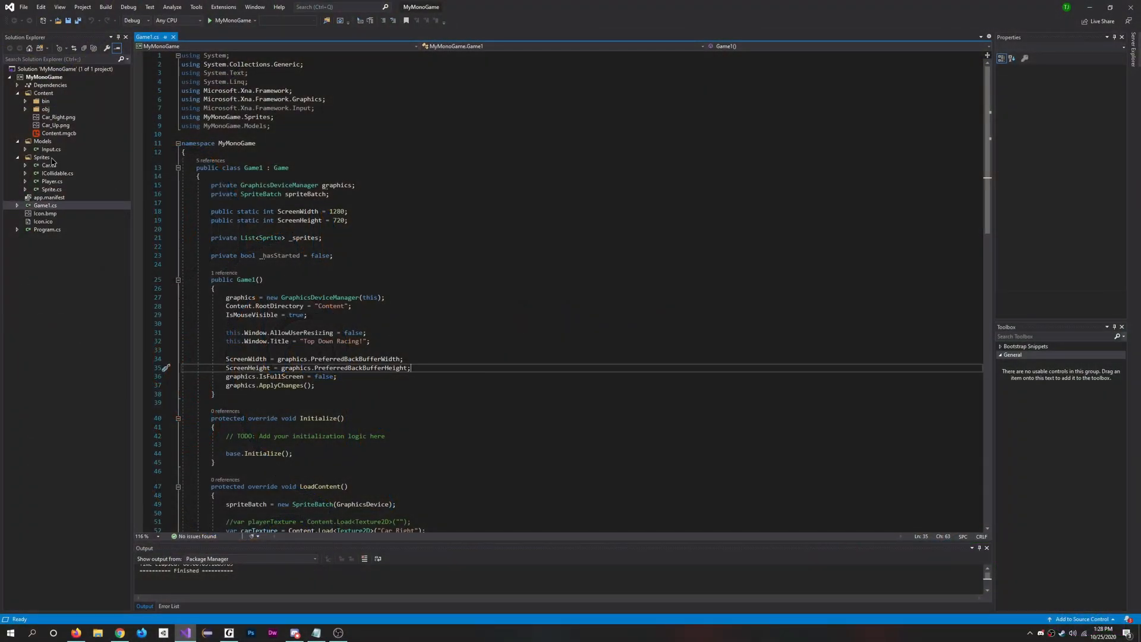
Step: Add a new C# class file named Bullet.cs to the Sprites folder
{"action": "right_click", "coordinate": [33, 157]}
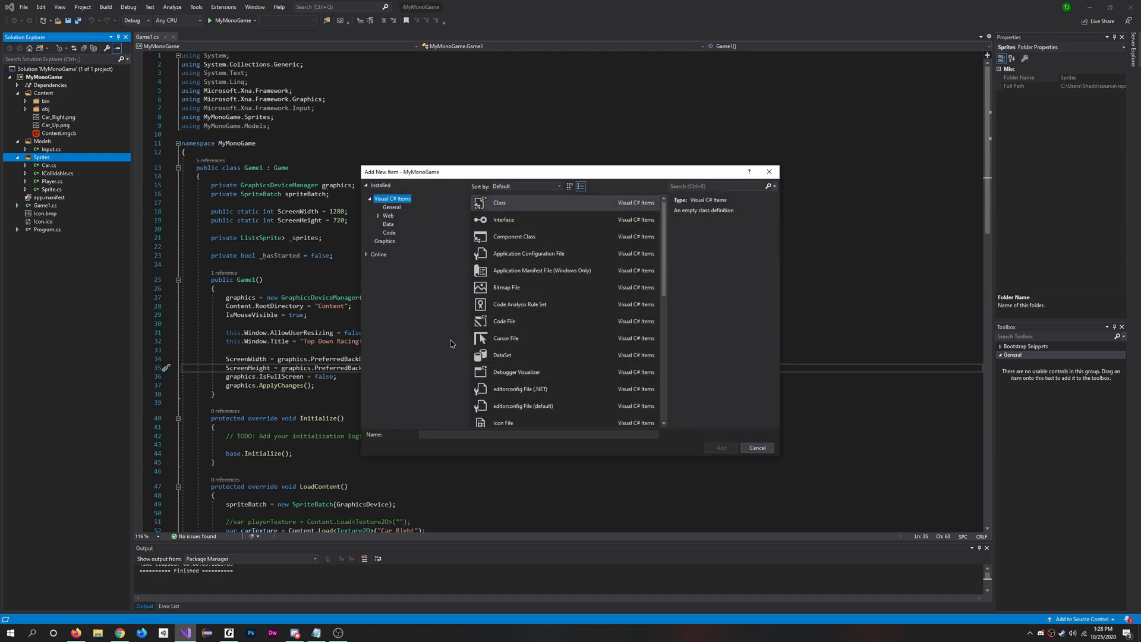
{"action": "left_click", "coordinate": [499, 202]}
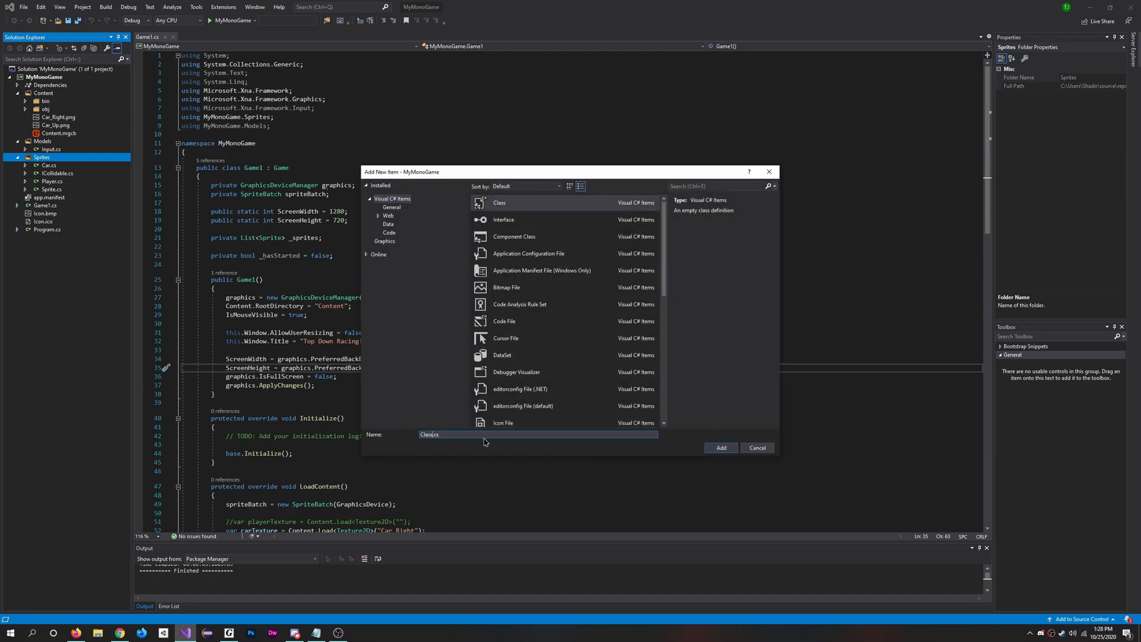
{"action": "left_click", "coordinate": [720, 447]}
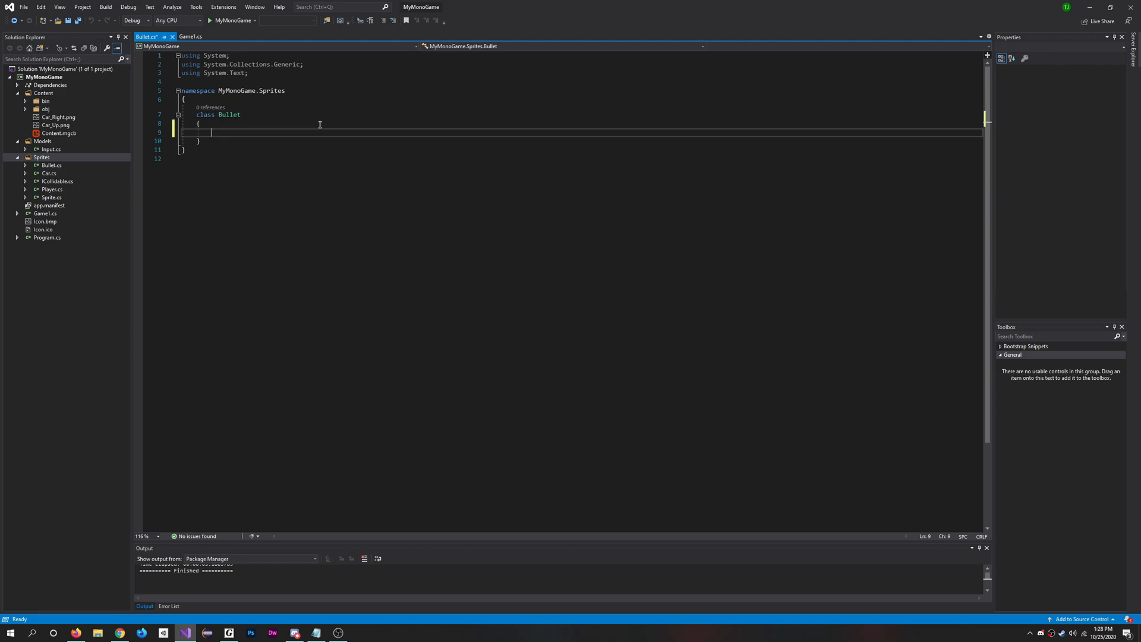
Step: Declare a private float timer field in the Bullet class
{"action": "type", "text": "pri"}
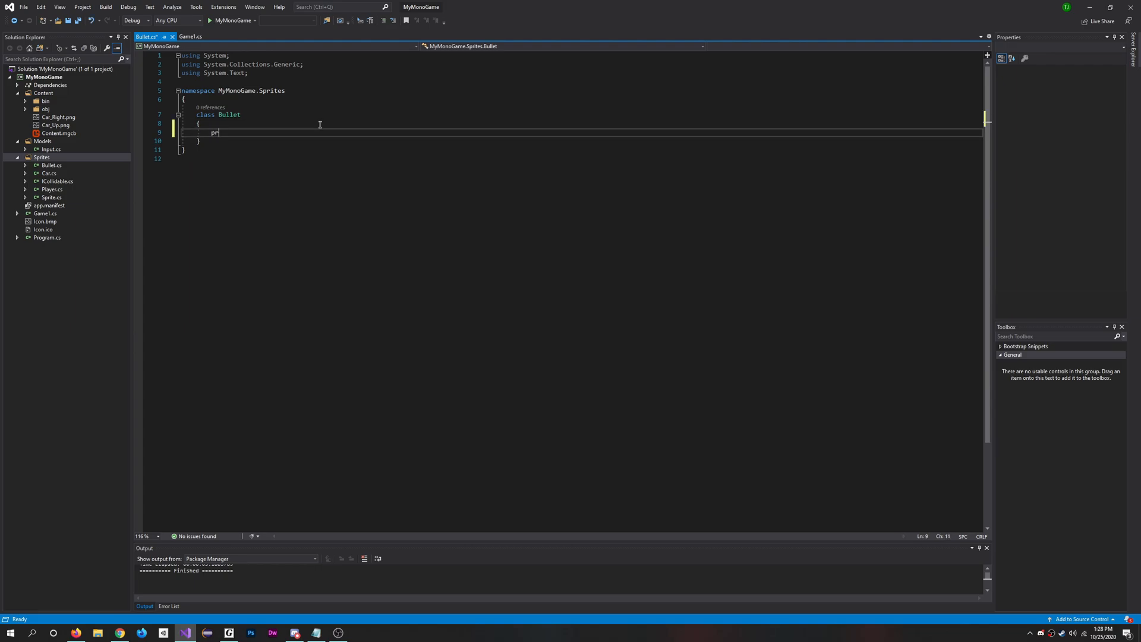
{"action": "type", "text": "ivate"}
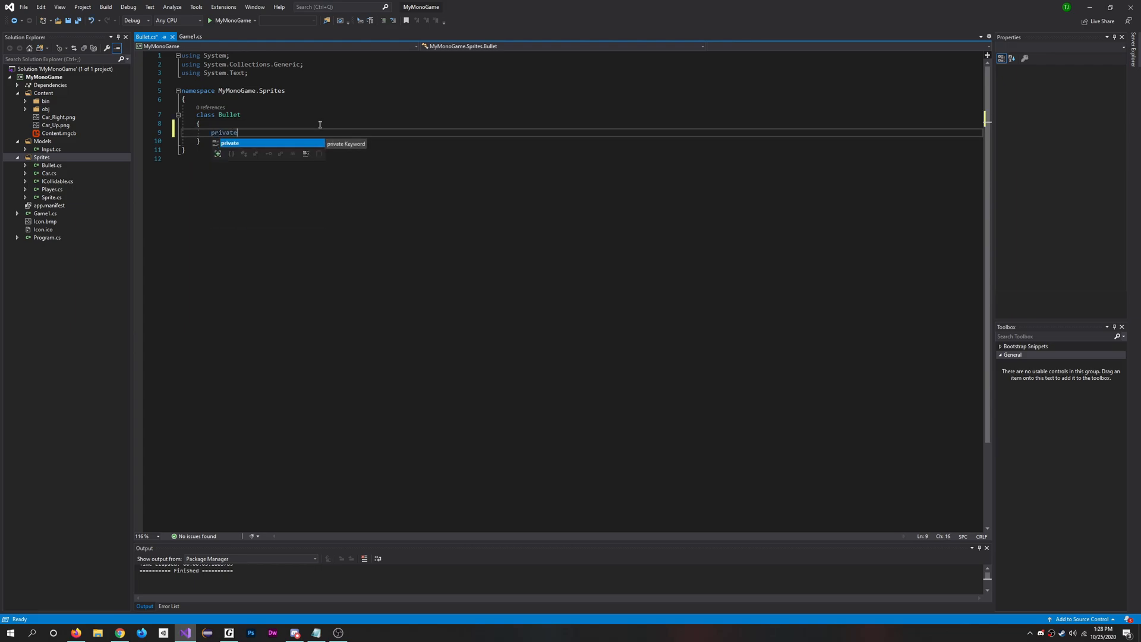
{"action": "type", "text": "float"}
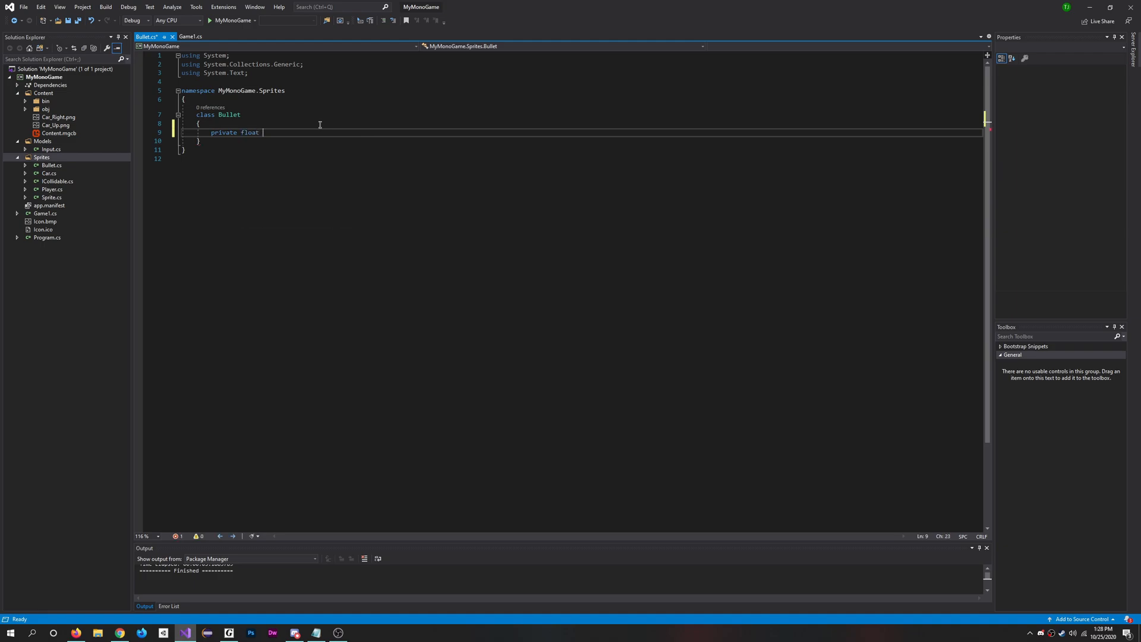
{"action": "type", "text": "timer;"}
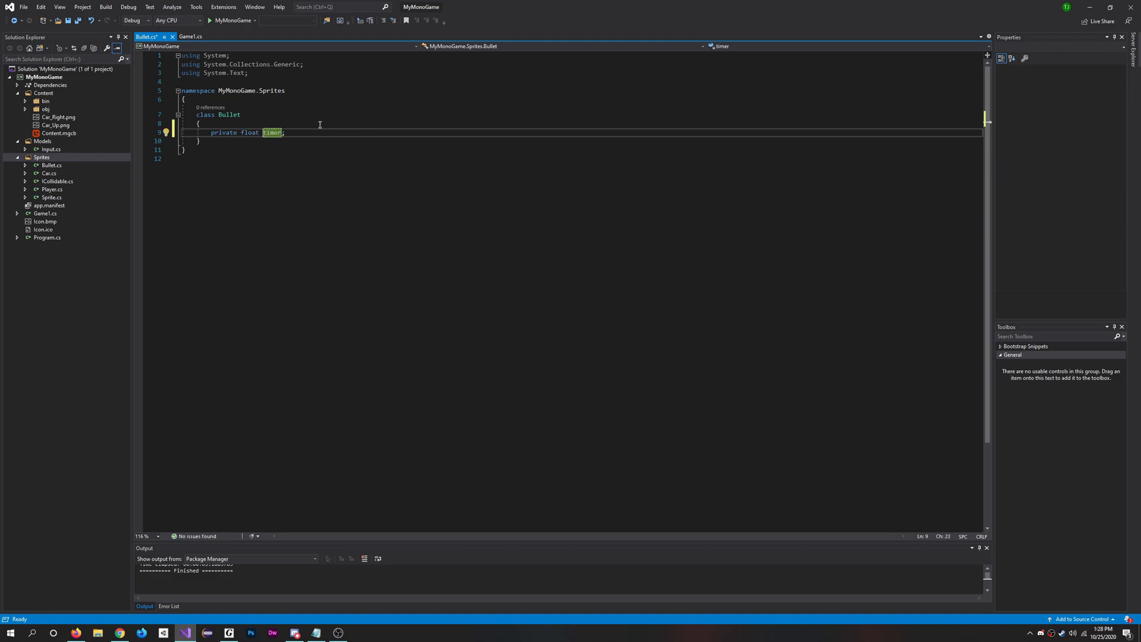
Step: Write a public Bullet(Texture2D texture) constructor that passes texture to base
{"action": "type", "text": "public Bullet"}
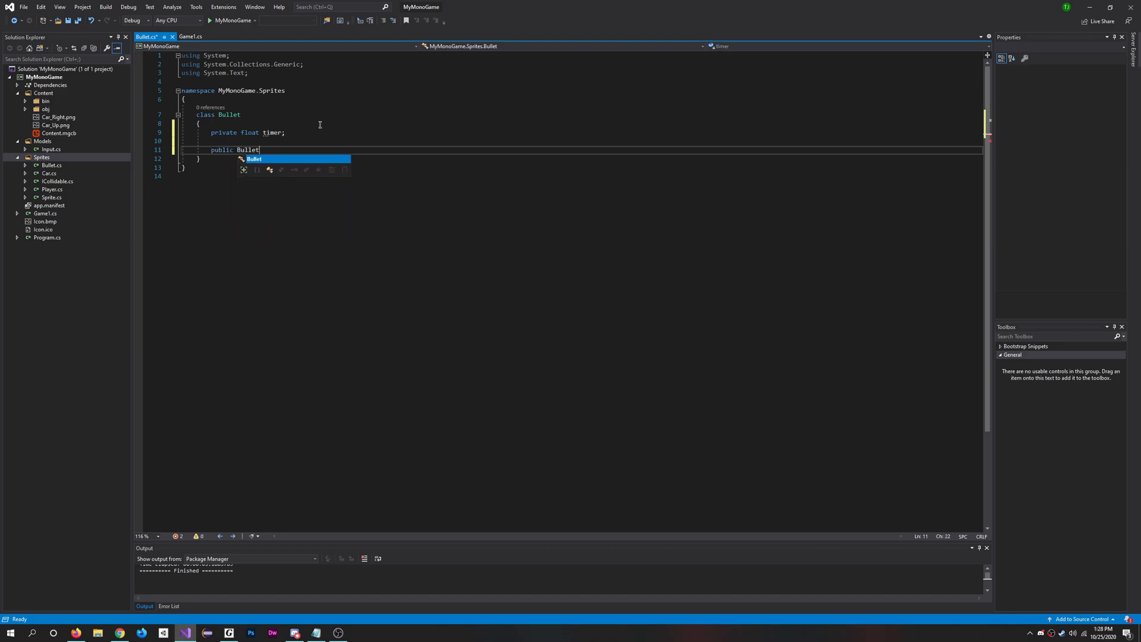
{"action": "type", "text": "()"}
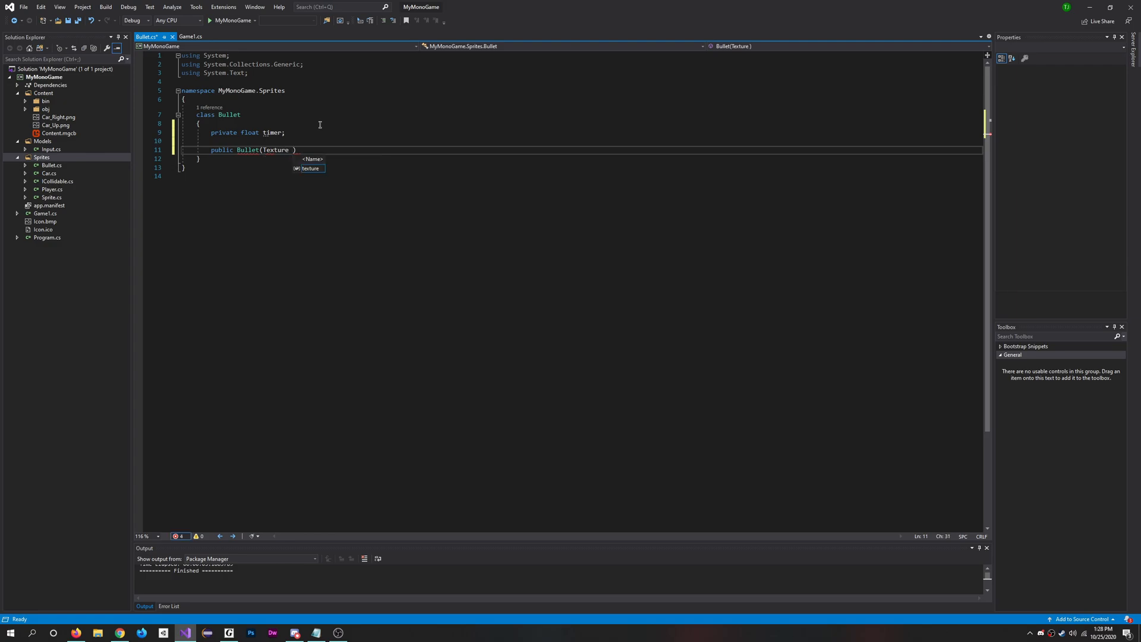
{"action": "type", "text": "2d"}
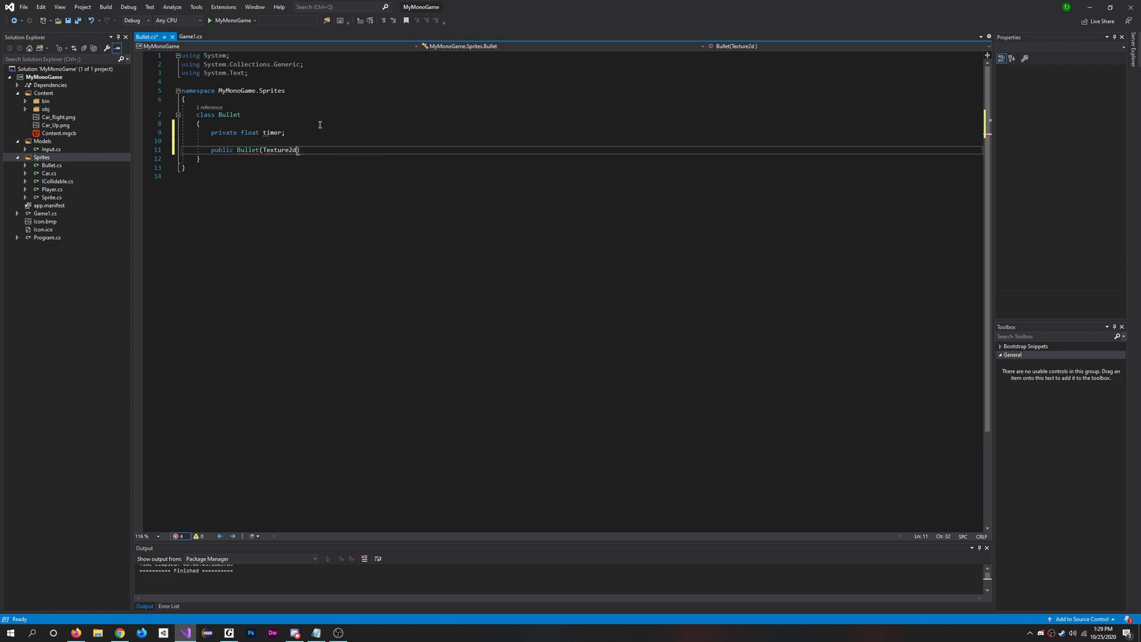
{"action": "type", "text": "texture"}
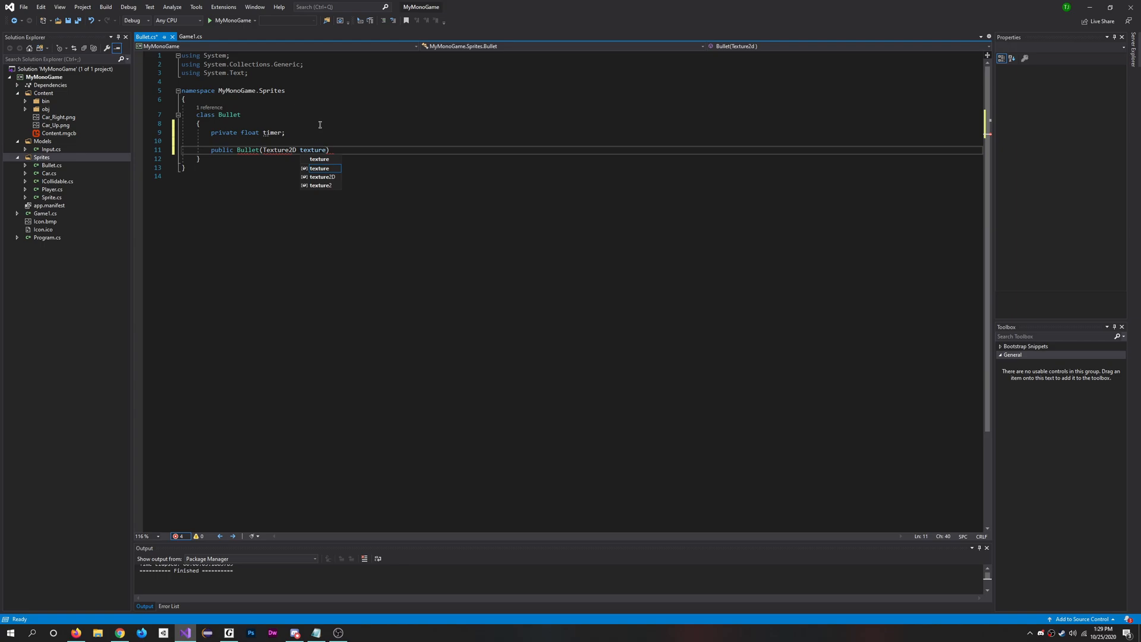
{"action": "type", "text": ":"}
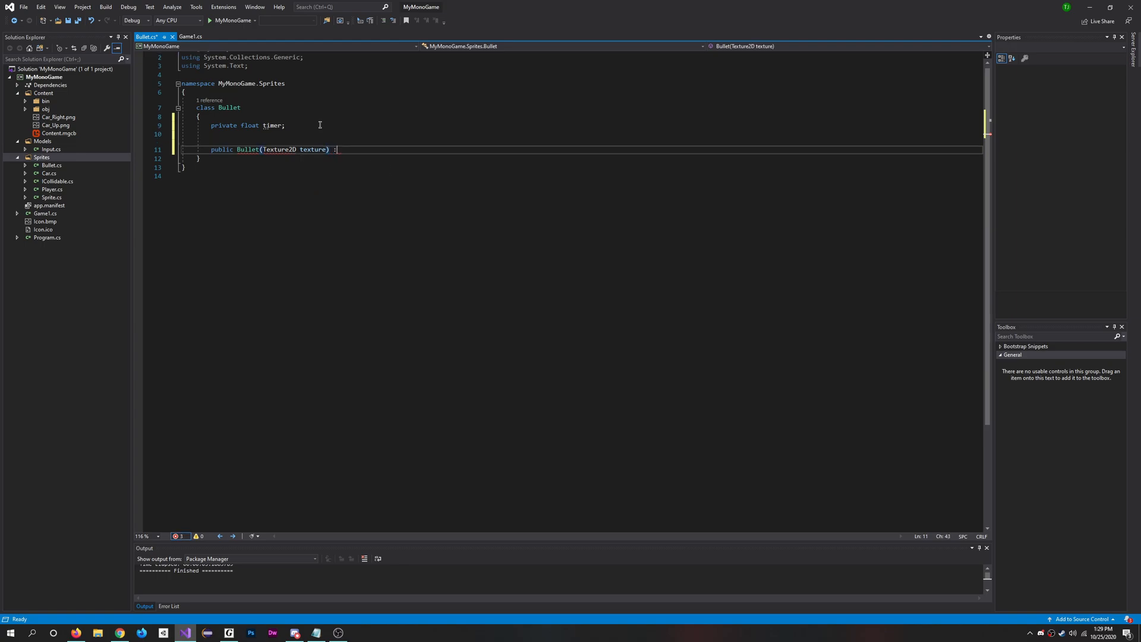
{"action": "type", "text": "base"}
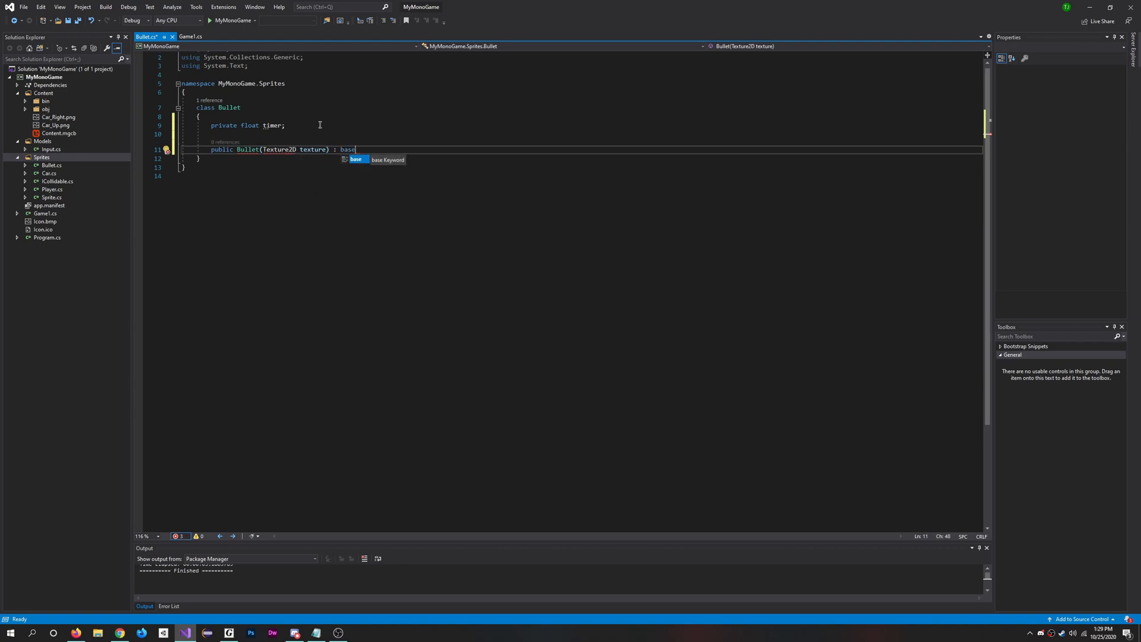
{"action": "type", "text": "("}
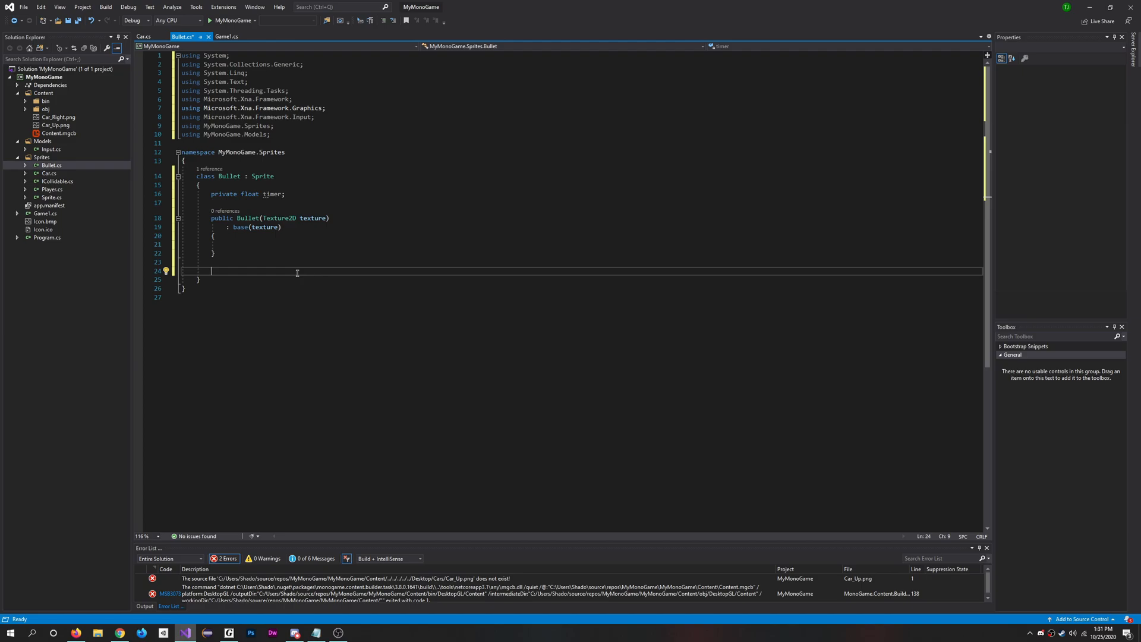
Step: Write public override void Update(GameTime gameTime, List<Sprite> sprites) calling base.Update(gameTime, sprites)
{"action": "type", "text": "public void"}
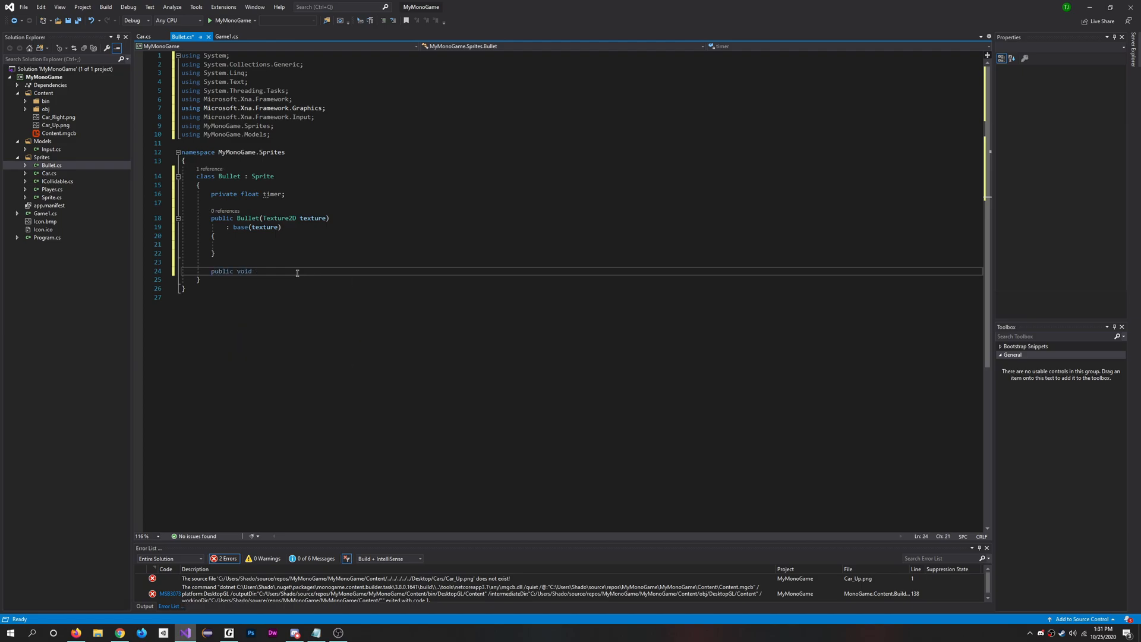
{"action": "type", "text": "ovverside"}
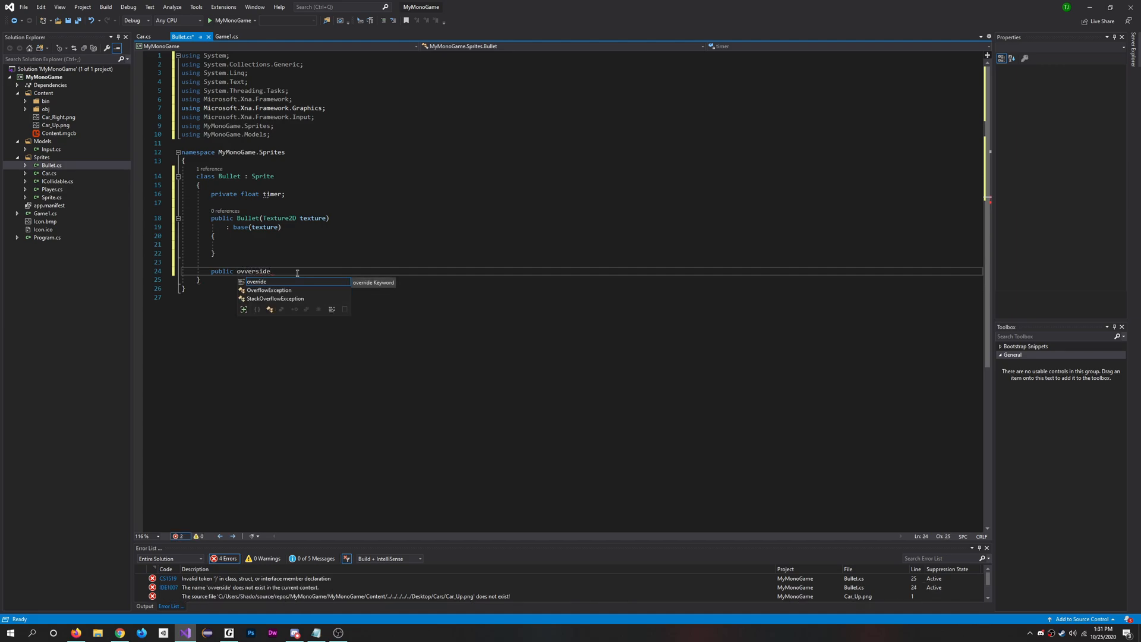
{"action": "type", "text": "override void"}
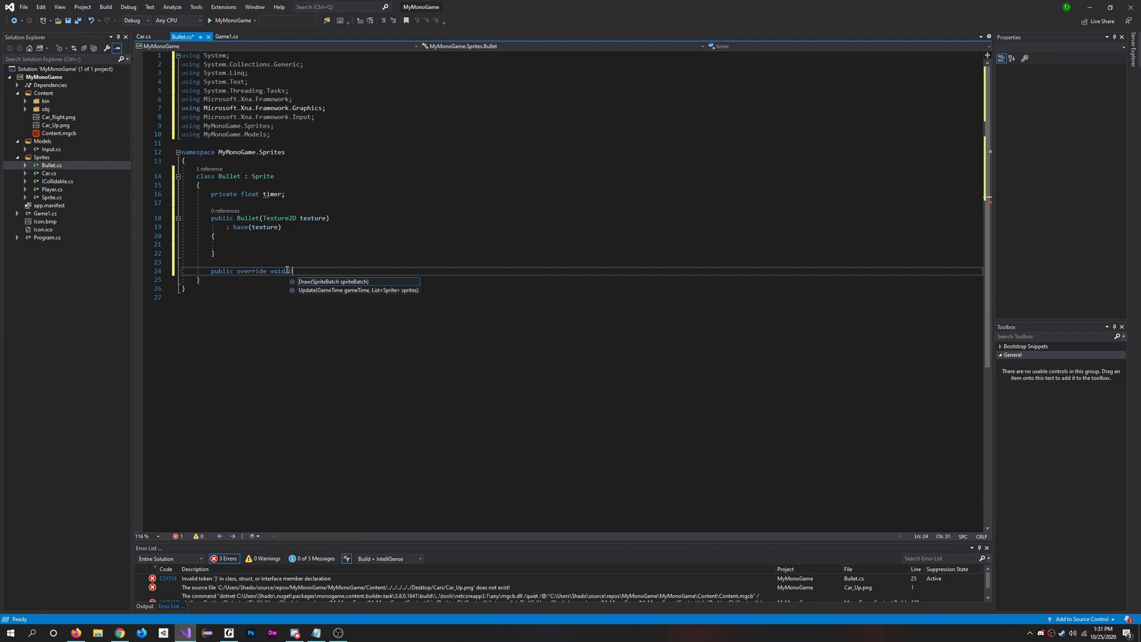
{"action": "type", "text": "Update(GameTime gameTime, List<Sprite> sprites)\\n{\\nbase.Update(gameTime, sprites);Game"}
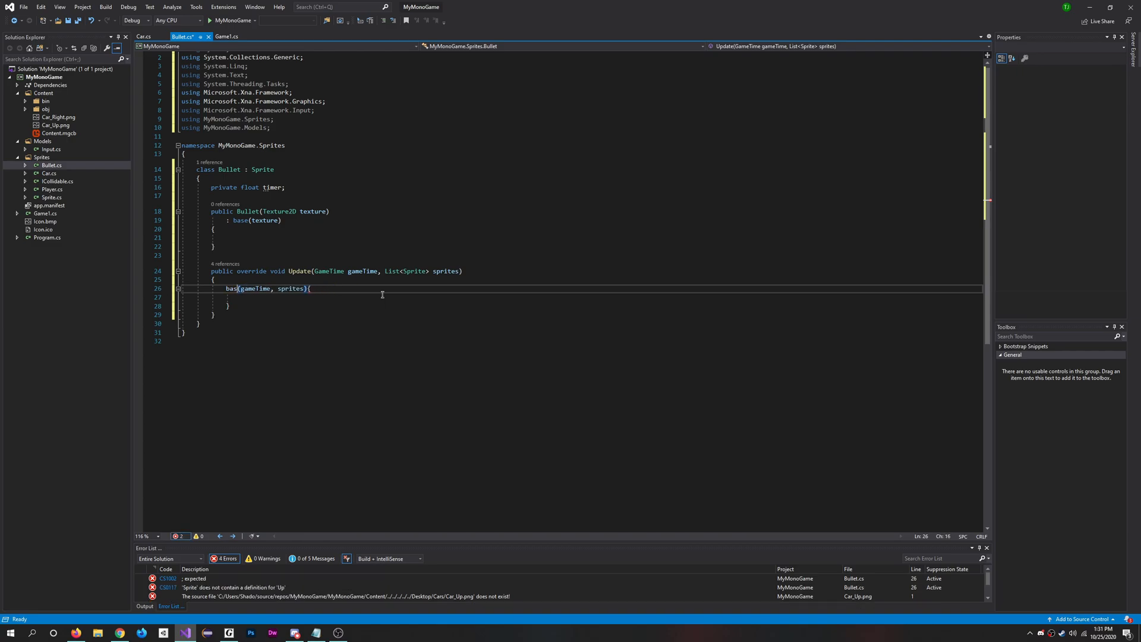
{"action": "type", "text": "e.Update"}
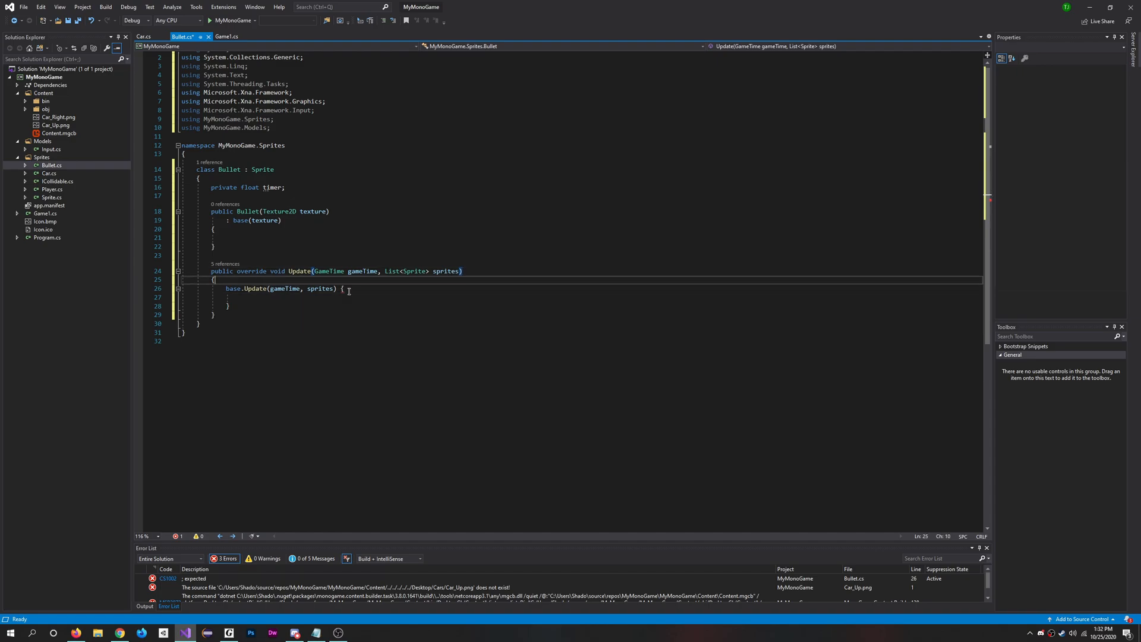
{"action": "left_click_drag", "start_coordinate": [226, 287], "coordinate": [228, 305]}
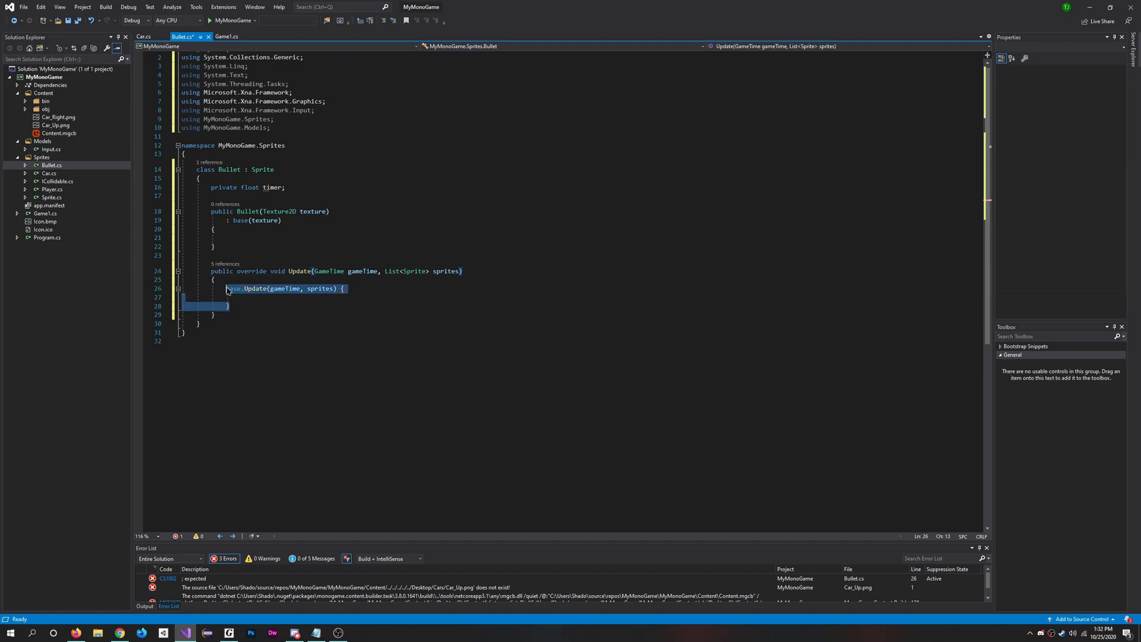
Step: Replace the base call with timer += (float)gameTime.ElapsedGameTime.TotalSeconds
{"action": "key", "text": "Delete"}
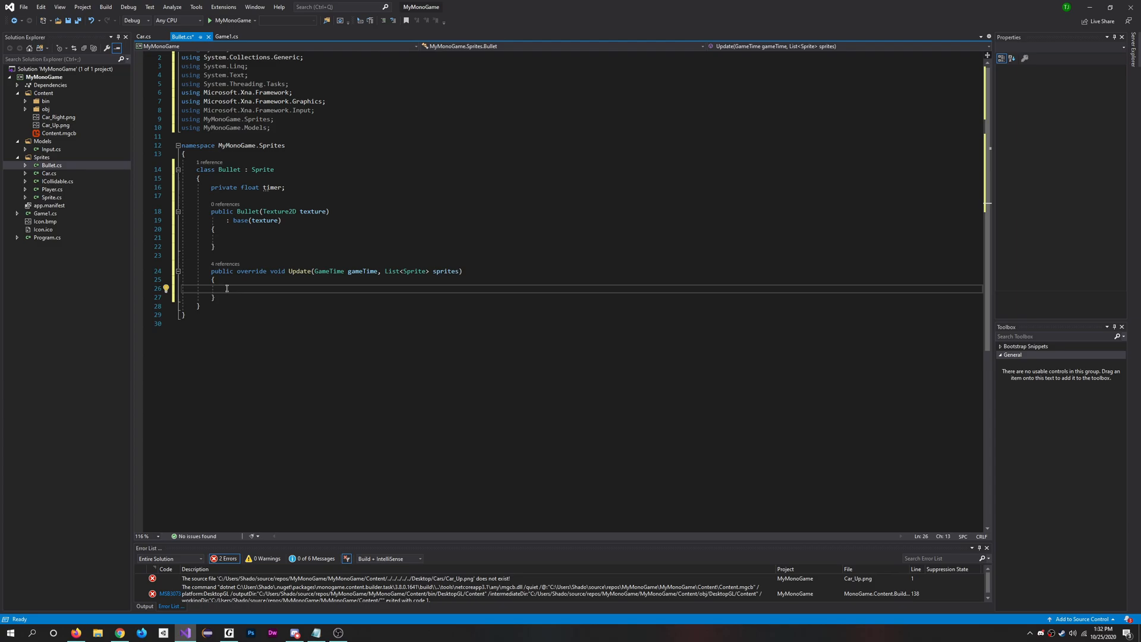
{"action": "type", "text": "timer"}
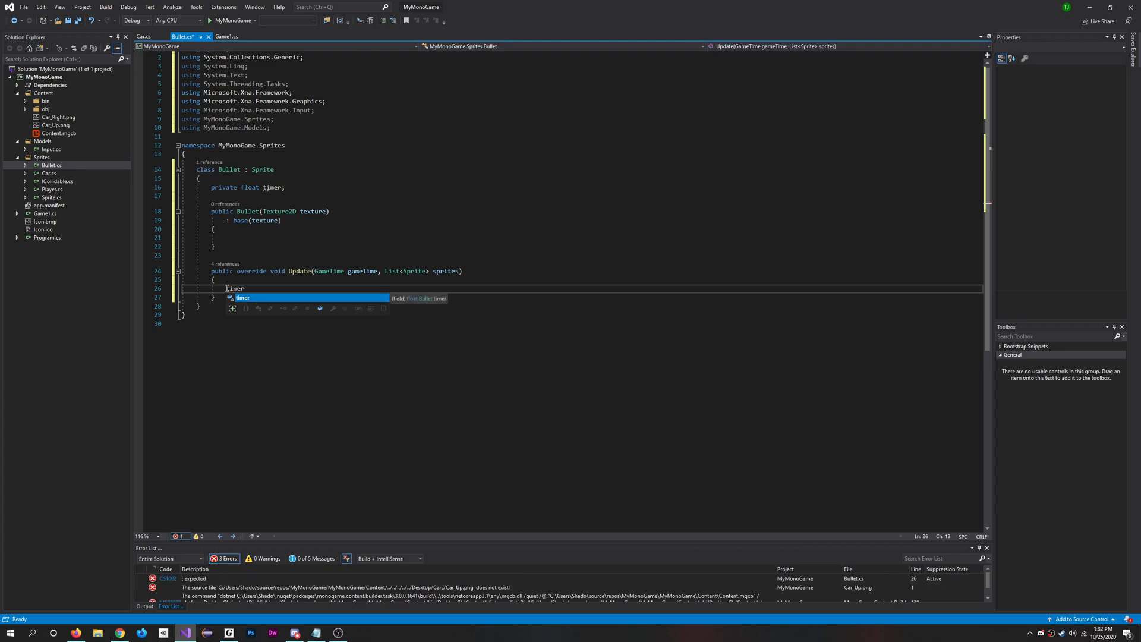
{"action": "type", "text": "+="}
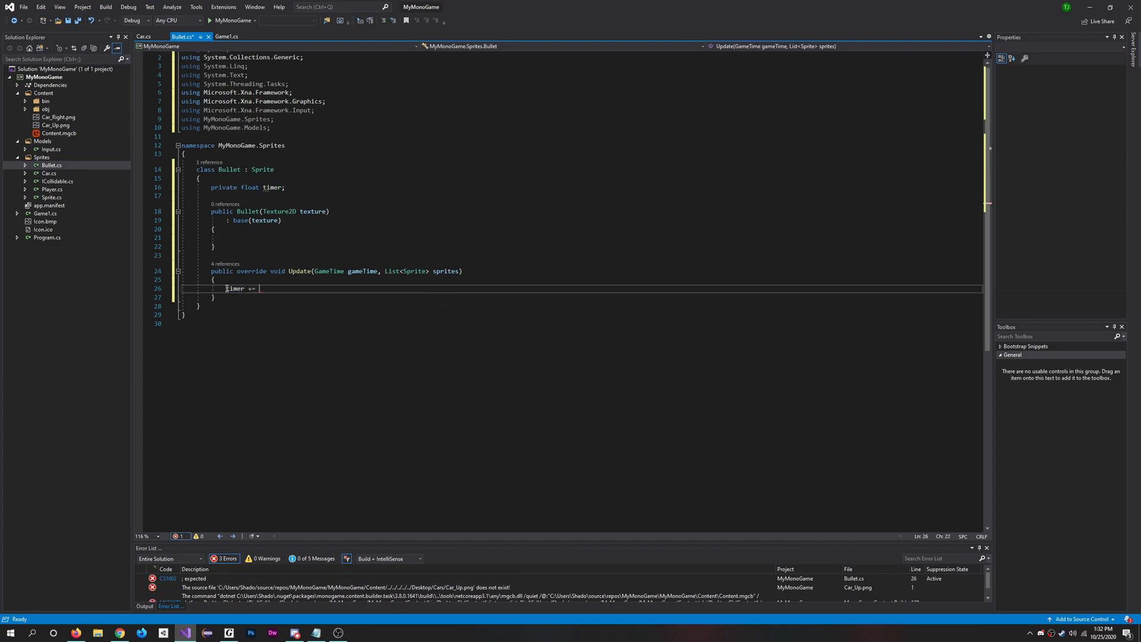
{"action": "type", "text": "(float)"}
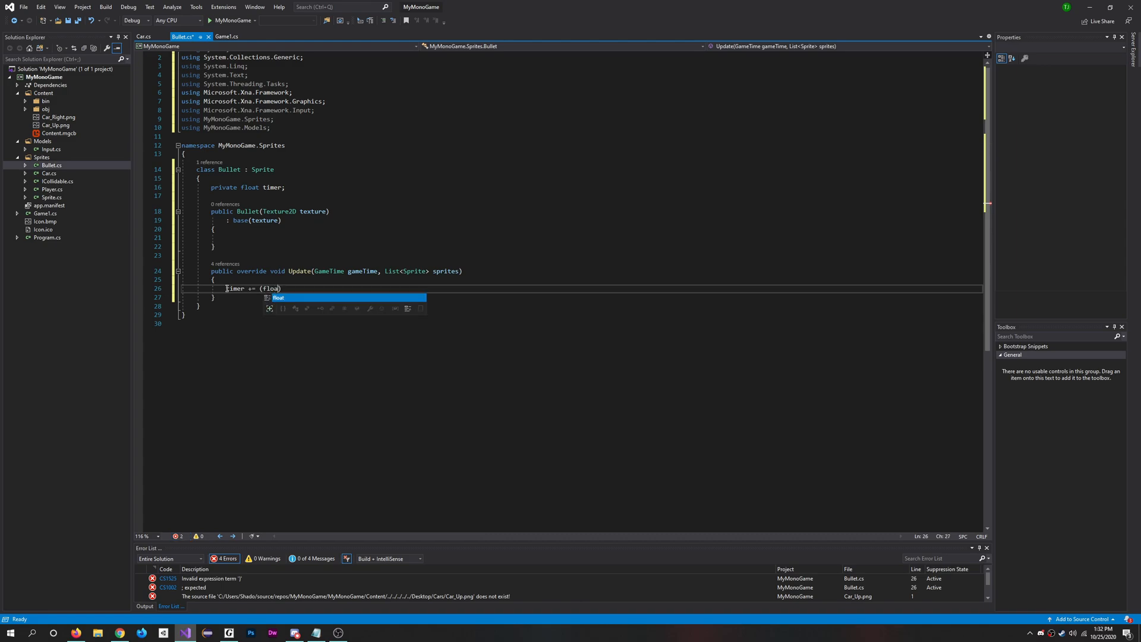
{"action": "type", "text": ")game"}
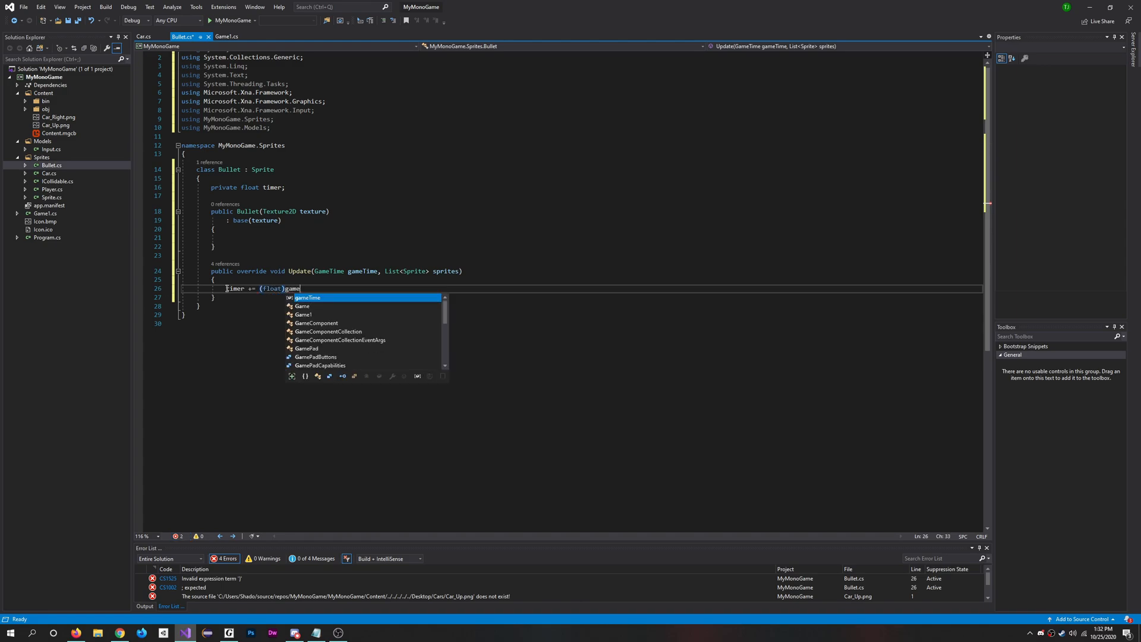
{"action": "type", "text": "Time."}
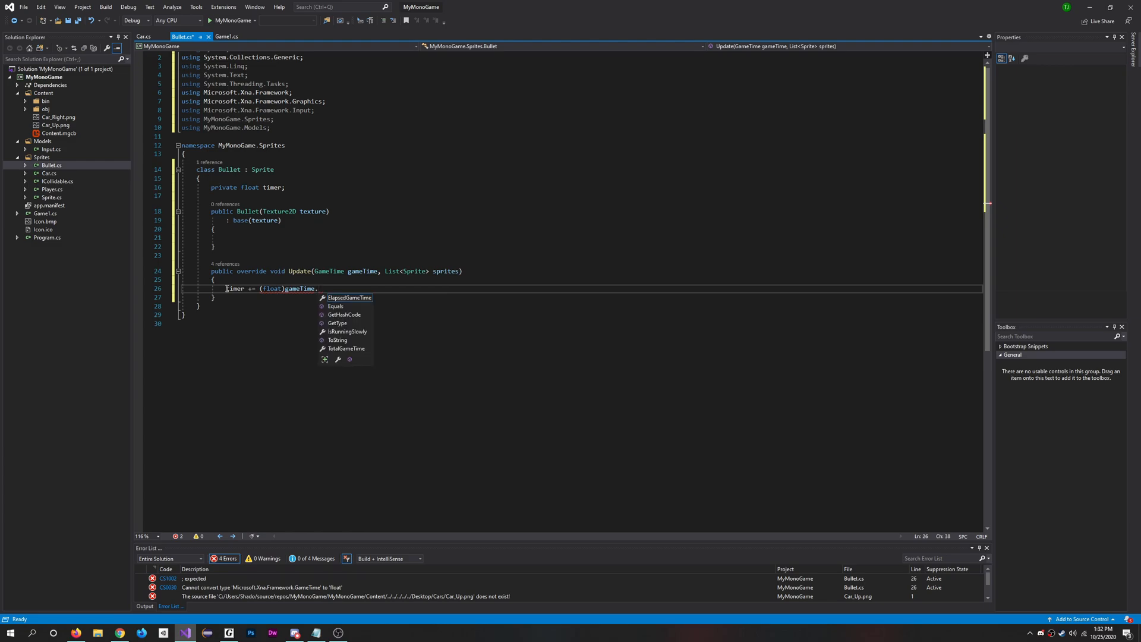
{"action": "type", "text": "ElapsedGameTime"}
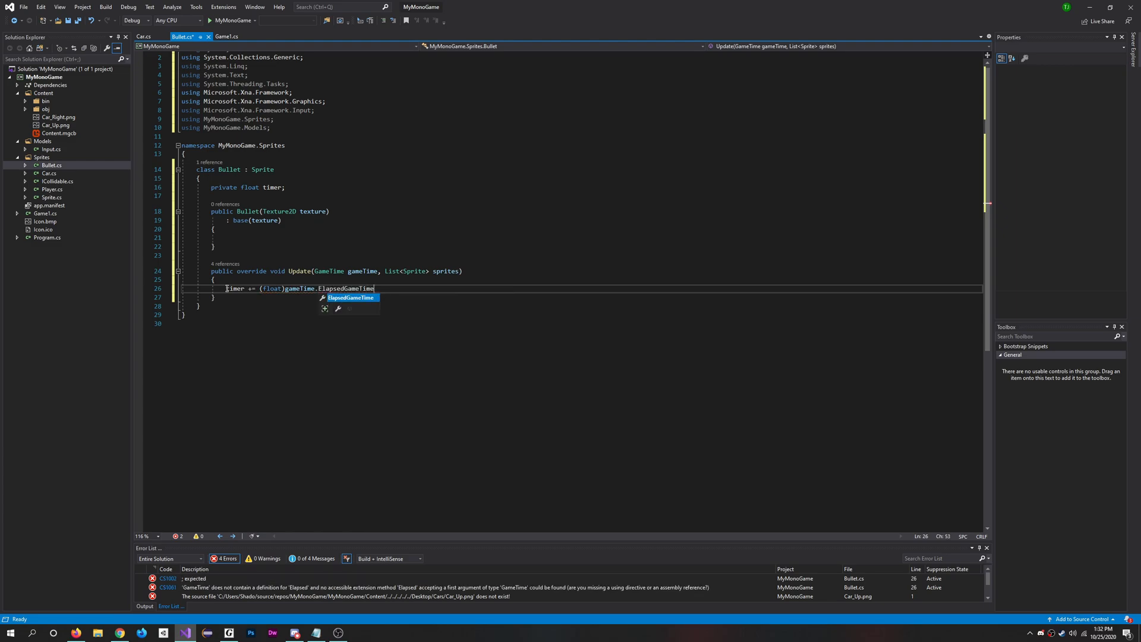
{"action": "type", "text": ".Totals"}
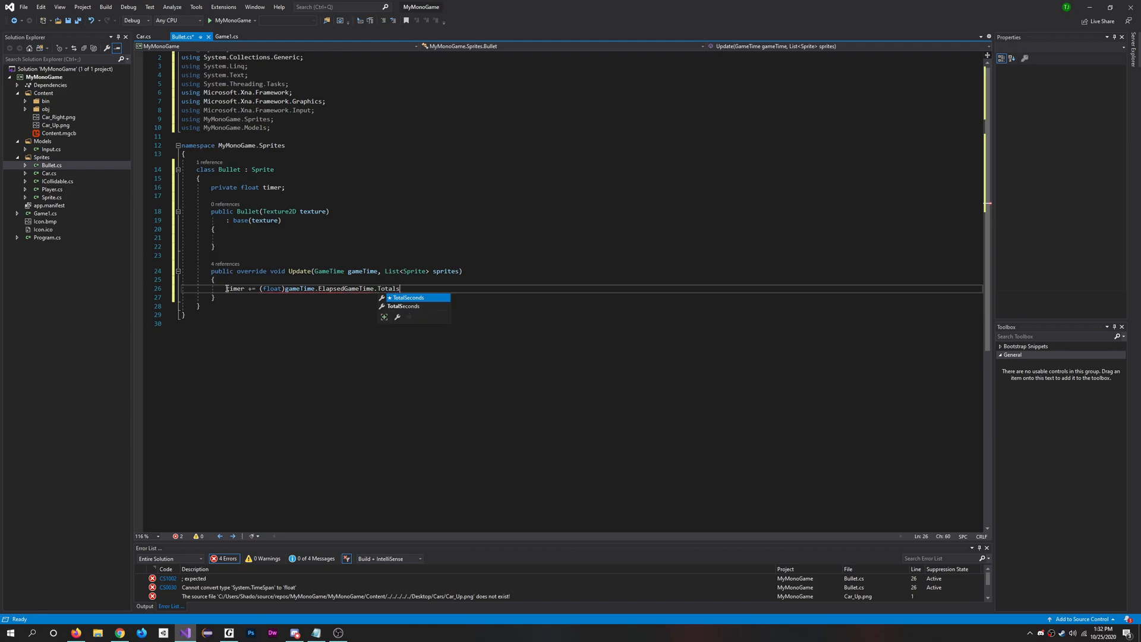
{"action": "key", "text": "Tab"}
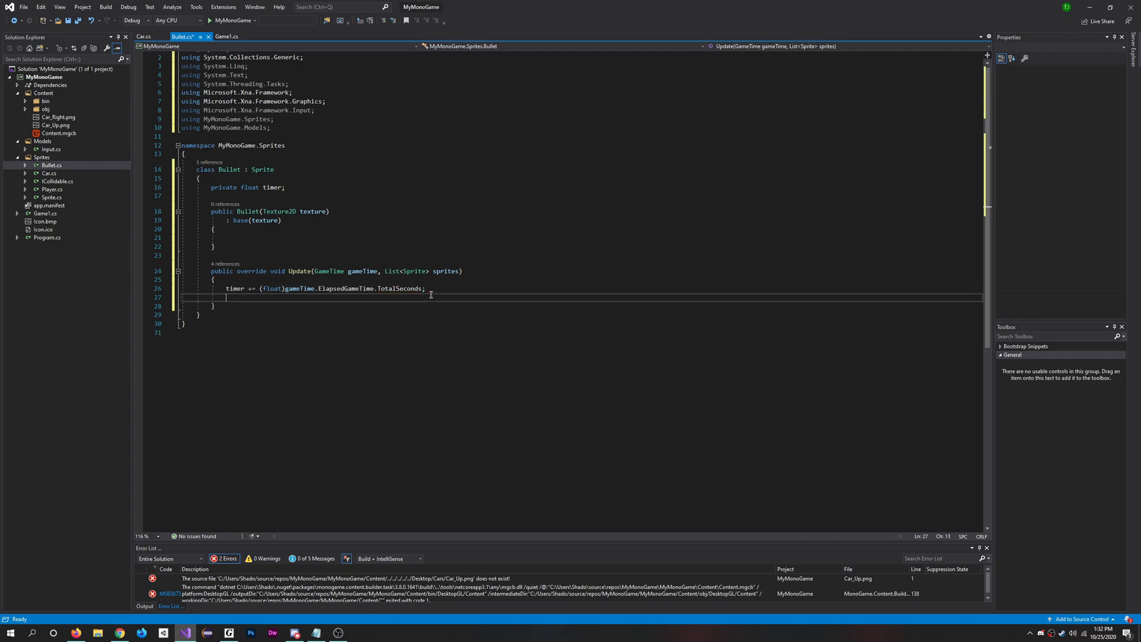
Step: Set IsRemoved = true when the timer check against LifeSpan passes
{"action": "type", "text": "if()"}
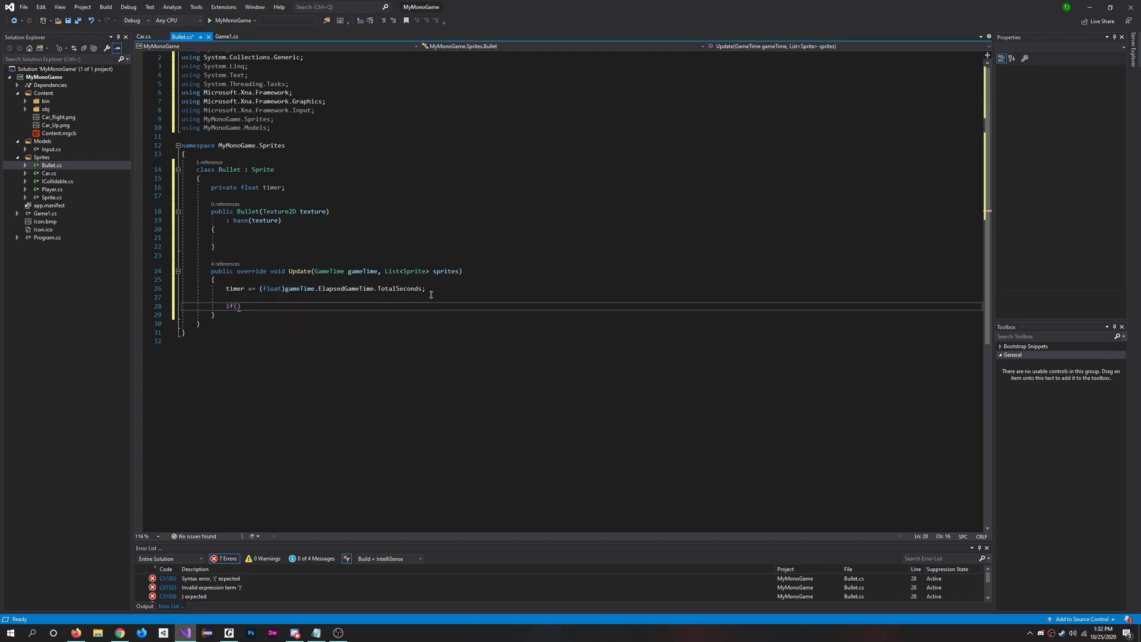
{"action": "type", "text": "timer"}
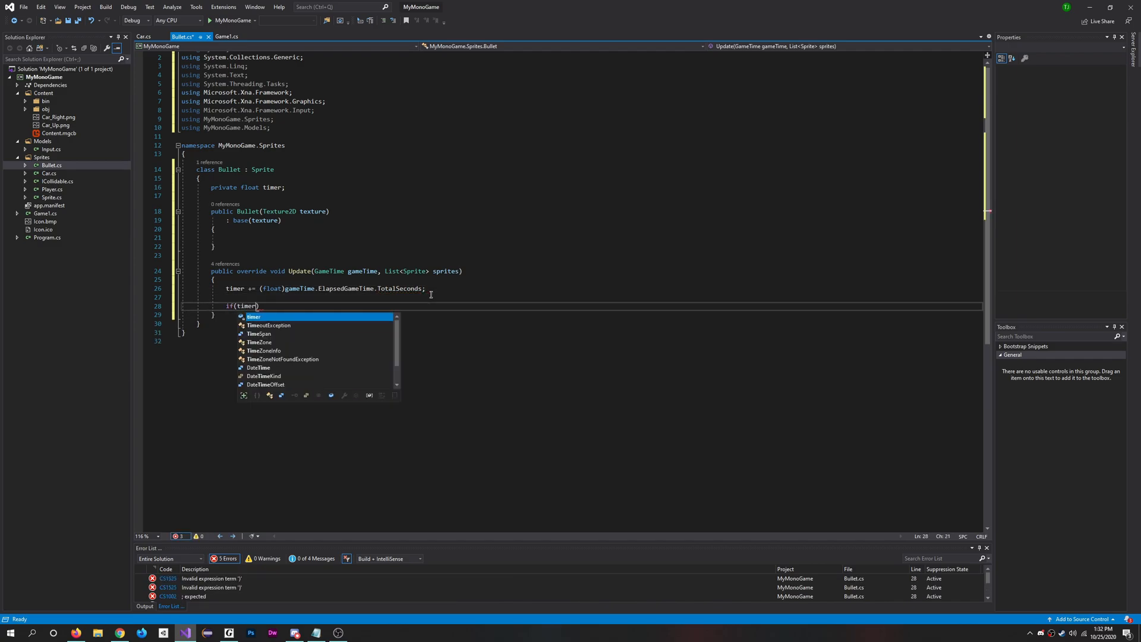
{"action": "type", "text": "<>"}
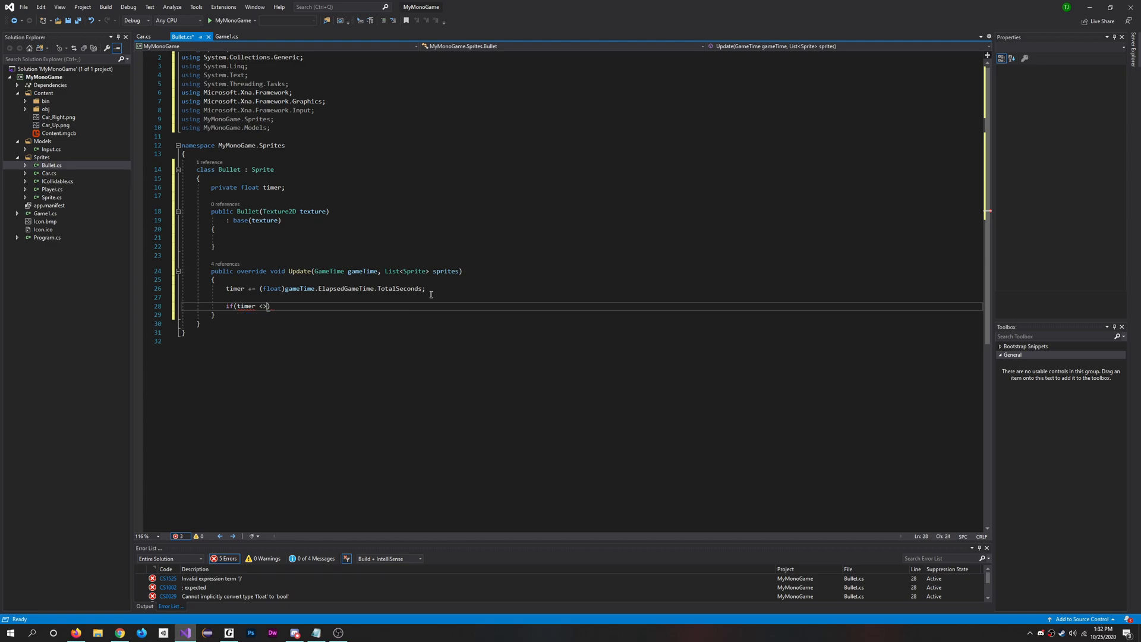
{"action": "type", "text": "= LaunchParameters"}
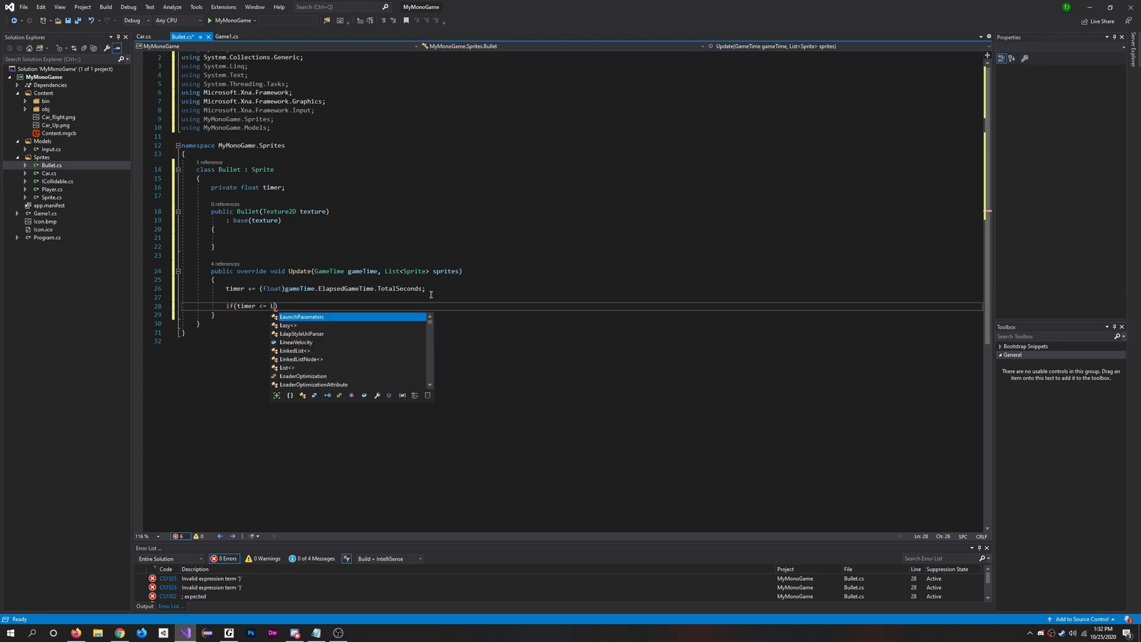
{"action": "type", "text": "ifeSpan"}
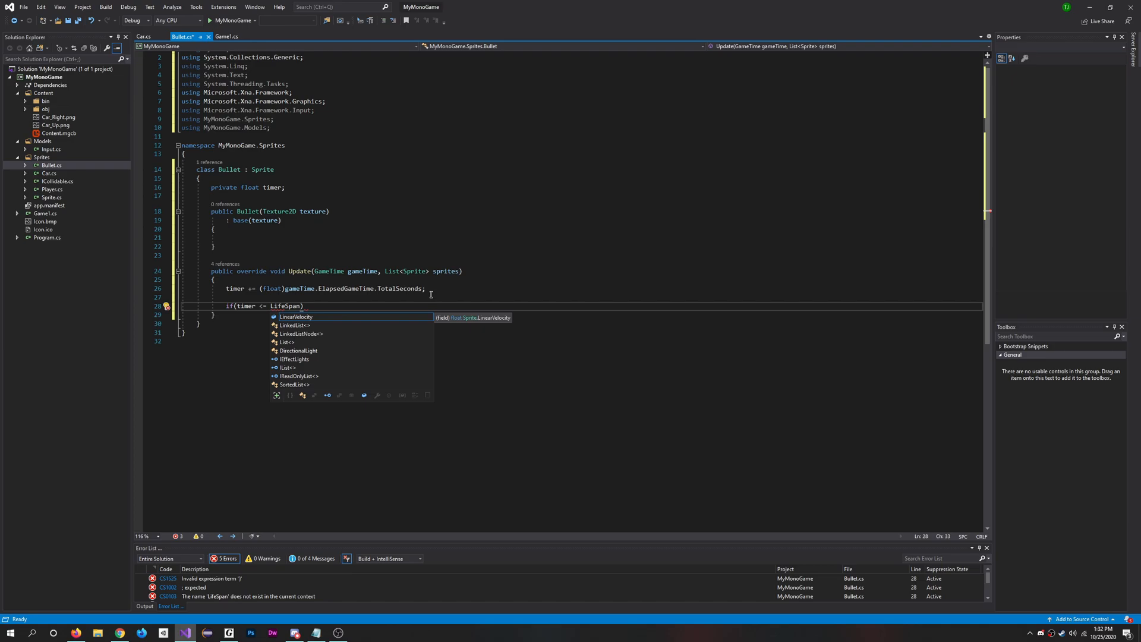
{"action": "key", "text": "Escape"}
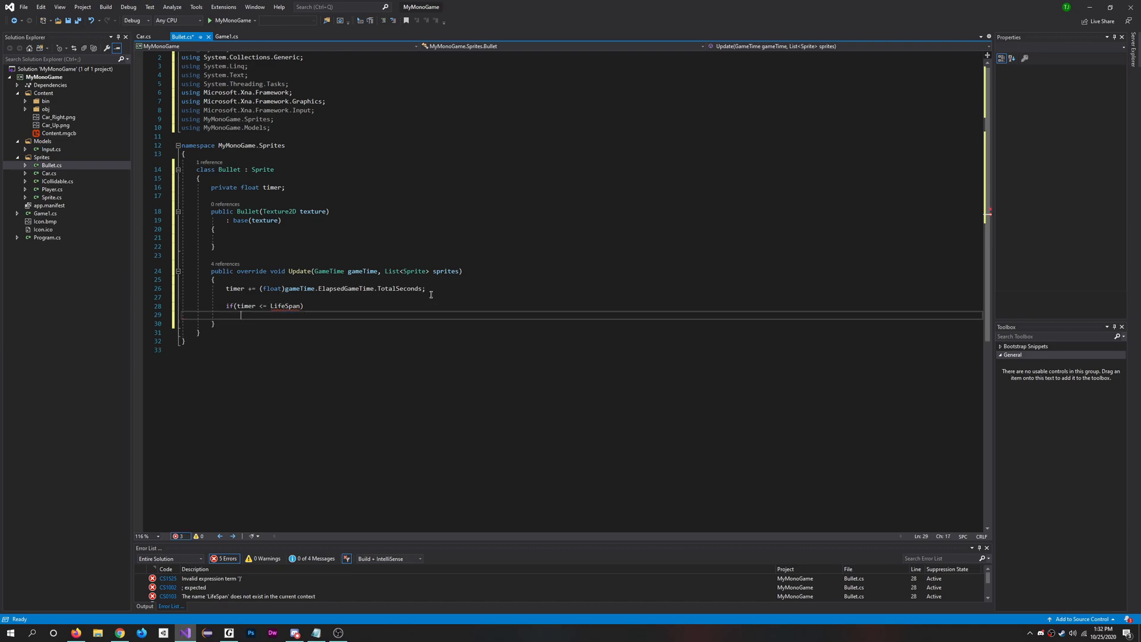
{"action": "type", "text": "Isremoved"}
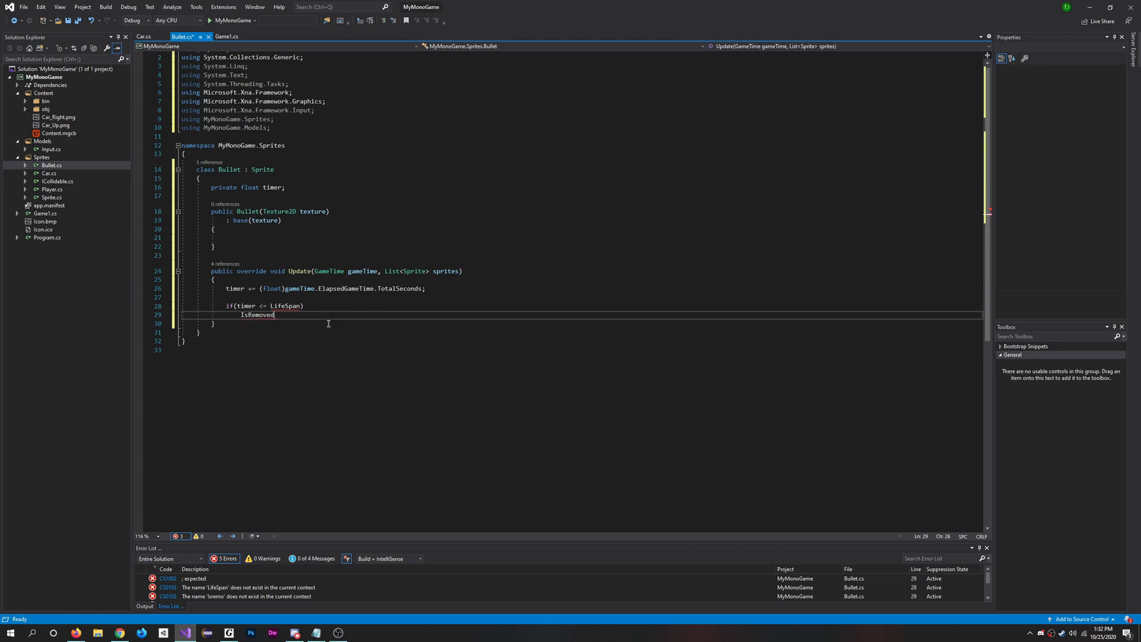
{"action": "type", "text": "= true"}
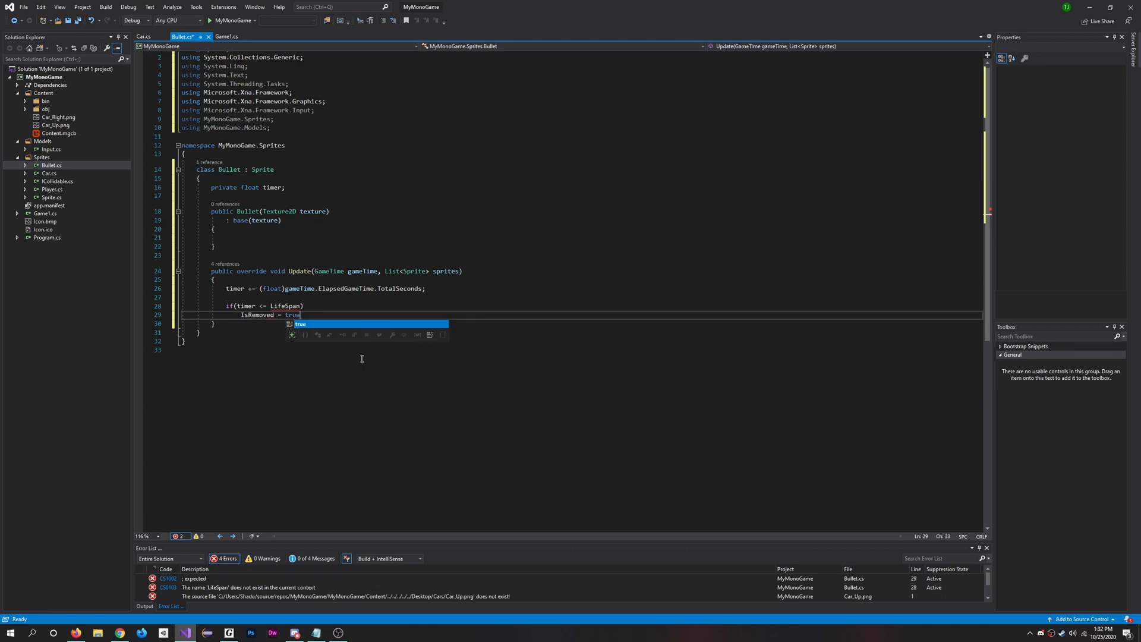
{"action": "type", "text": ";"}
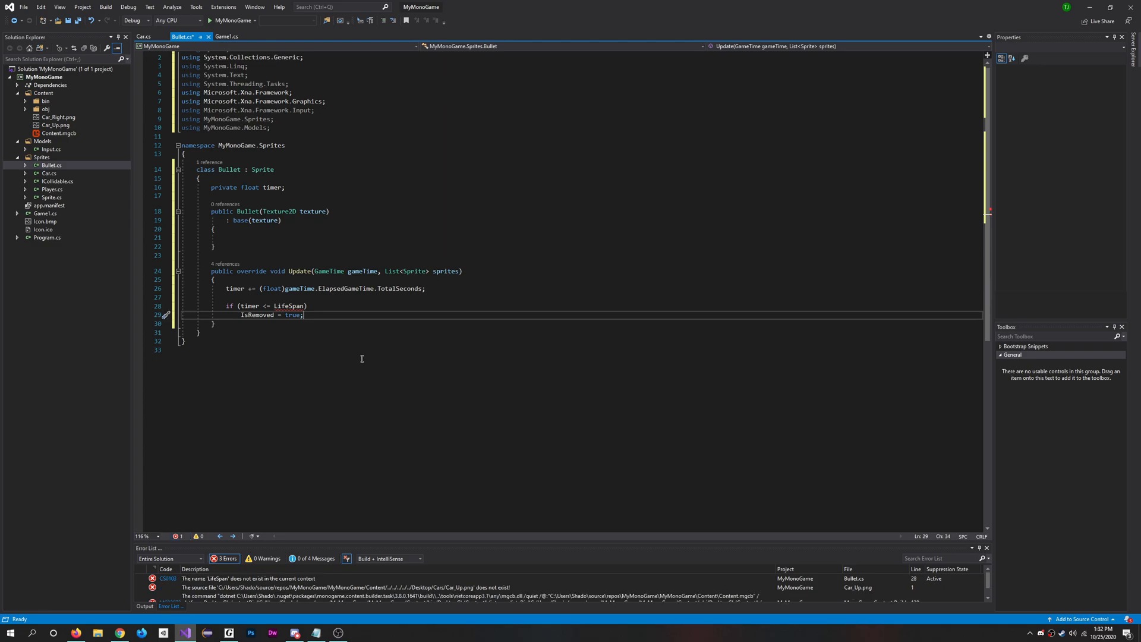
Step: Add Position += Direction * LinearVelocity, correcting DirectionalLight to Direction
{"action": "type", "text": "Position"}
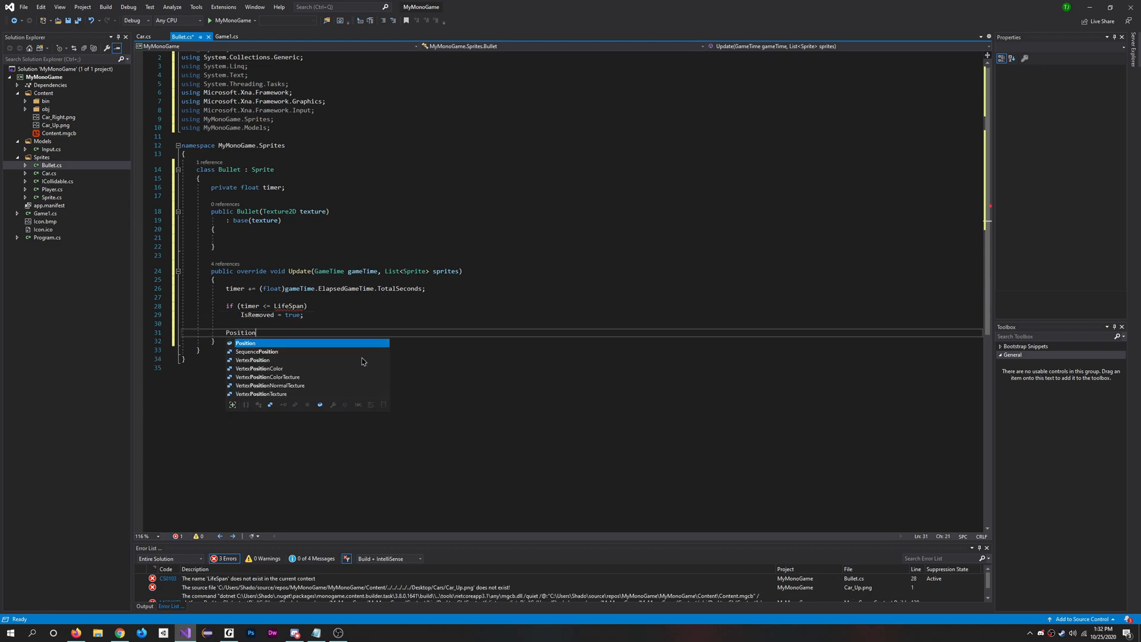
{"action": "type", "text": "+="}
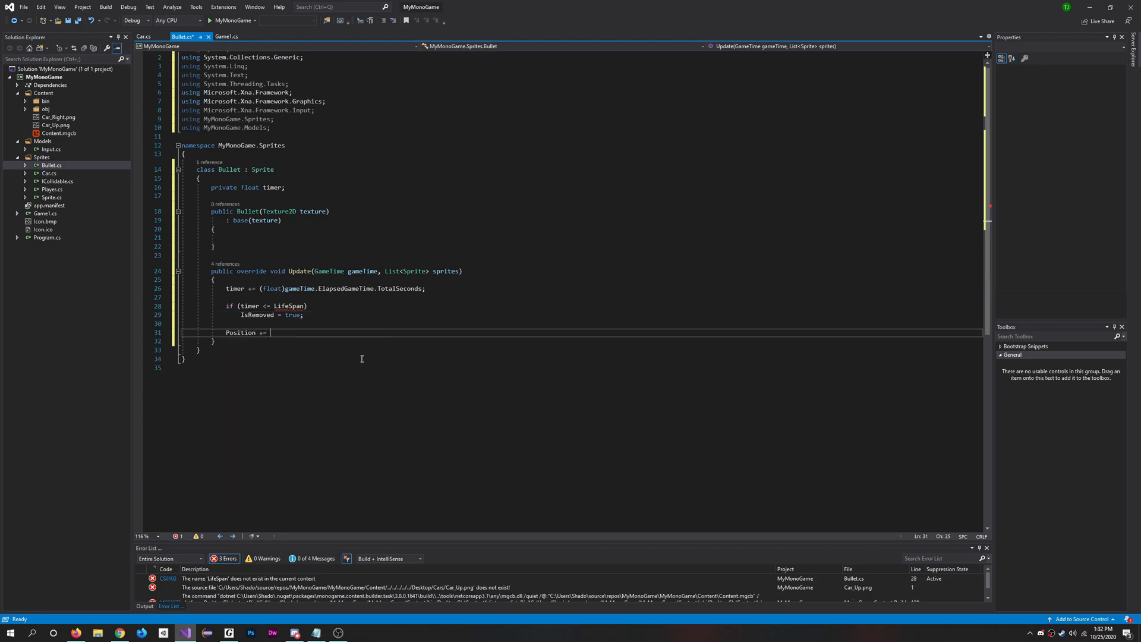
{"action": "type", "text": "DirectionalLight"}
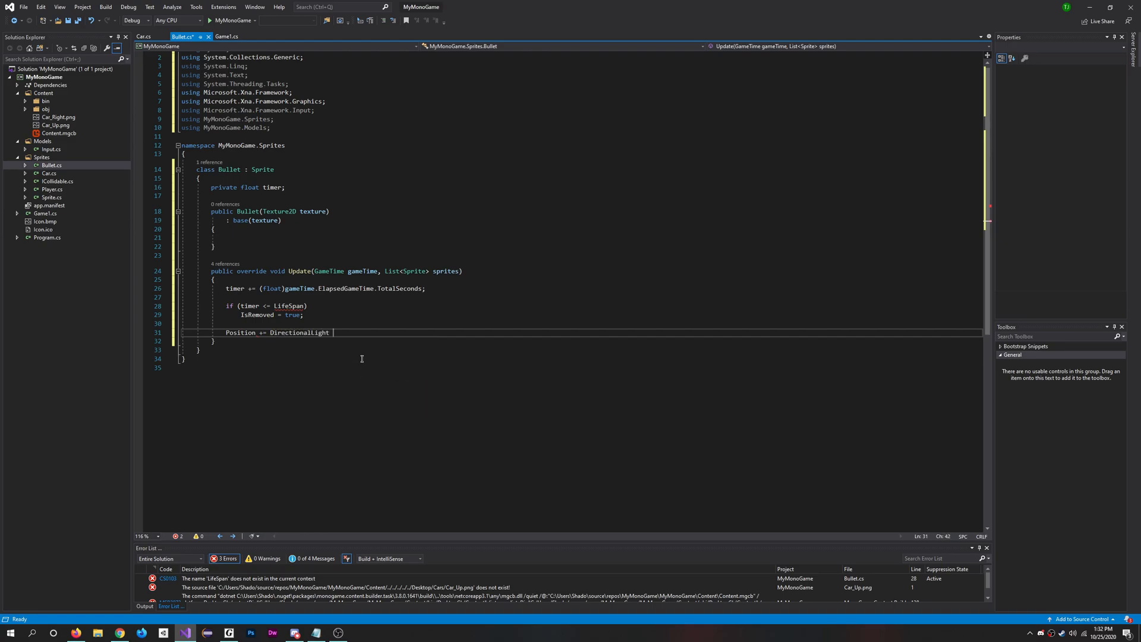
{"action": "type", "text": "* Linear"}
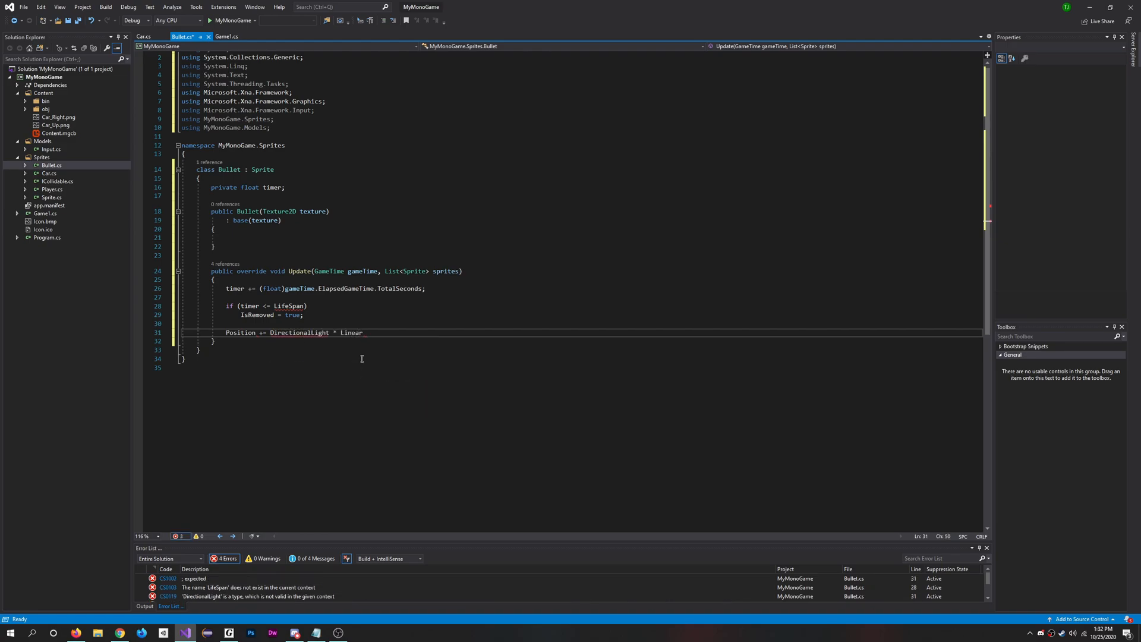
{"action": "type", "text": "Ve"}
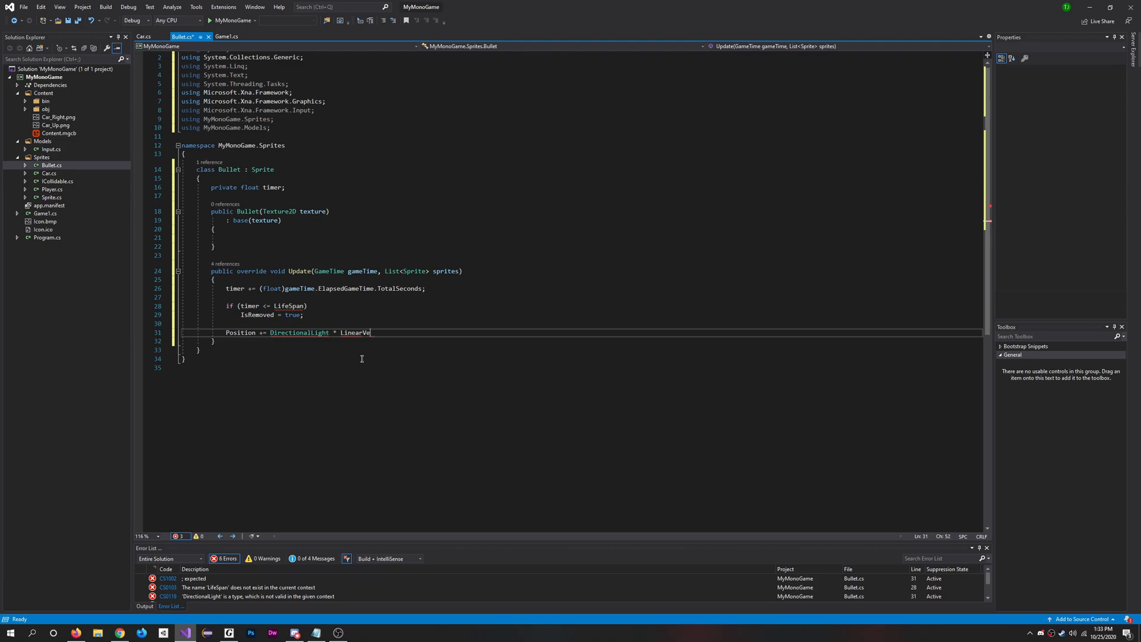
{"action": "type", "text": "locity;"}
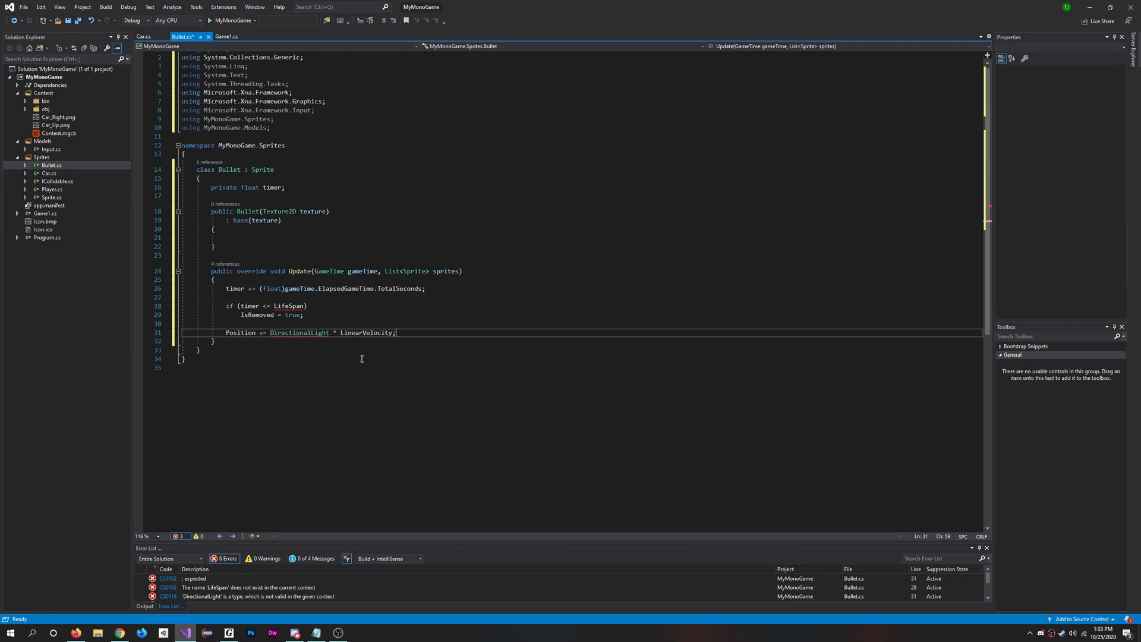
{"action": "double_click", "coordinate": [298, 333]}
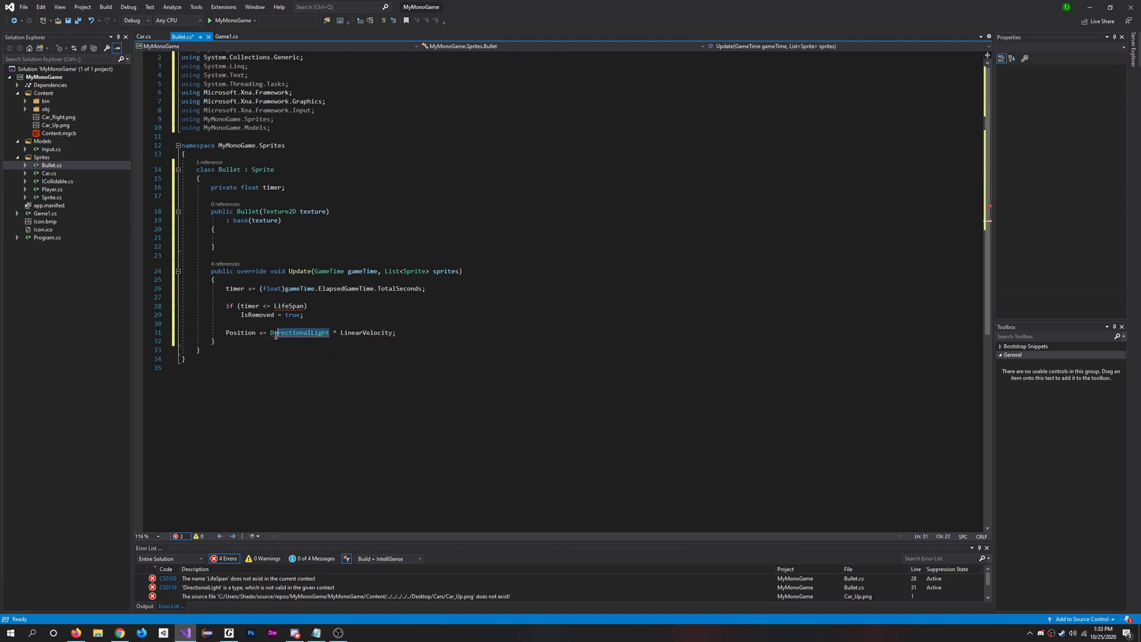
{"action": "double_click", "coordinate": [298, 333]}
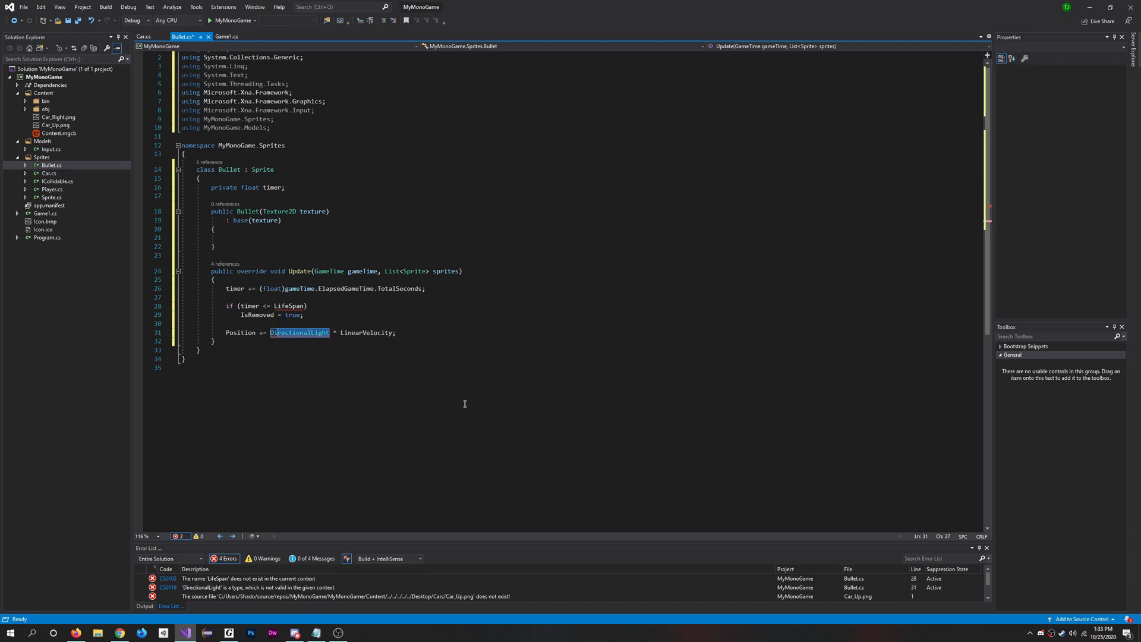
{"action": "type", "text": "Direction"}
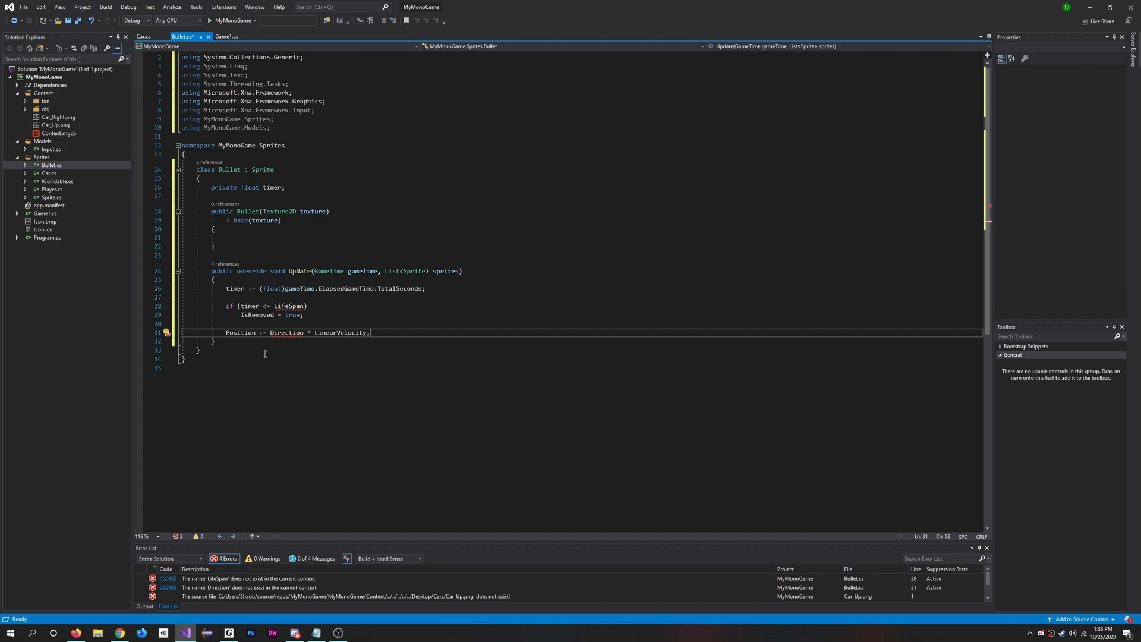
{"action": "left_click", "coordinate": [46, 174]}
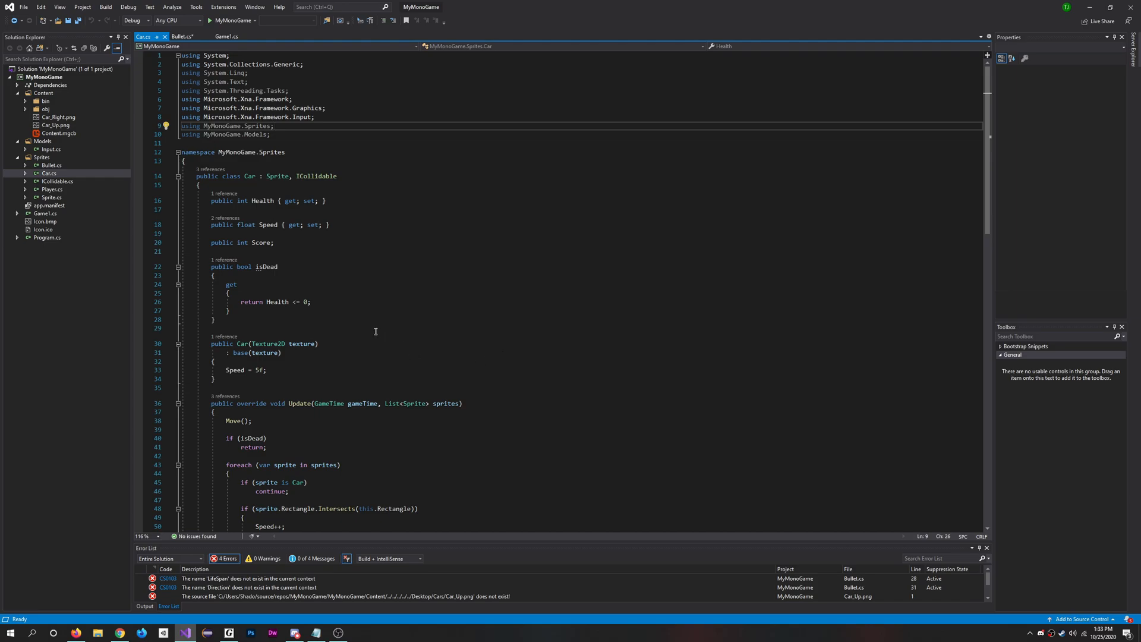
Step: Declare private void AddBullet(List<Sprite> sprites) in Car below the Move method
{"action": "scroll", "scroll_direction": "down", "scroll_amount": 3}
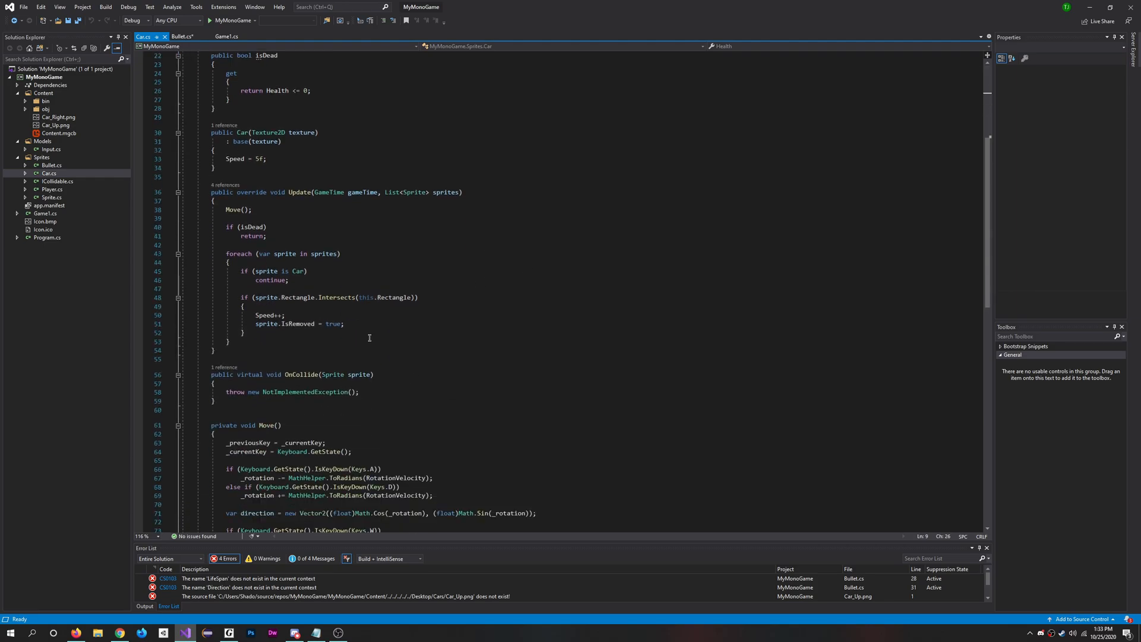
{"action": "scroll", "scroll_direction": "down", "scroll_amount": 3}
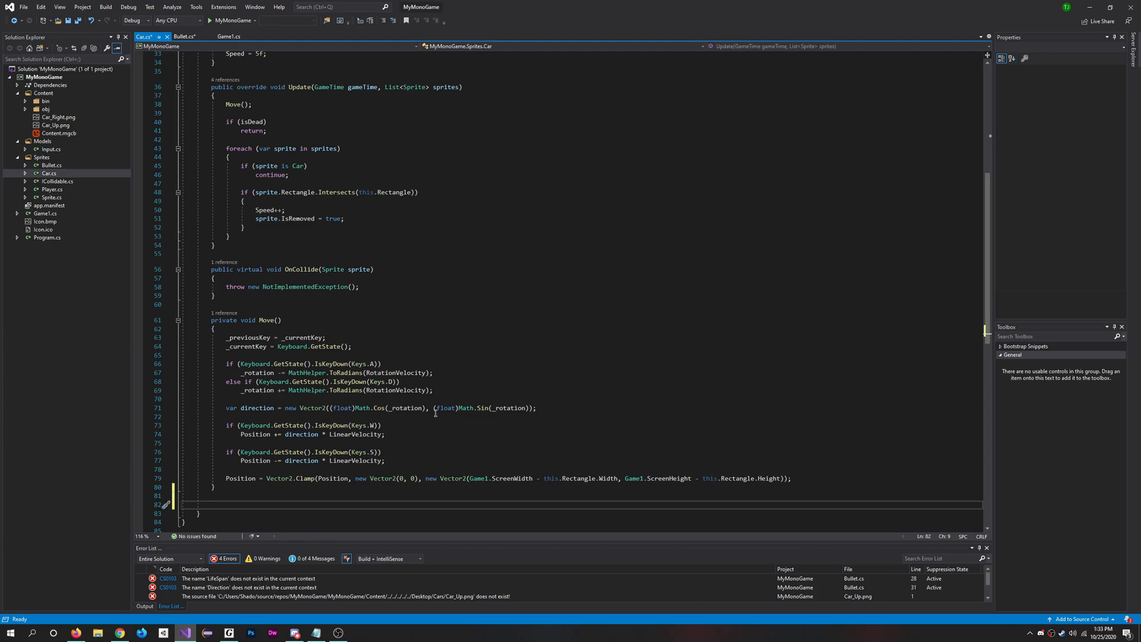
{"action": "type", "text": "private"}
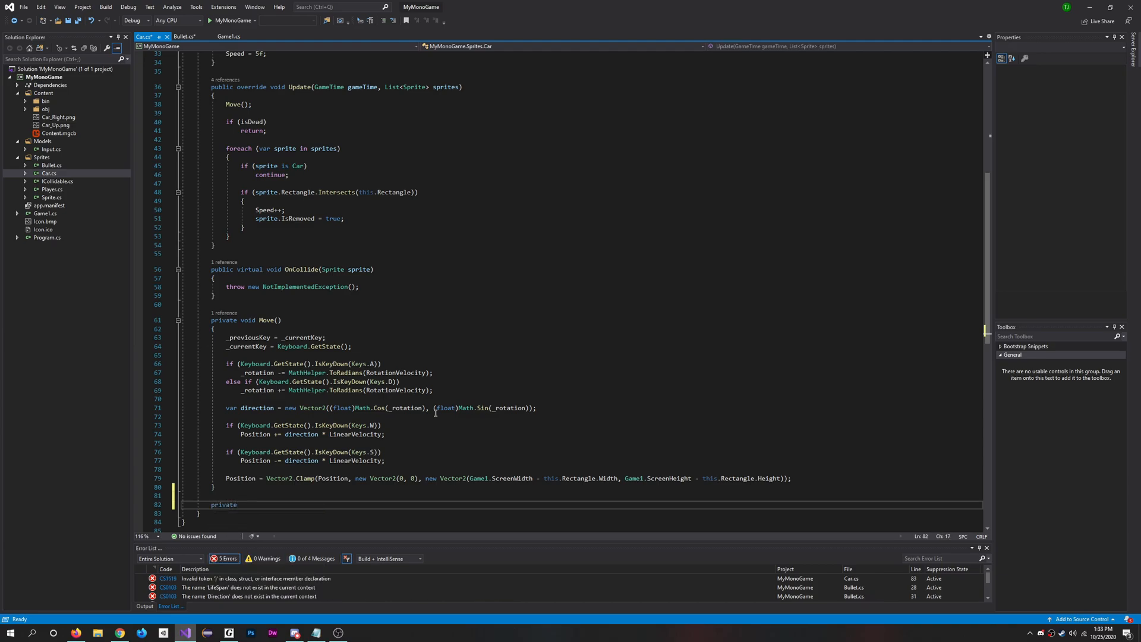
{"action": "type", "text": "void Add"}
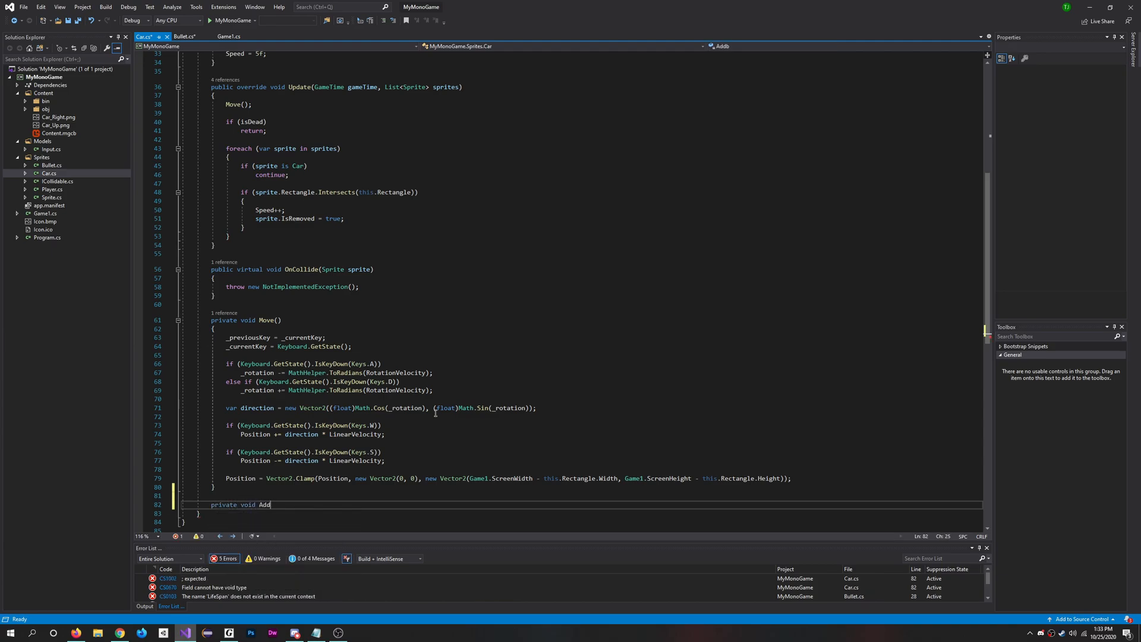
{"action": "type", "text": "Bullet"}
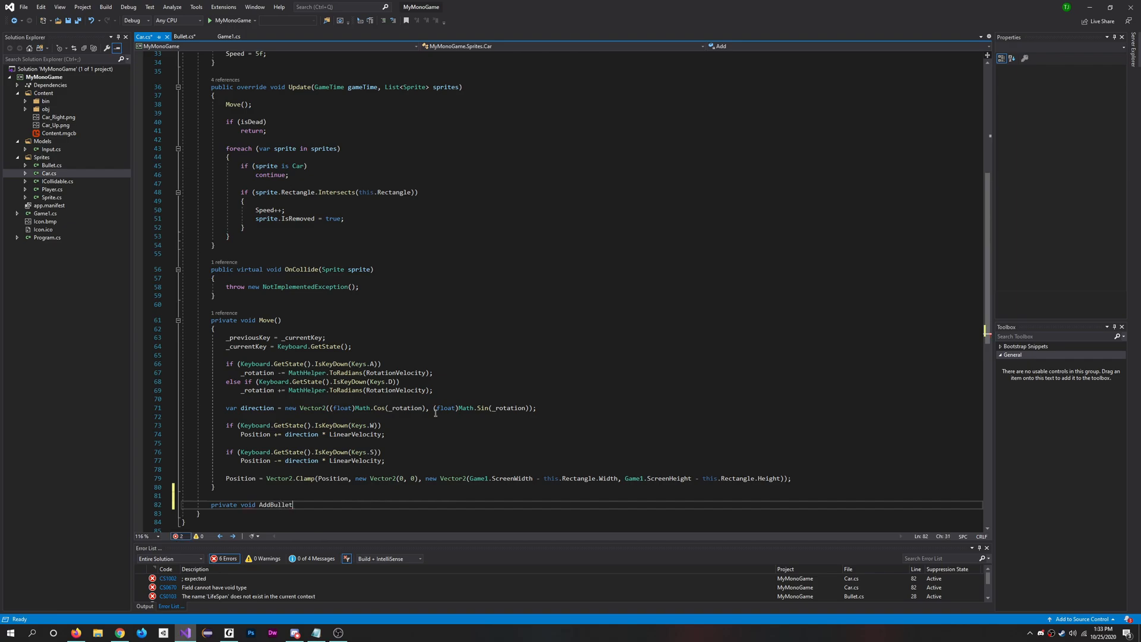
{"action": "double_click", "coordinate": [274, 504]}
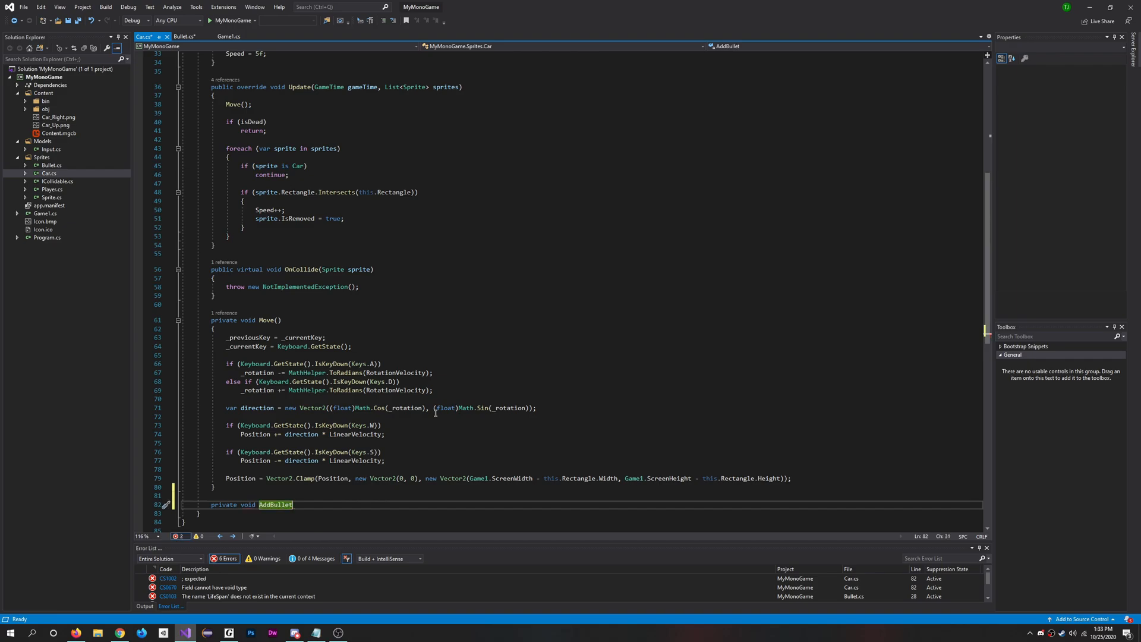
{"action": "type", "text": "List)"}
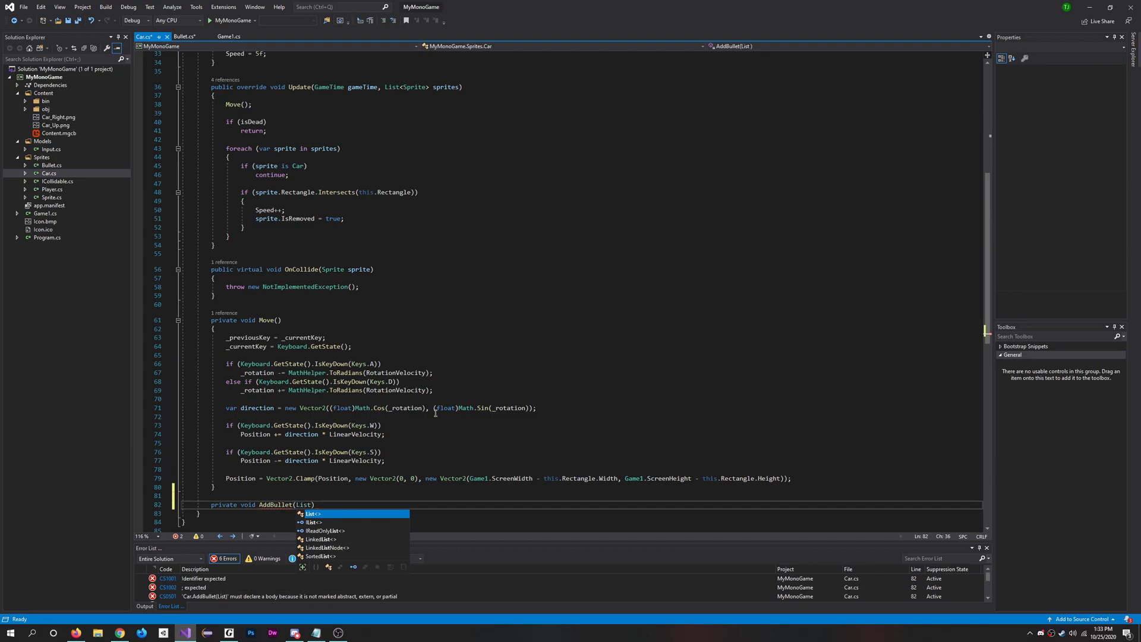
{"action": "type", "text": "<Sprite>"}
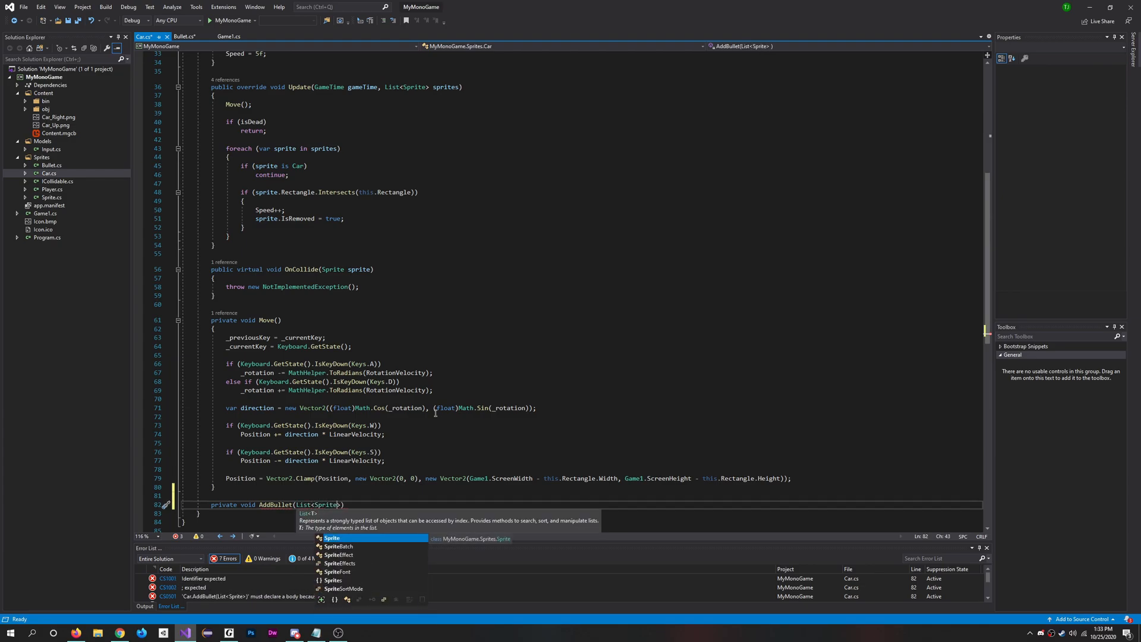
{"action": "type", "text": "sprites"}
{"action": "type", "text": "{"}
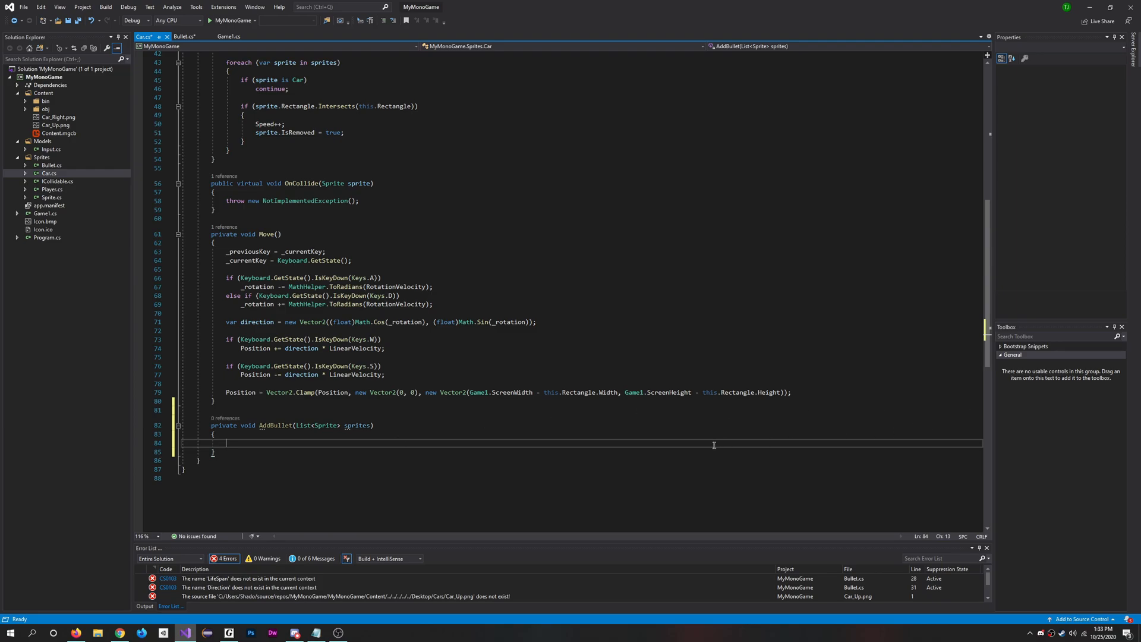
Step: Create var bullet = Bullet.Clone() as Bullet inside AddBullet
{"action": "type", "text": "var B"}
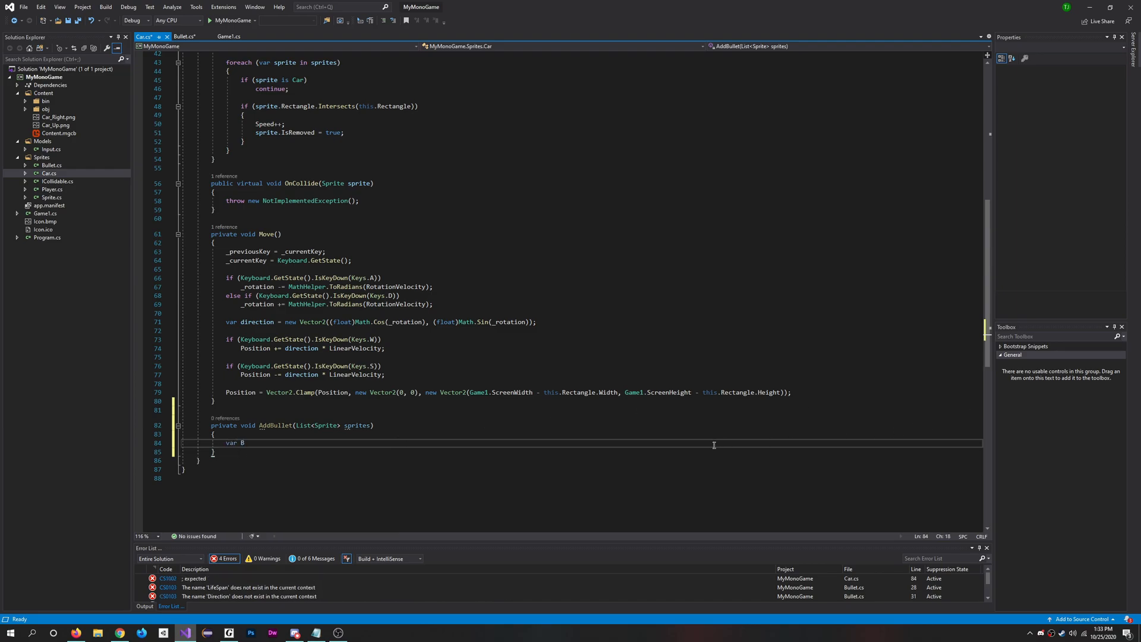
{"action": "type", "text": "ullet ="}
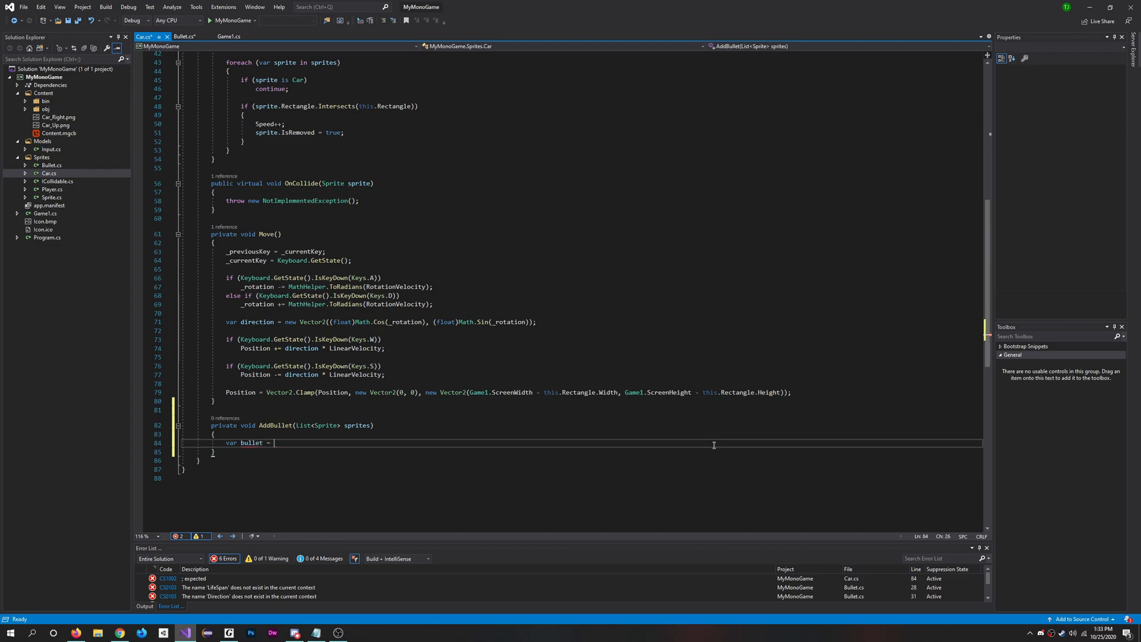
{"action": "type", "text": "Bullet.Clon"}
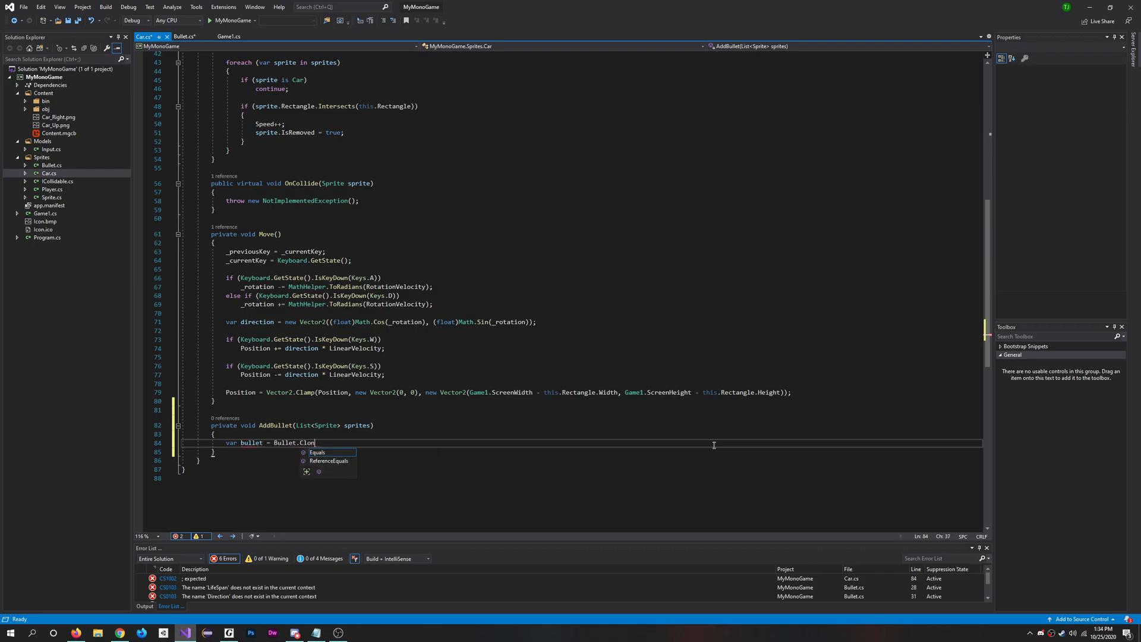
{"action": "type", "text": "()"}
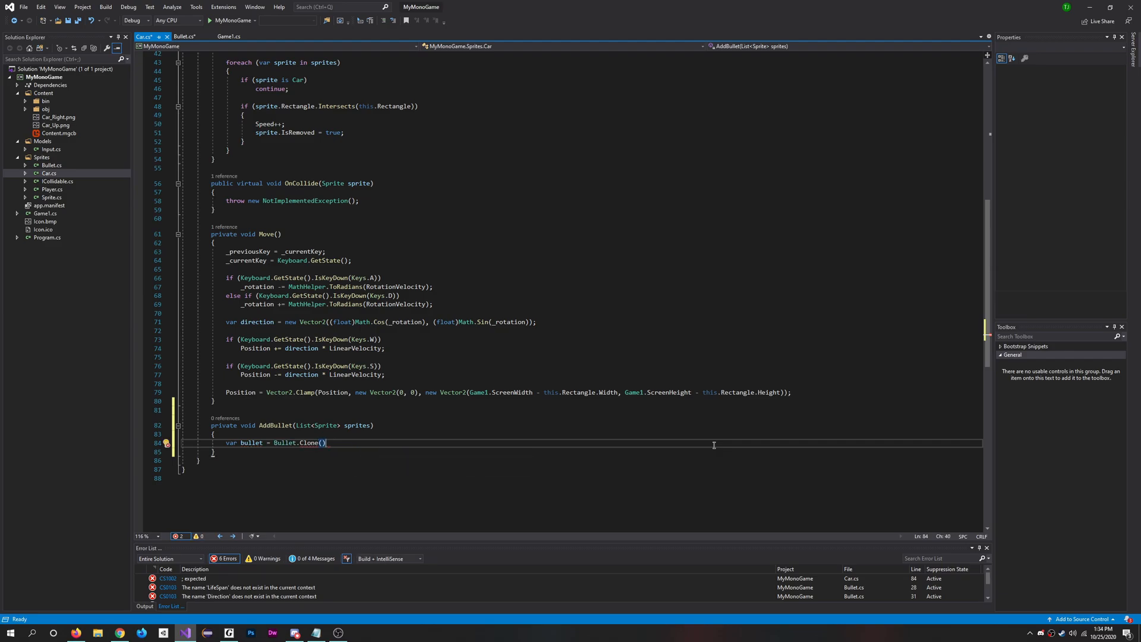
{"action": "type", "text": "as Bullet"}
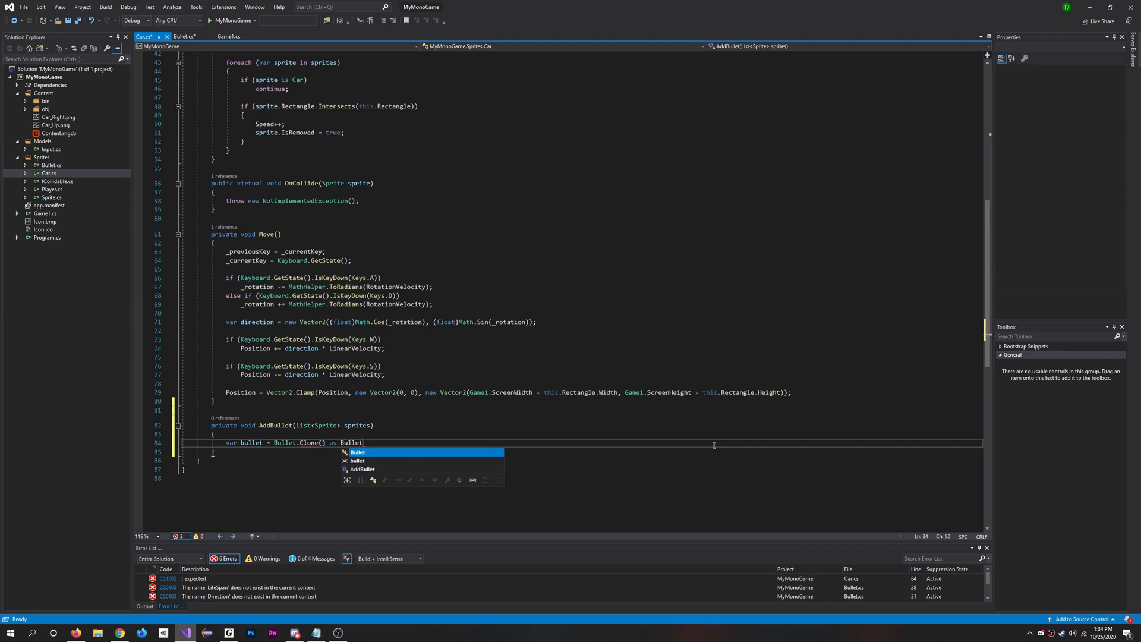
{"action": "type", "text": ";"}
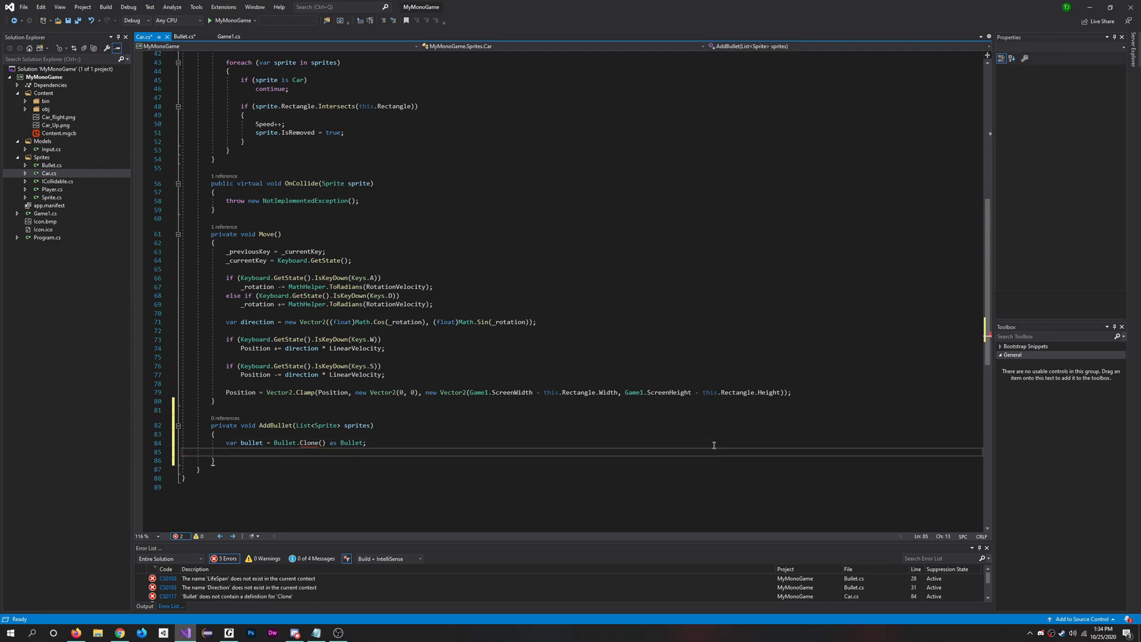
Step: Set bullet.Direction = this.Direction and begin bullet.Position = this.Position
{"action": "type", "text": "b"}
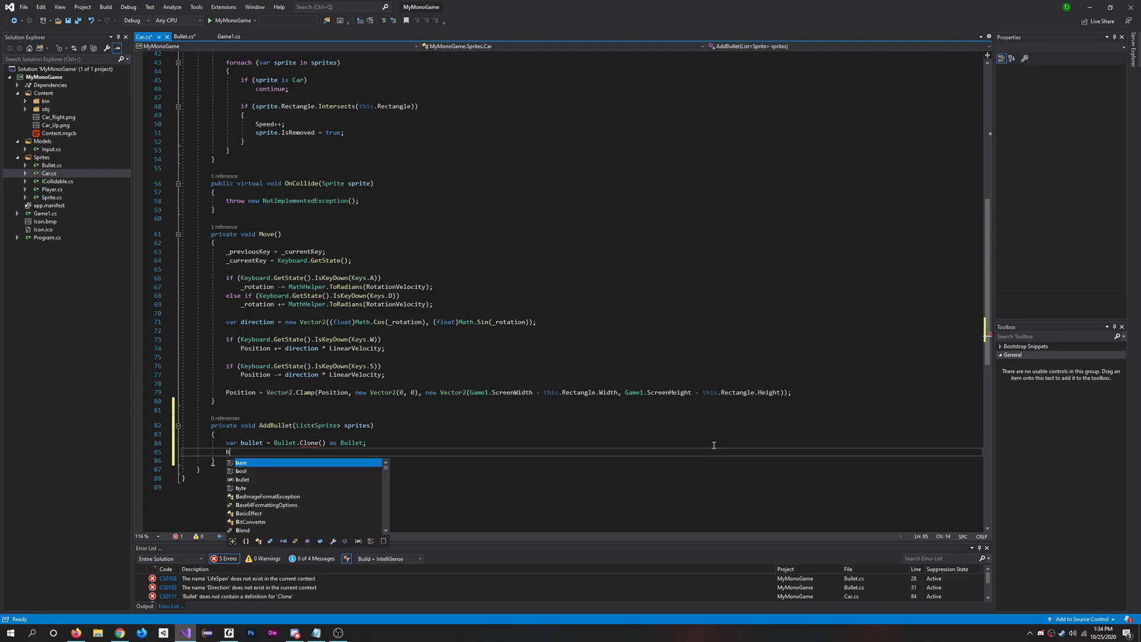
{"action": "type", "text": "bullet.D"}
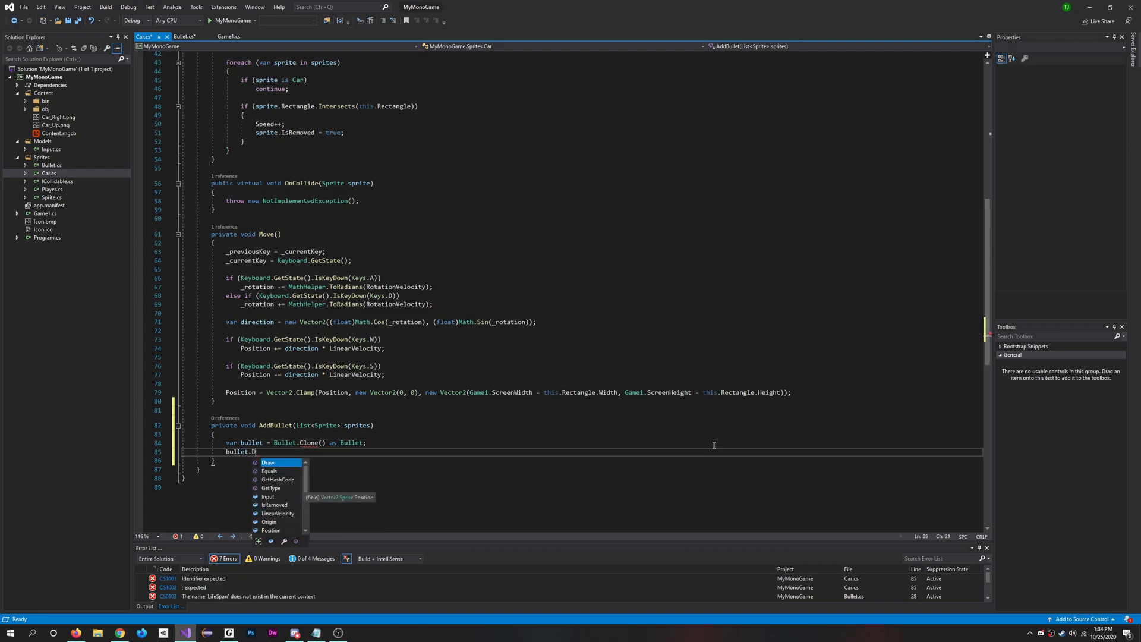
{"action": "type", "text": "irection = this"}
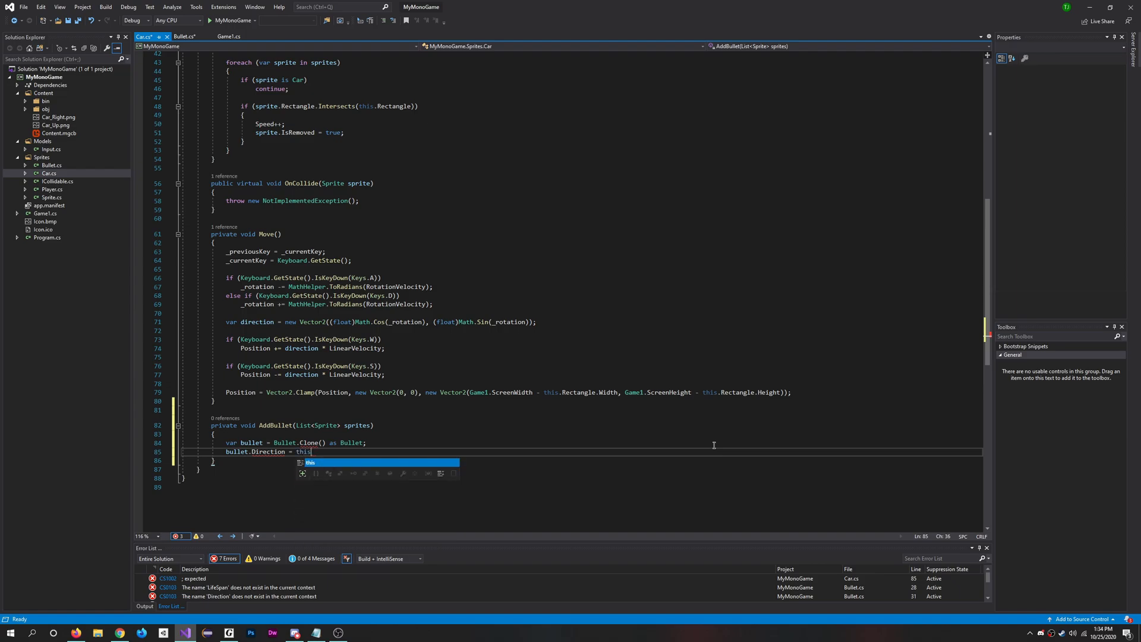
{"action": "type", "text": ".Direc"}
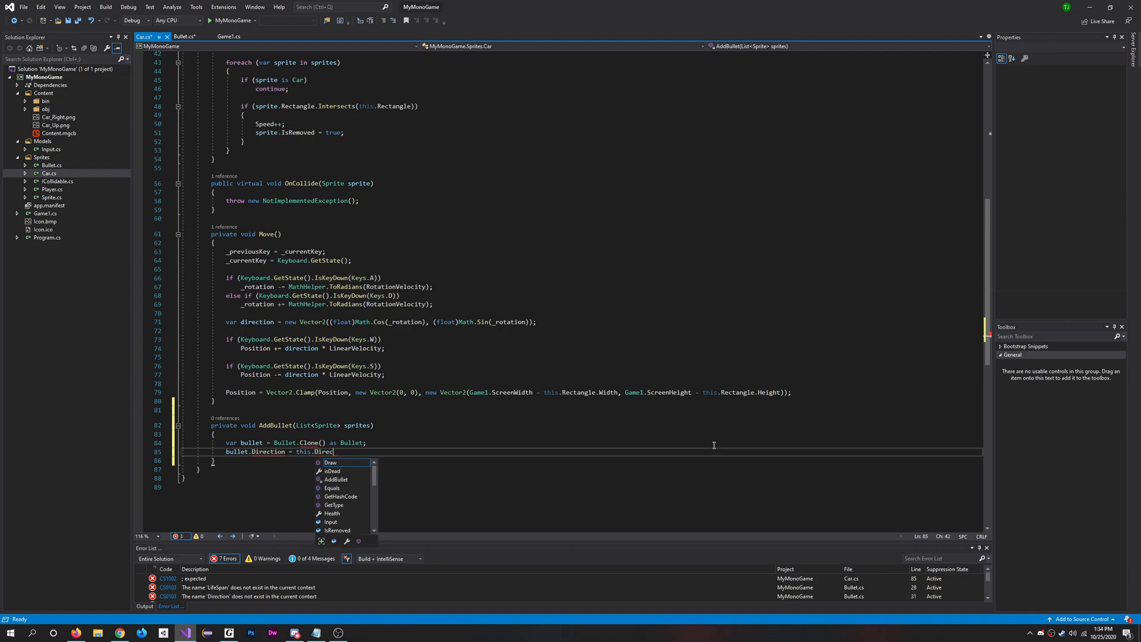
{"action": "type", "text": "tion;"}
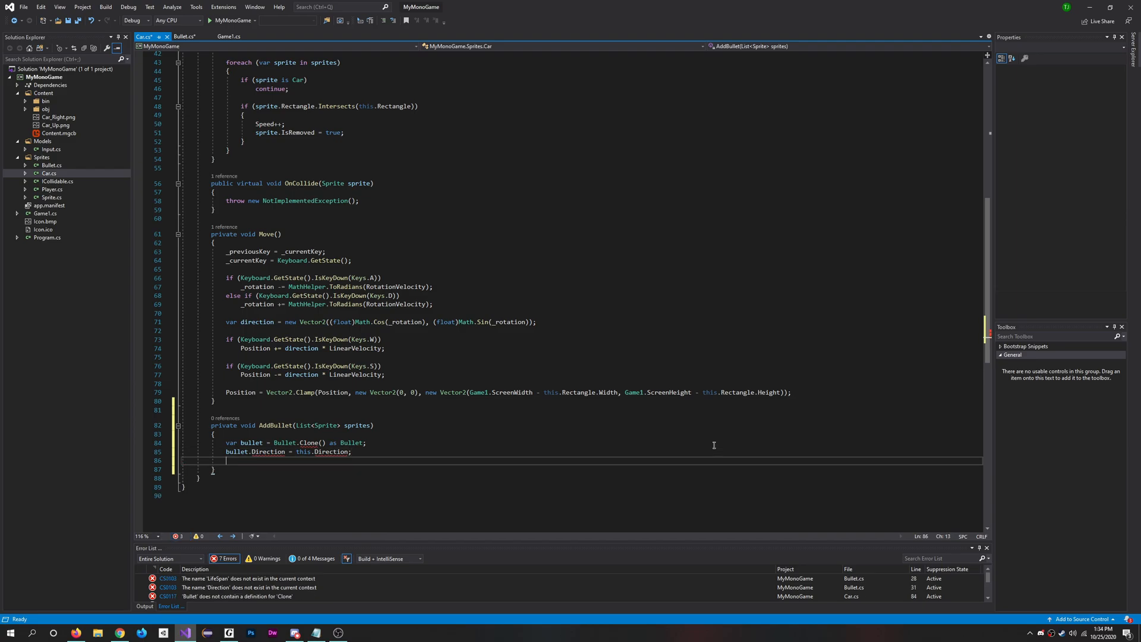
{"action": "type", "text": "b"}
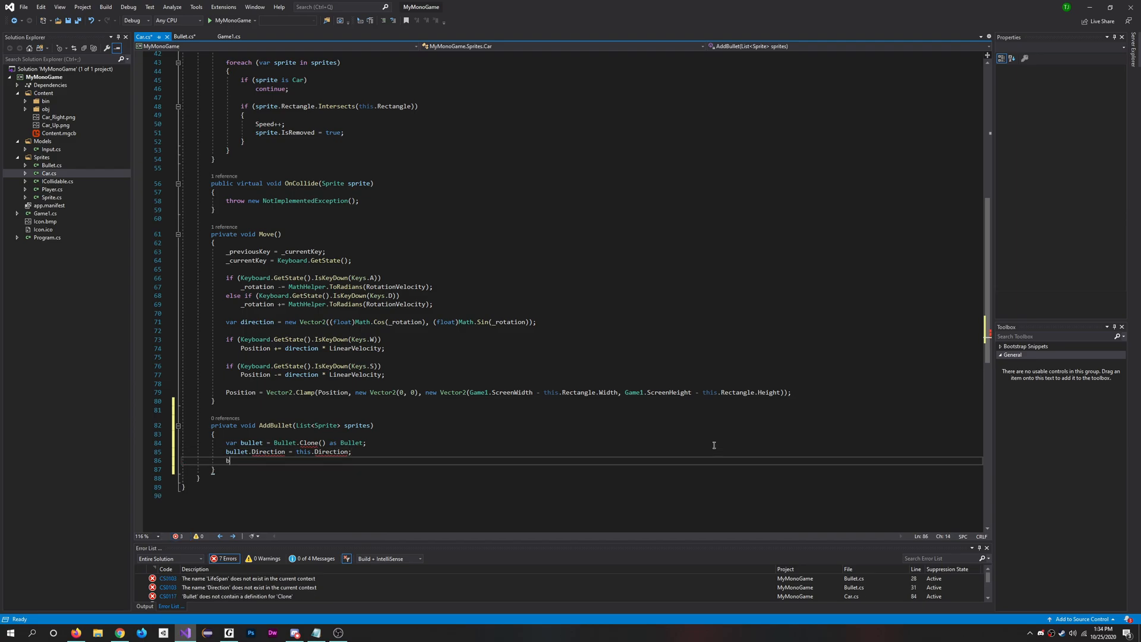
{"action": "type", "text": "ullet.Position = this.Position"}
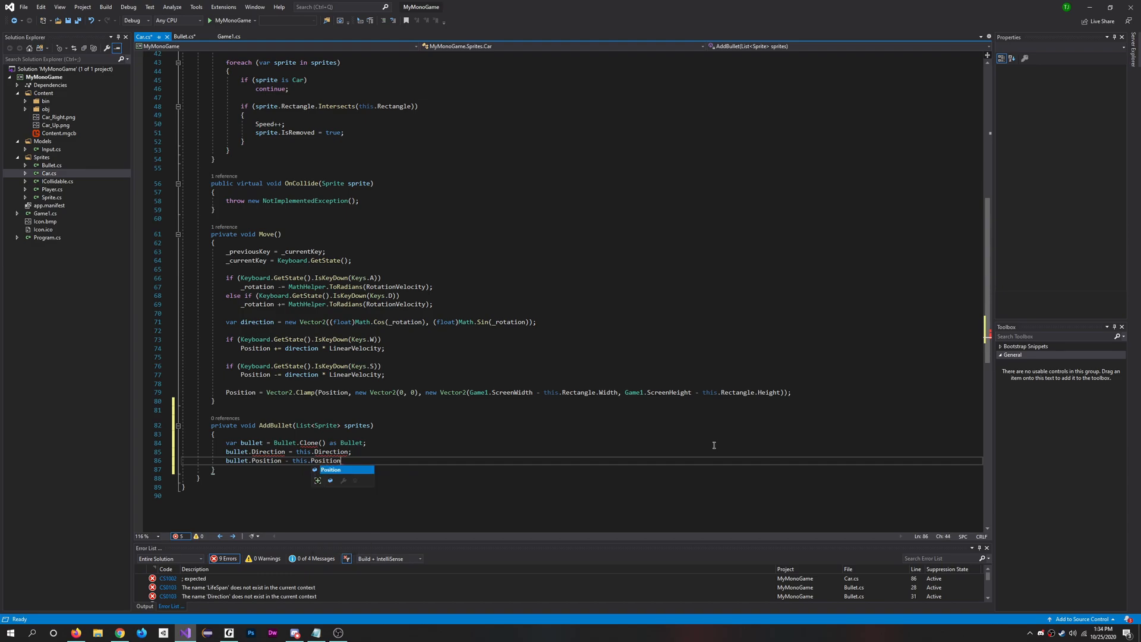
Step: Set bullet.LinearVelocity = this.LinearVelocity and bullet.LifeSpan = 2f
{"action": "key", "text": "Enter"}
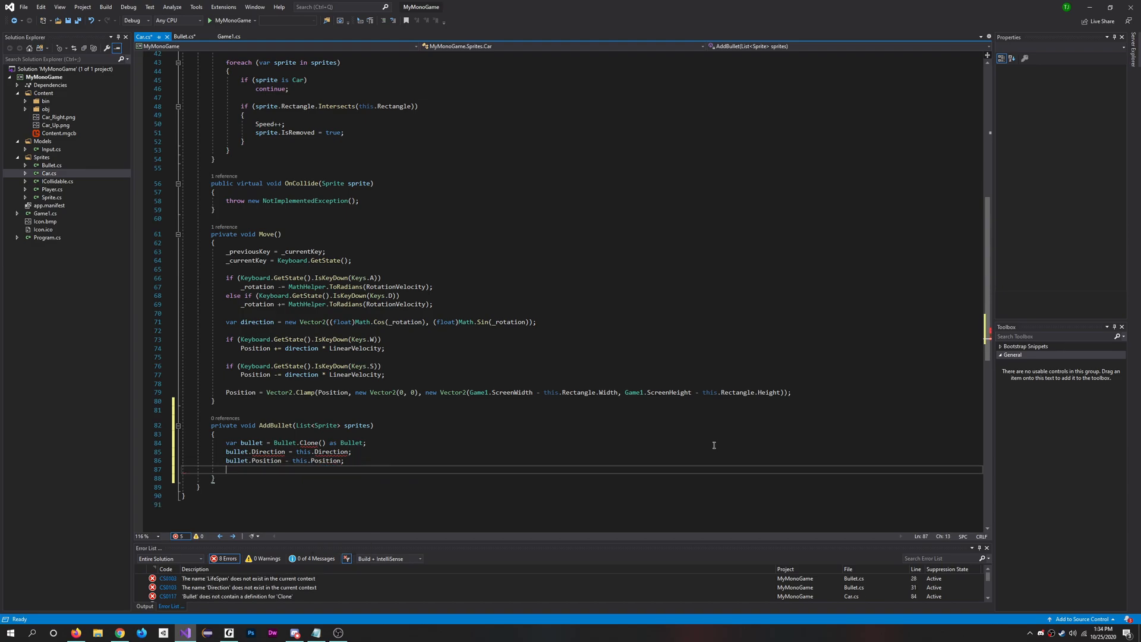
{"action": "type", "text": "bullet.L"}
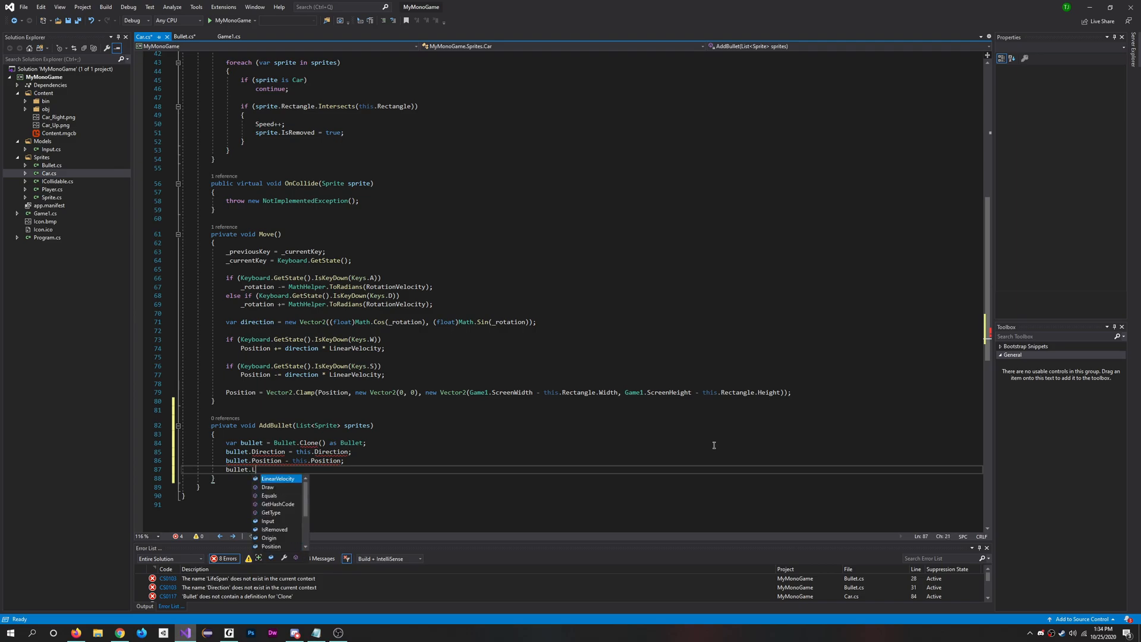
{"action": "type", "text": "ioneaVelocity = this.LinearVelocity"}
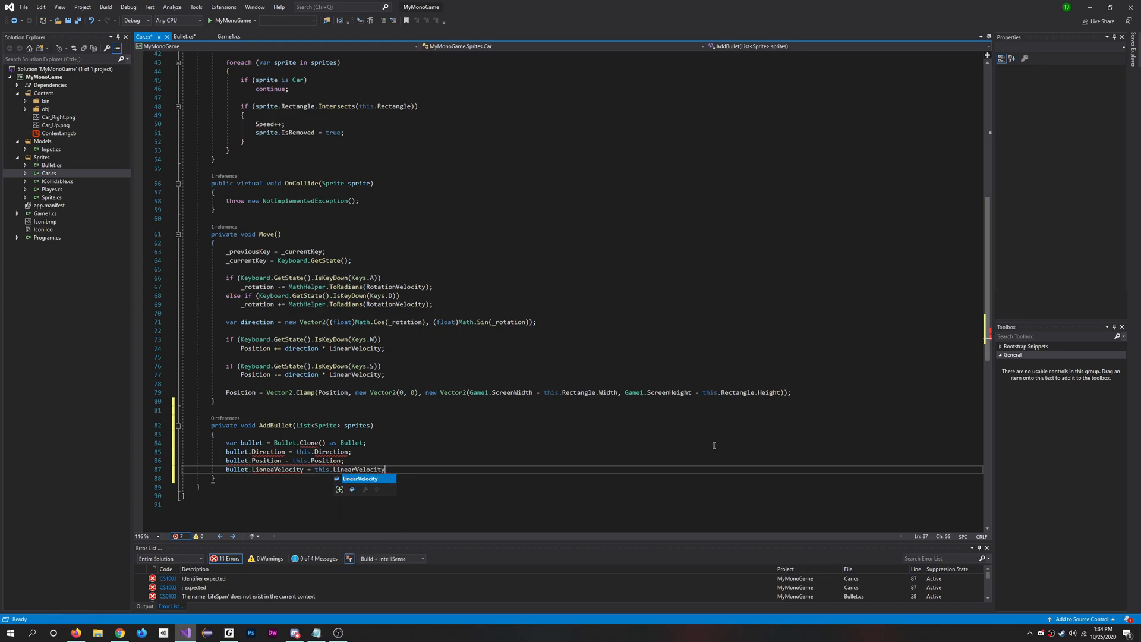
{"action": "key", "text": "Tab"}
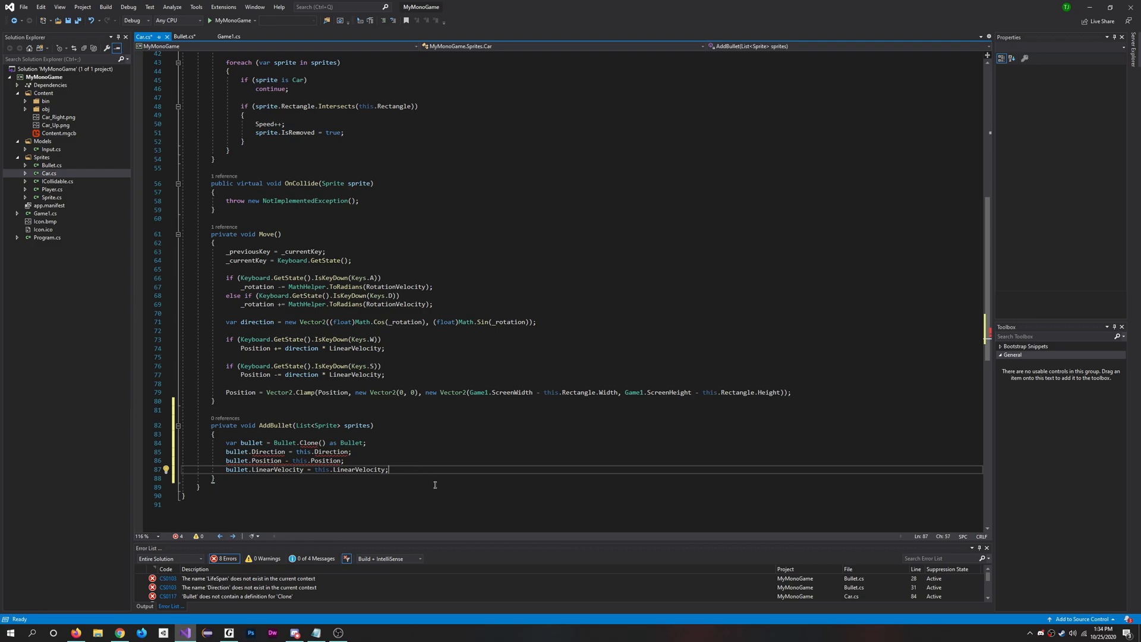
{"action": "key", "text": "Enter"}
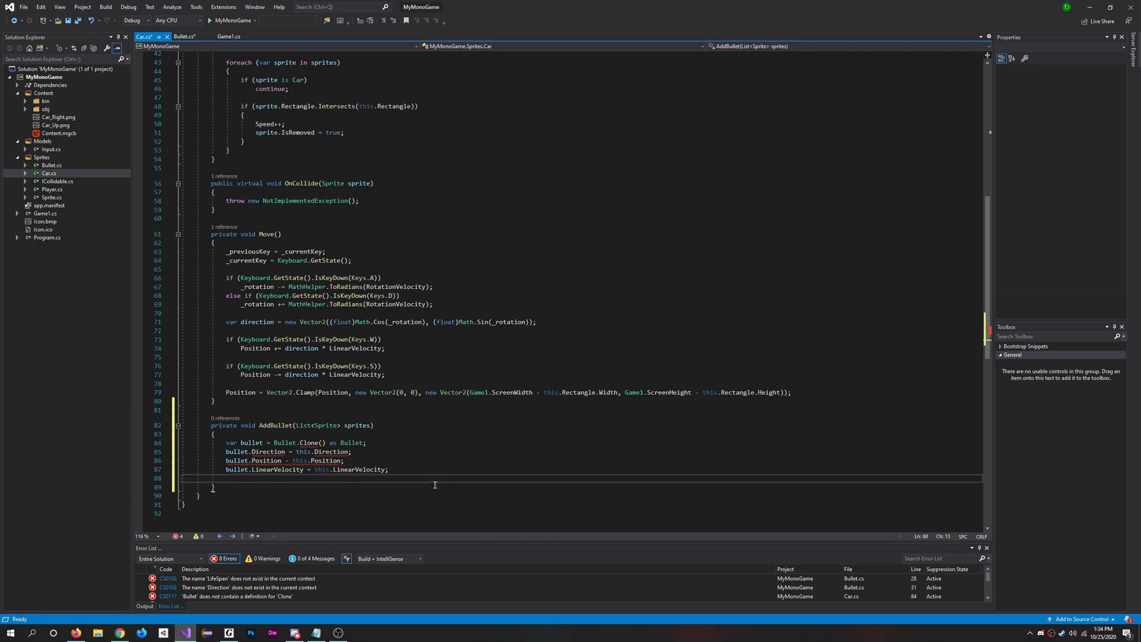
{"action": "type", "text": "bullet."}
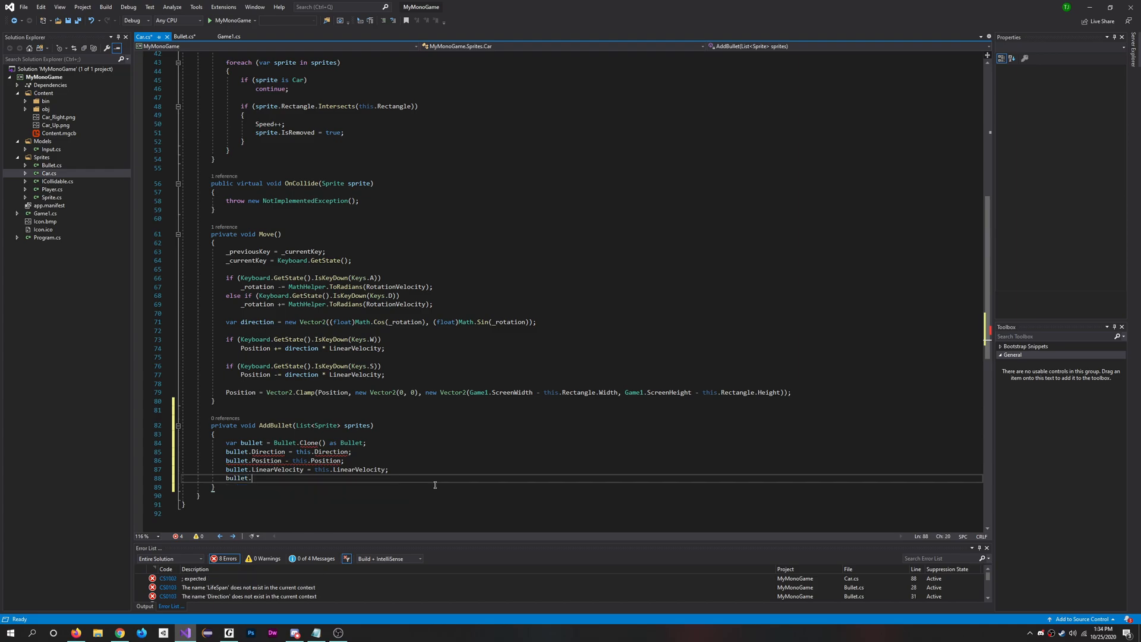
{"action": "type", "text": "Life"}
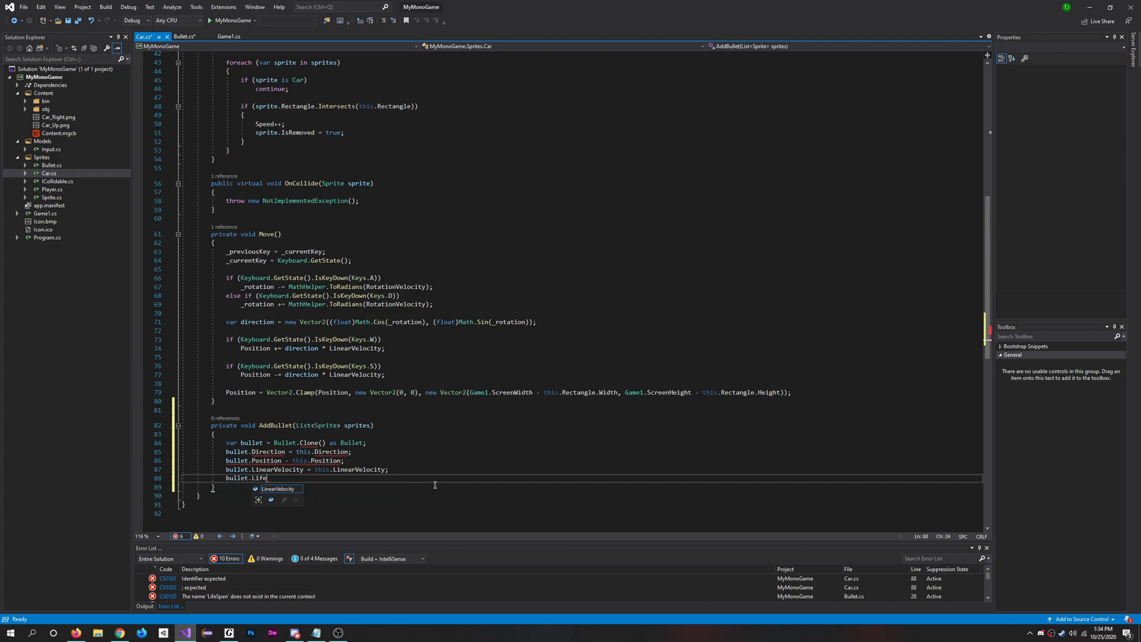
{"action": "type", "text": "Span = 2"}
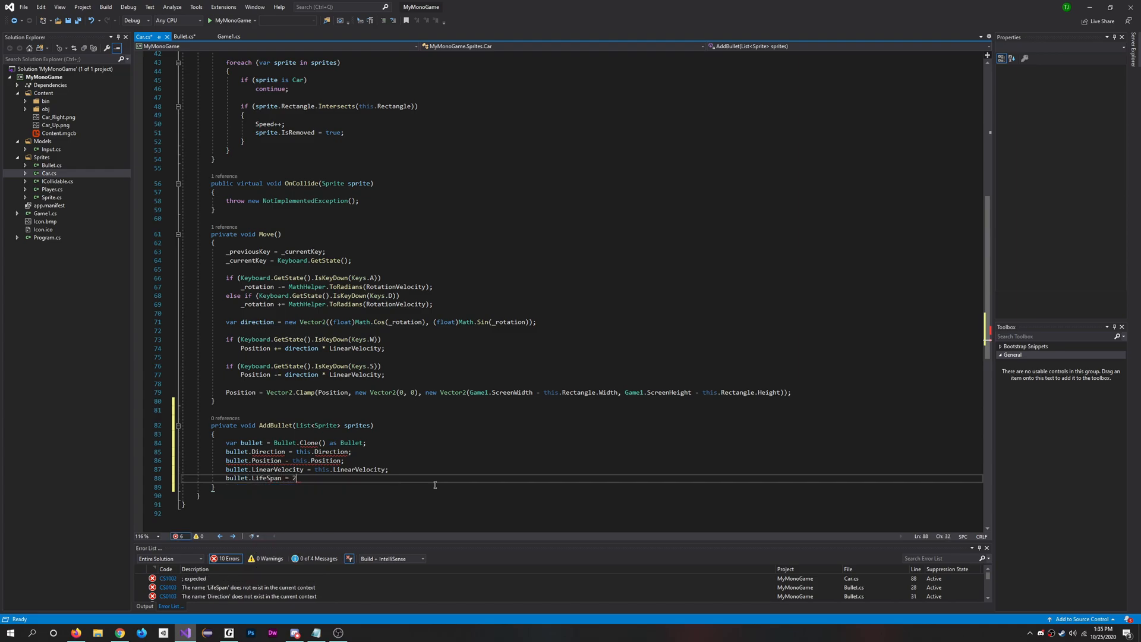
{"action": "type", "text": "f;"}
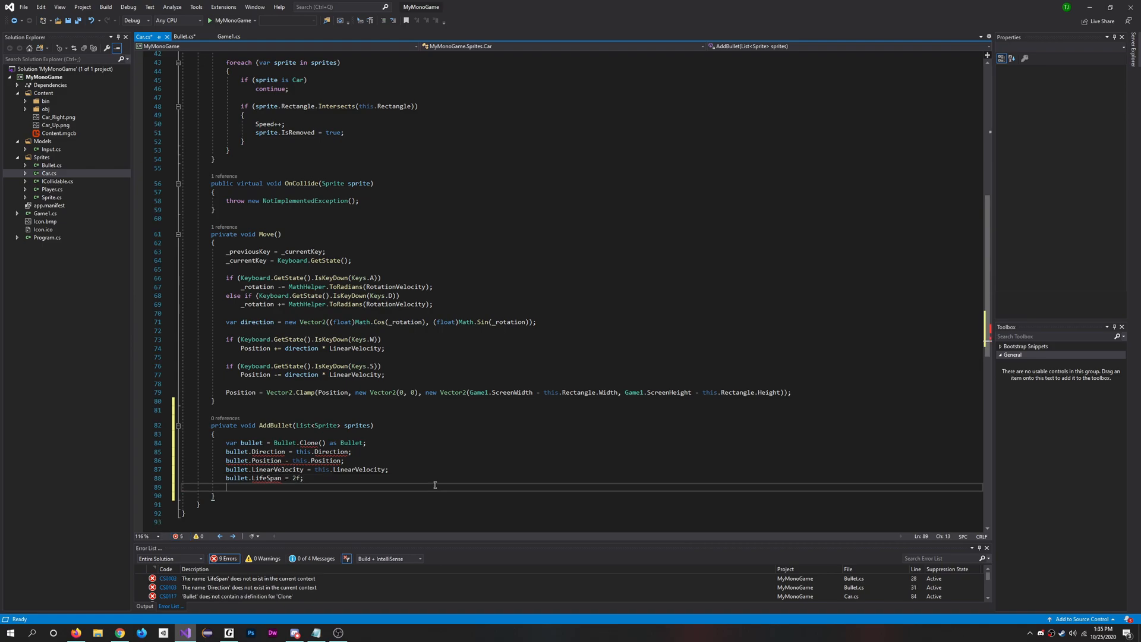
Step: Set bullet.Parent = this and begin sprites.Add( for the bullet
{"action": "type", "text": "bullet."}
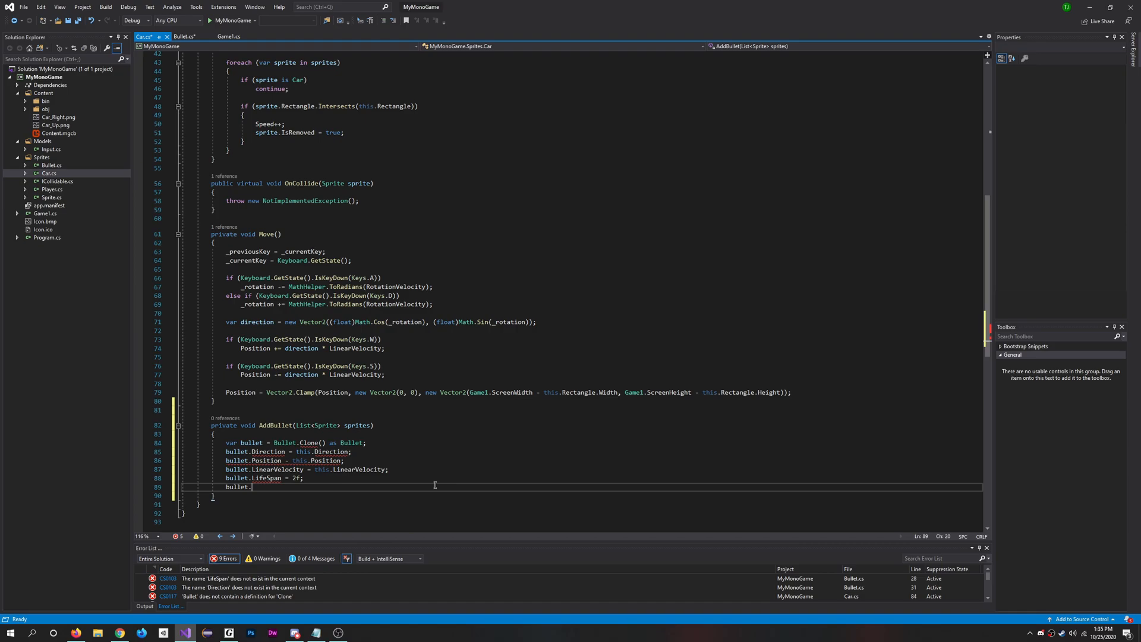
{"action": "type", "text": "Parent"}
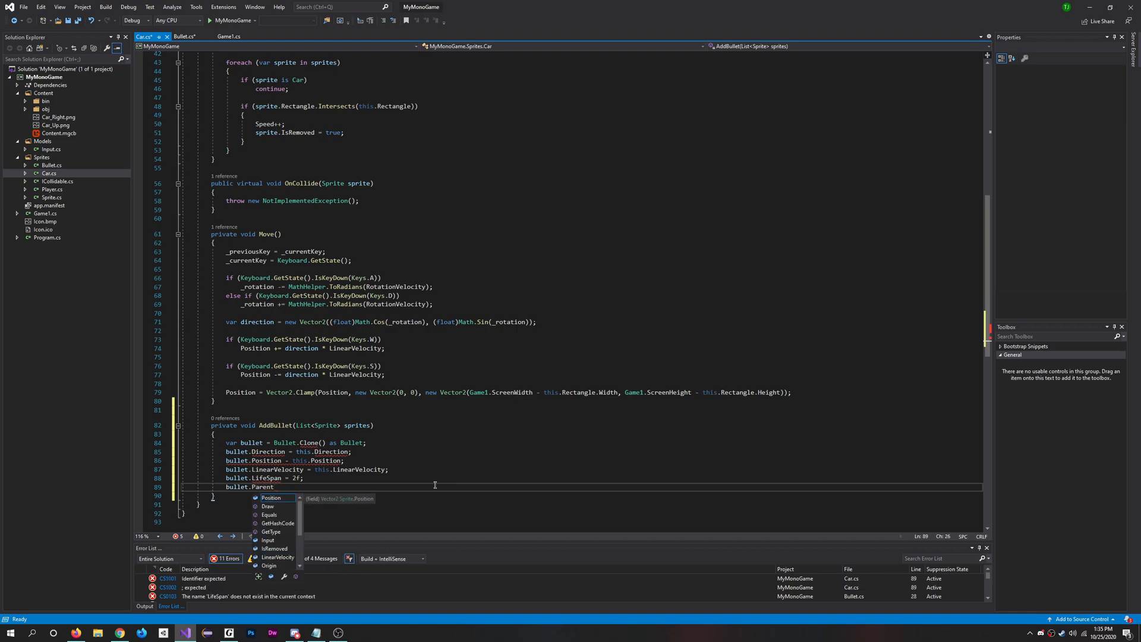
{"action": "type", "text": "= this;"}
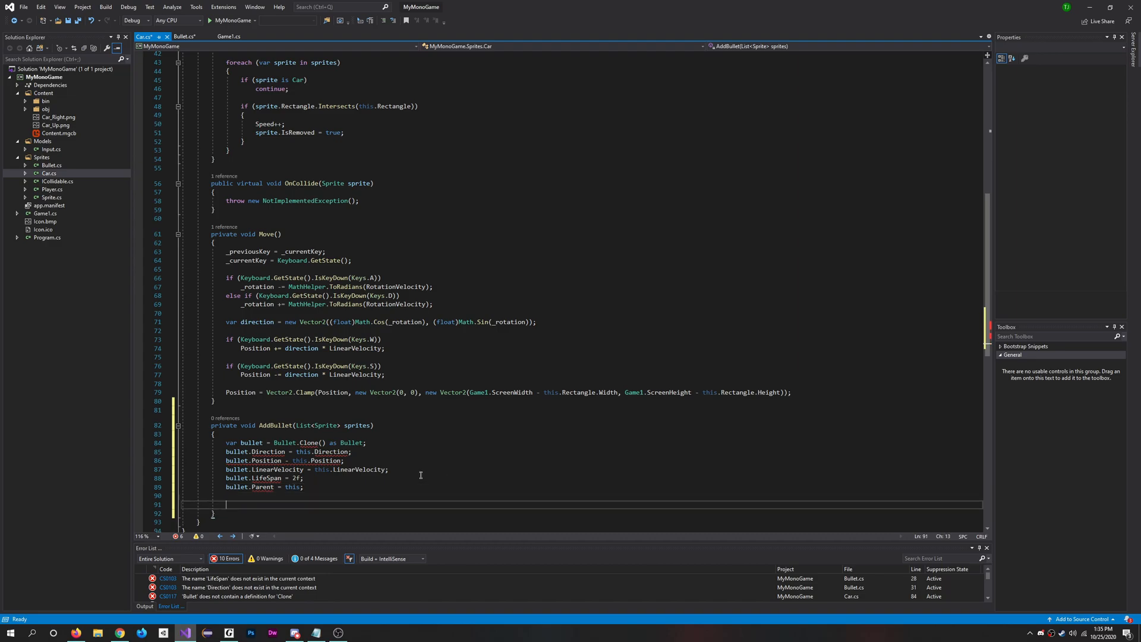
{"action": "type", "text": "sprites"}
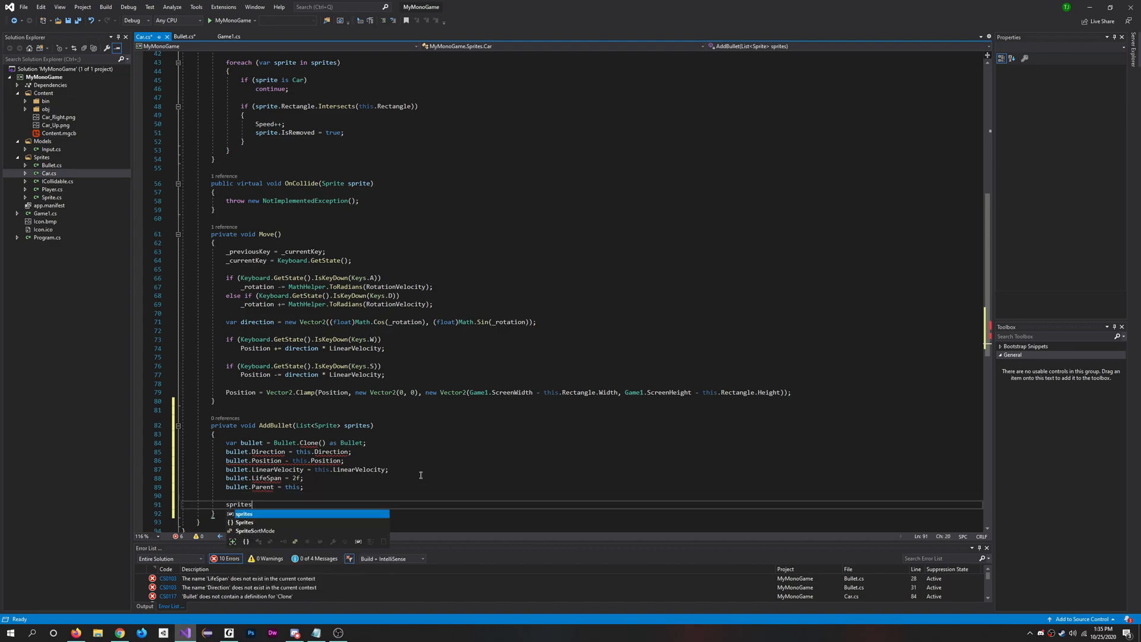
{"action": "type", "text": ".Add("}
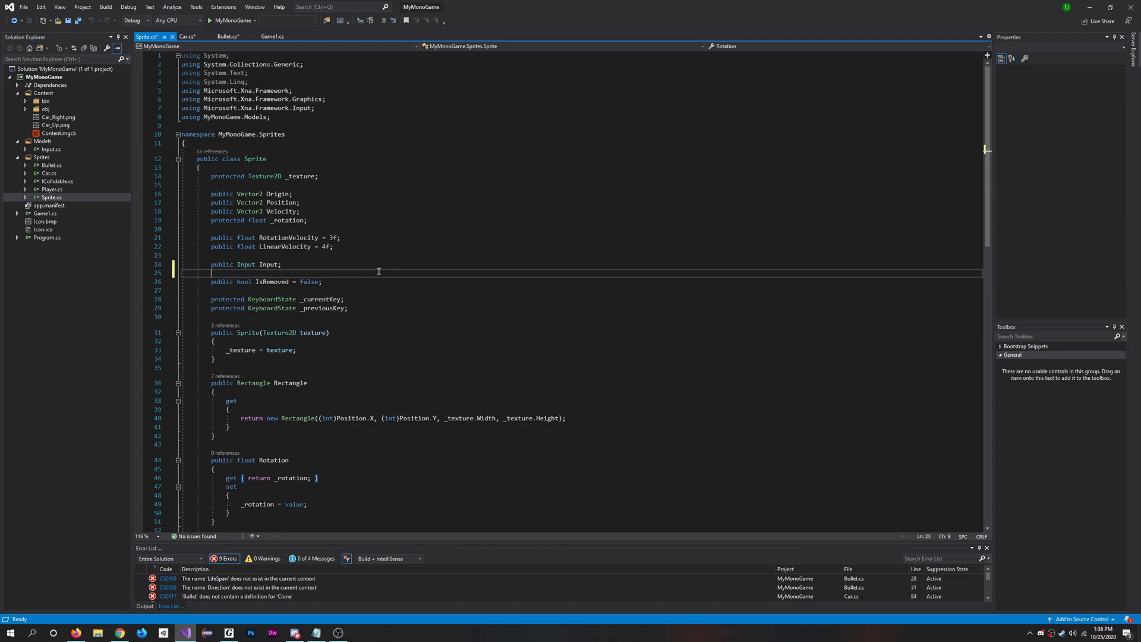
Step: Declare public Sprite Parent and public float LifeSpan = 0f in the Sprite class
{"action": "type", "text": "public"}
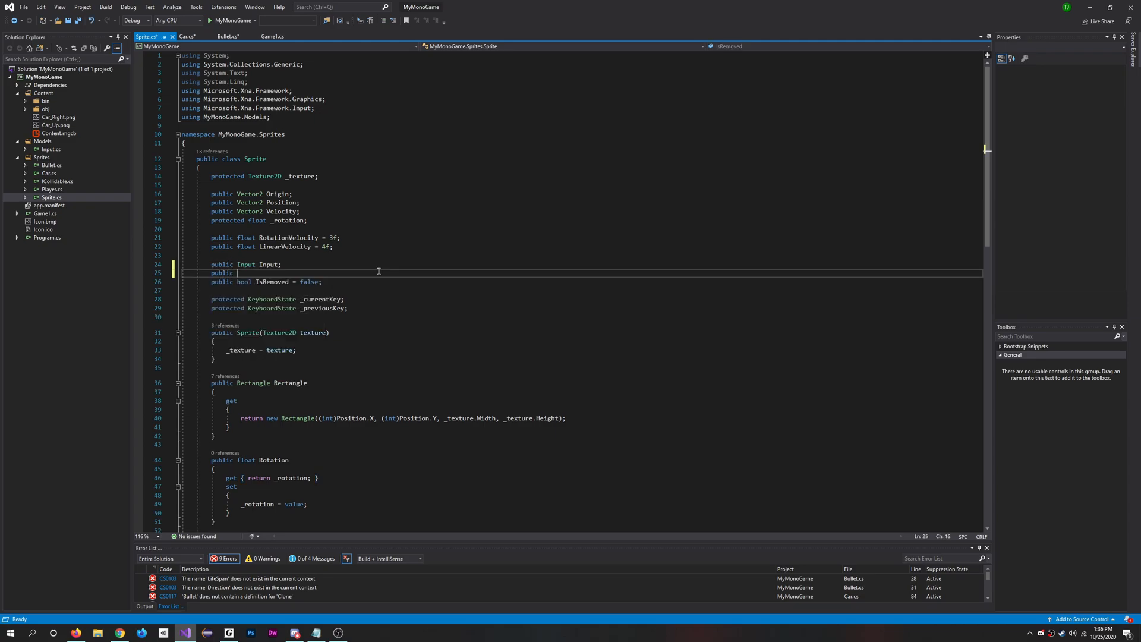
{"action": "type", "text": "Sprite Parent;"}
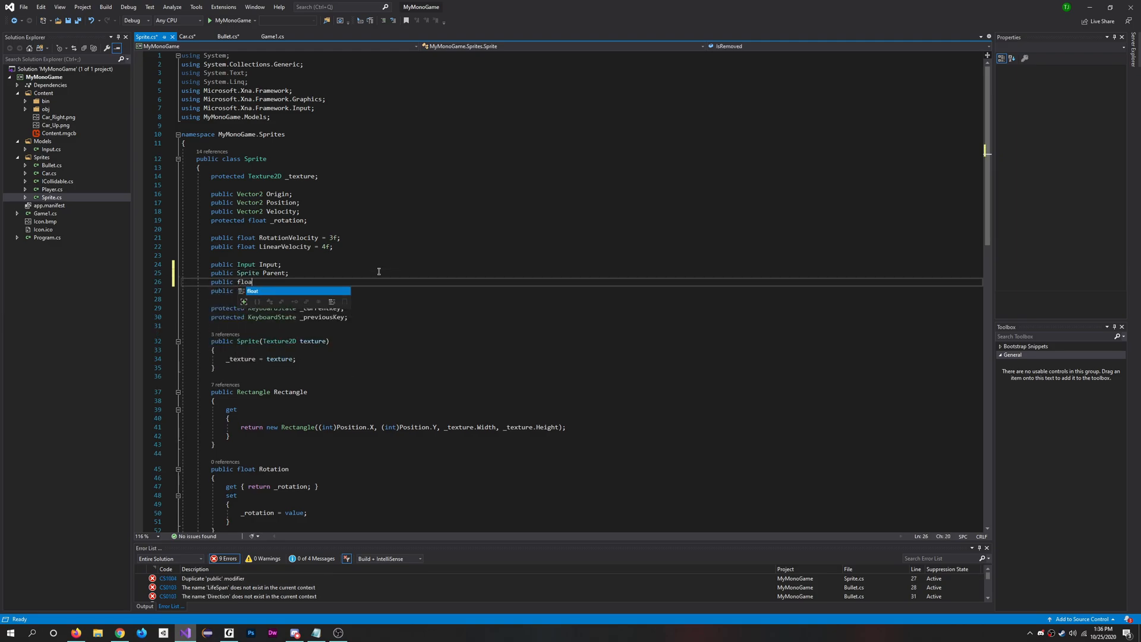
{"action": "type", "text": "LifeSpan = 0"}
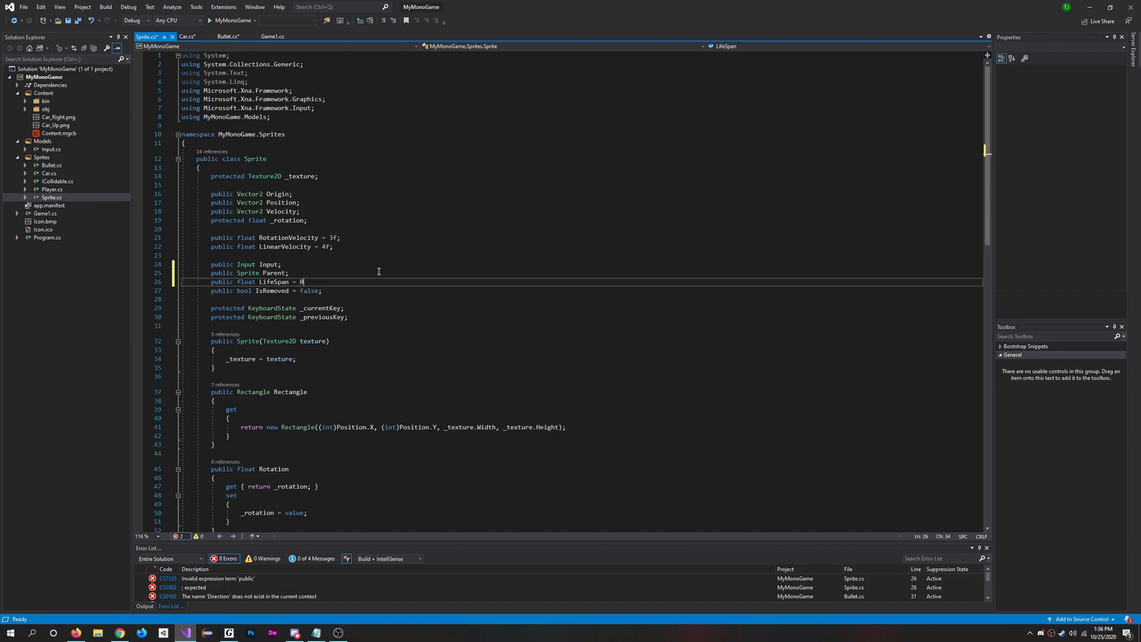
{"action": "type", "text": "f;"}
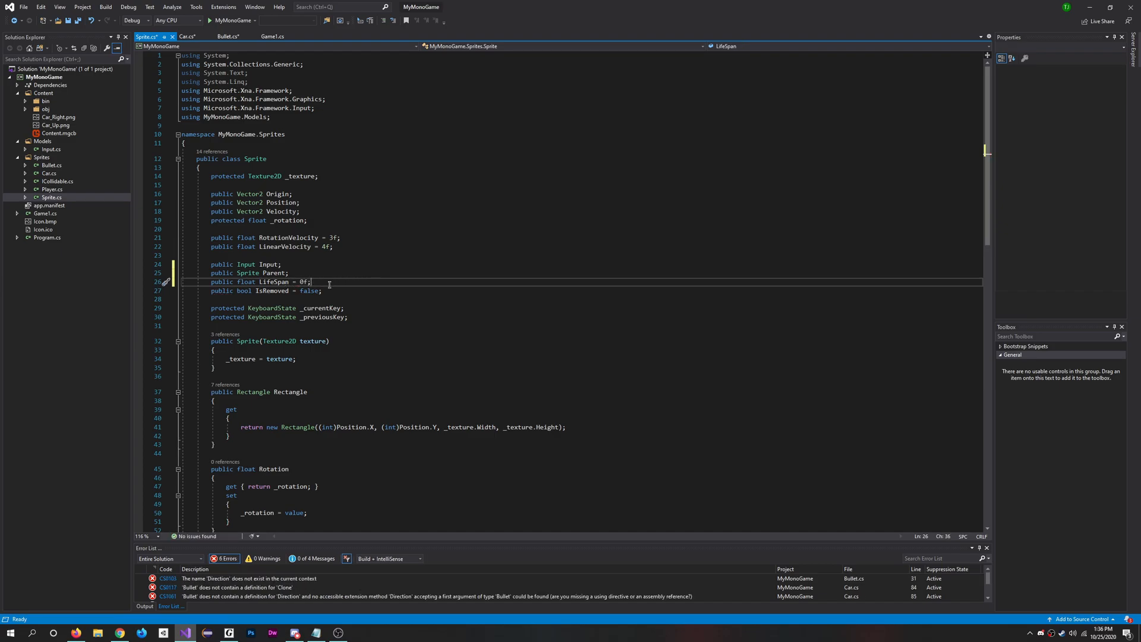
{"action": "scroll", "scroll_direction": "down", "scroll_amount": 3}
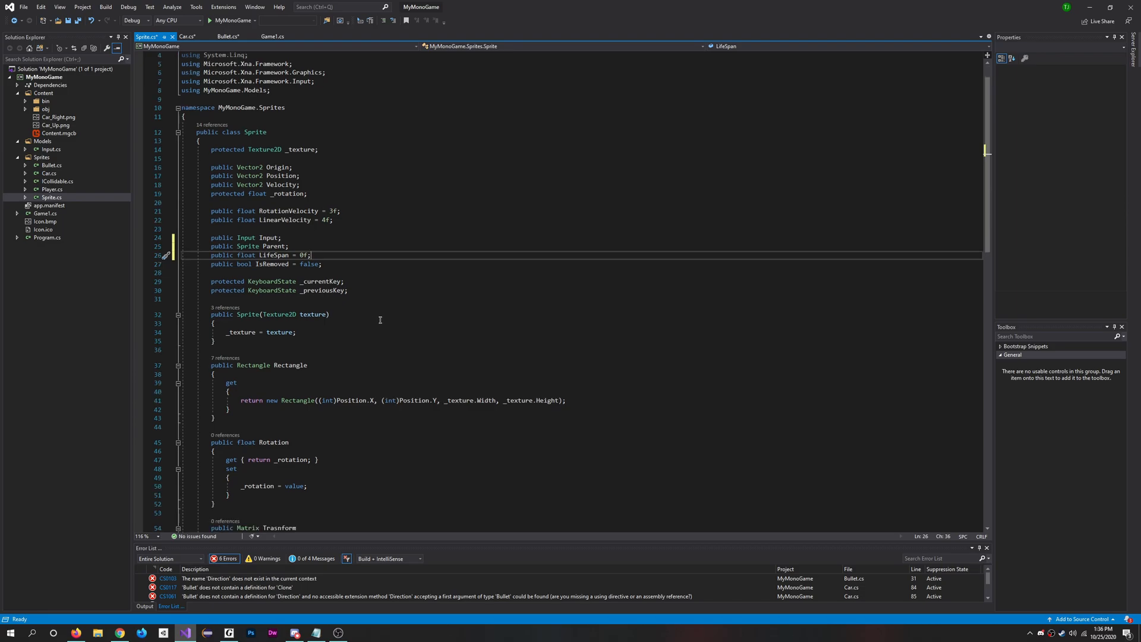
{"action": "scroll", "scroll_direction": "down", "scroll_amount": 3}
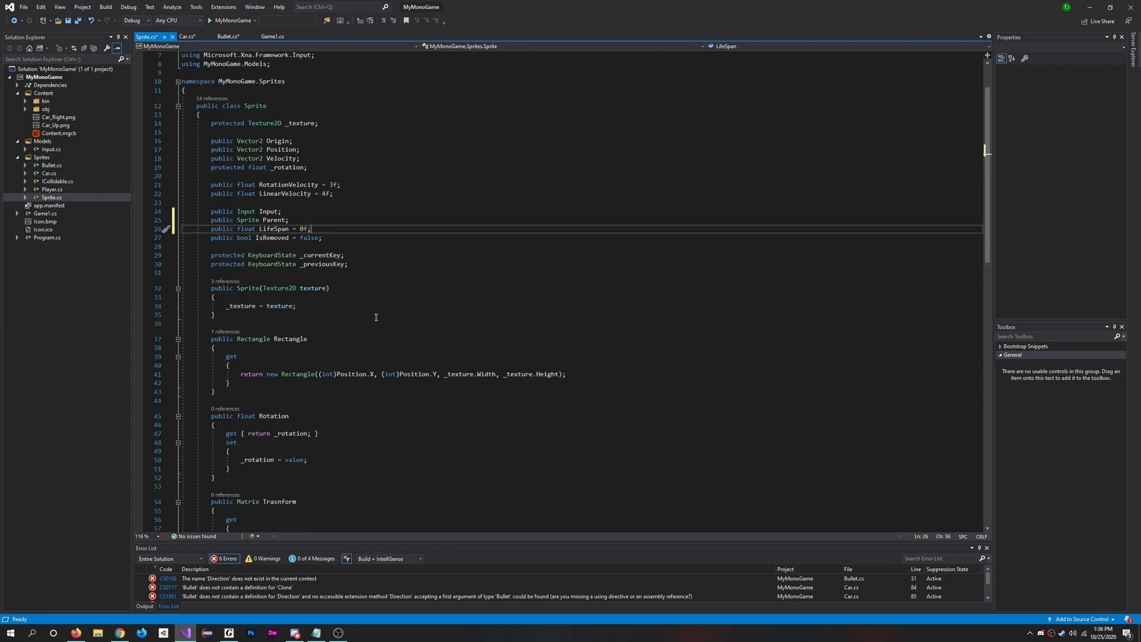
{"action": "scroll", "scroll_direction": "down", "scroll_amount": 3}
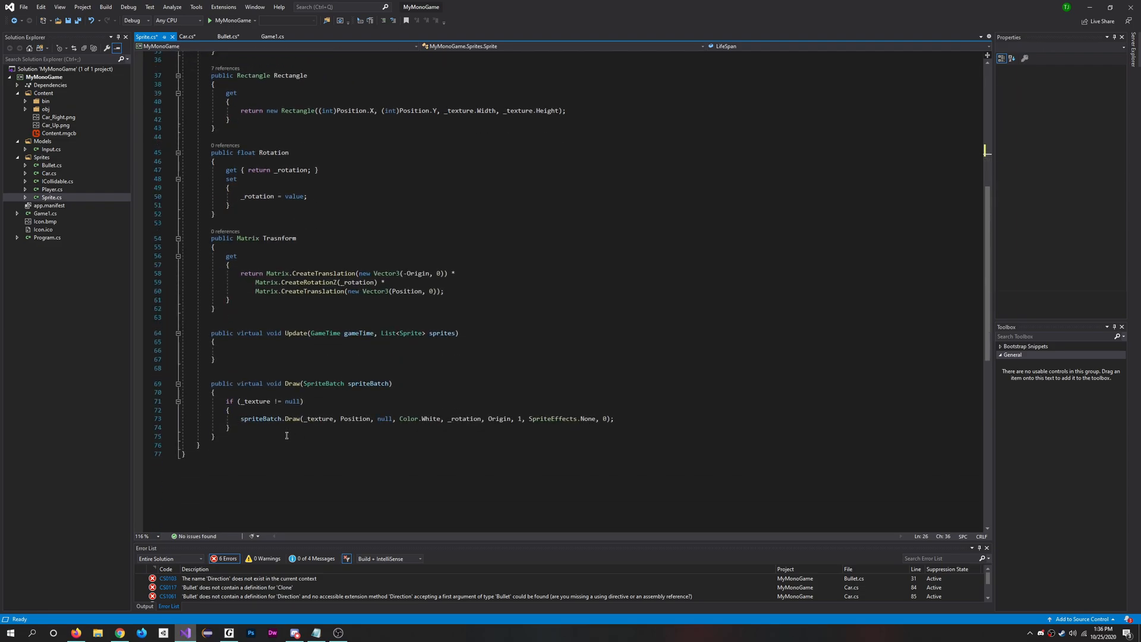
{"action": "key", "text": "Enter"}
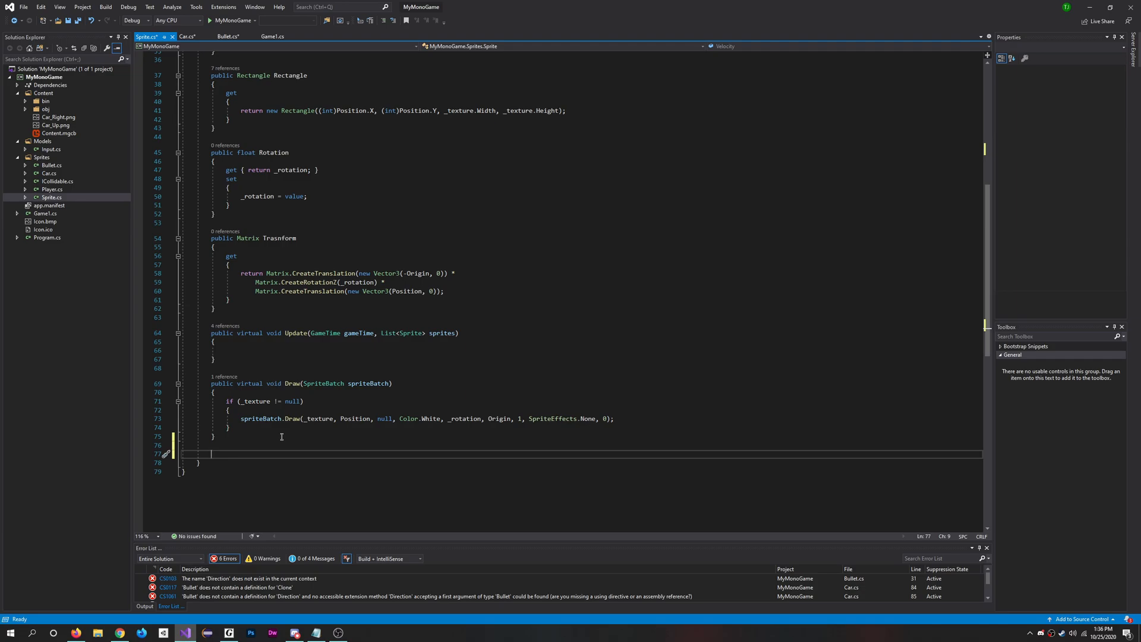
Step: Write a public object Clone() method returning this.MemberwiseClone()
{"action": "type", "text": "u"}
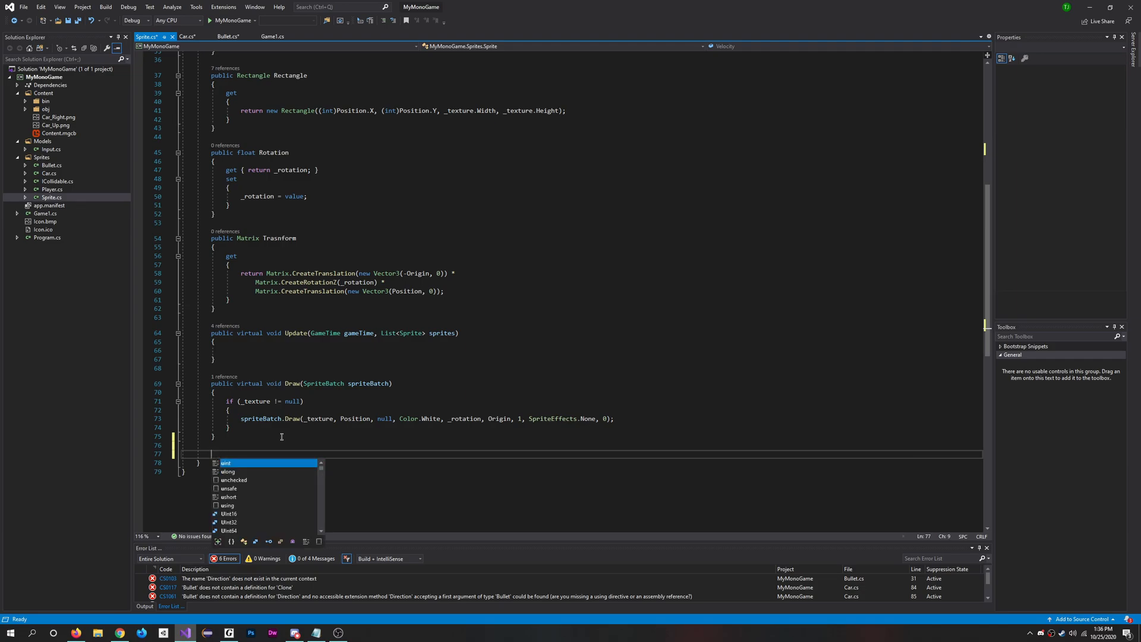
{"action": "type", "text": "public objec"}
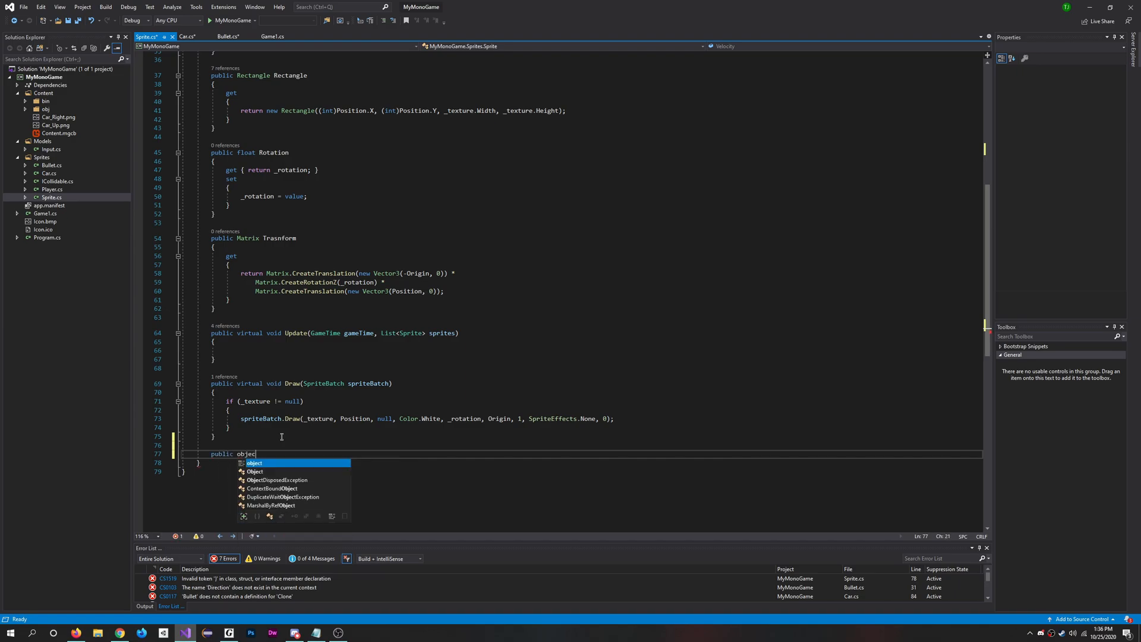
{"action": "type", "text": "Clone"}
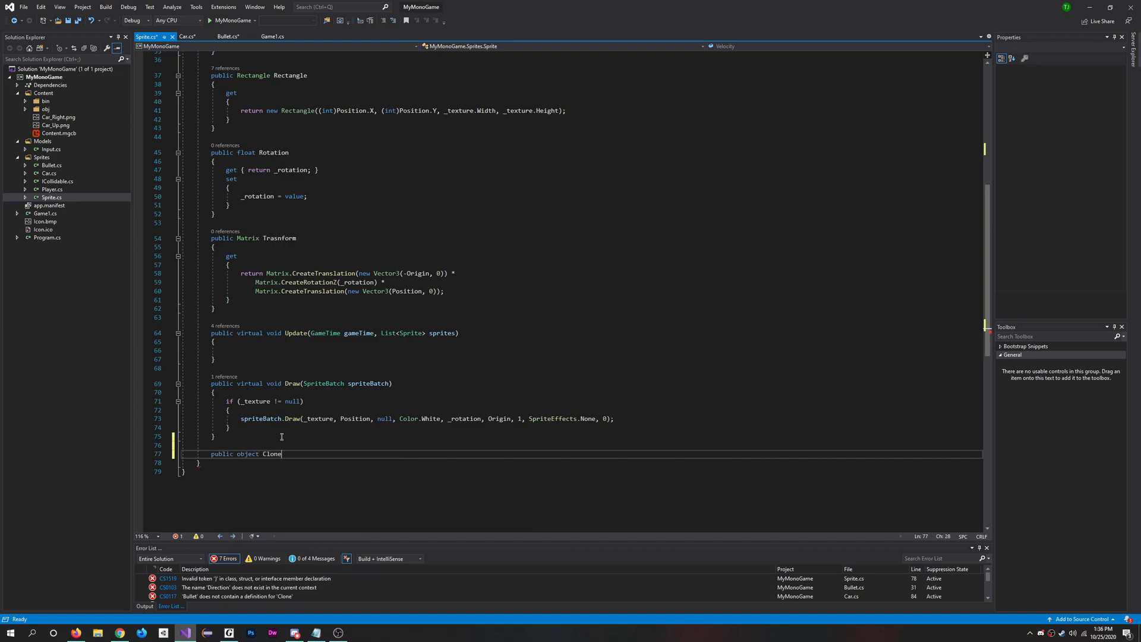
{"action": "type", "text": "()"}
{"action": "type", "text": "{"}
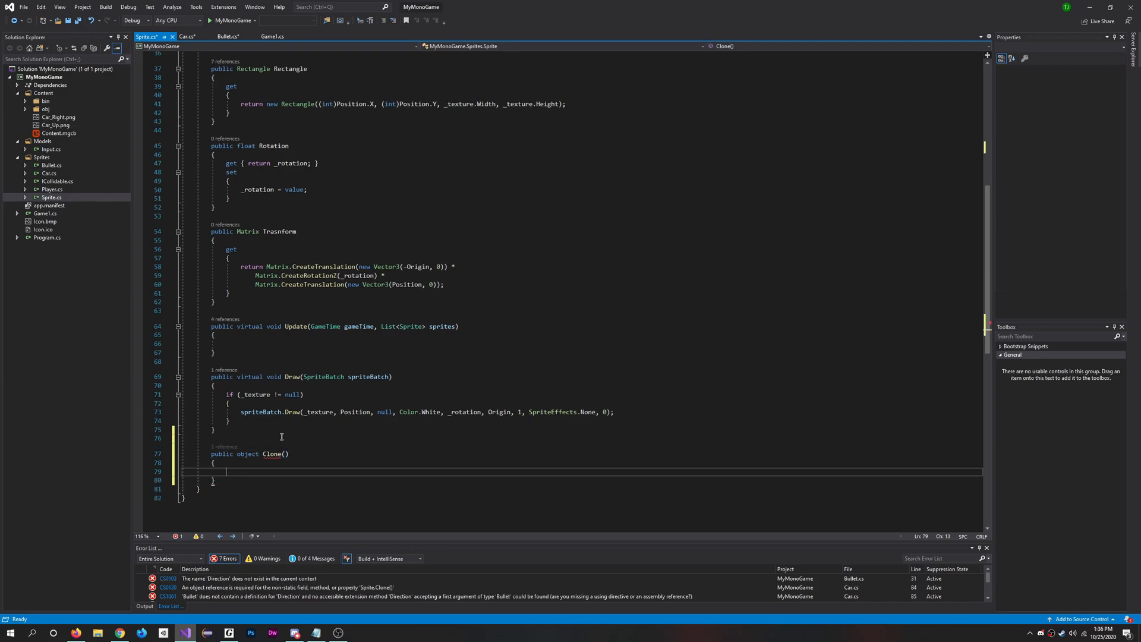
{"action": "type", "text": "return"}
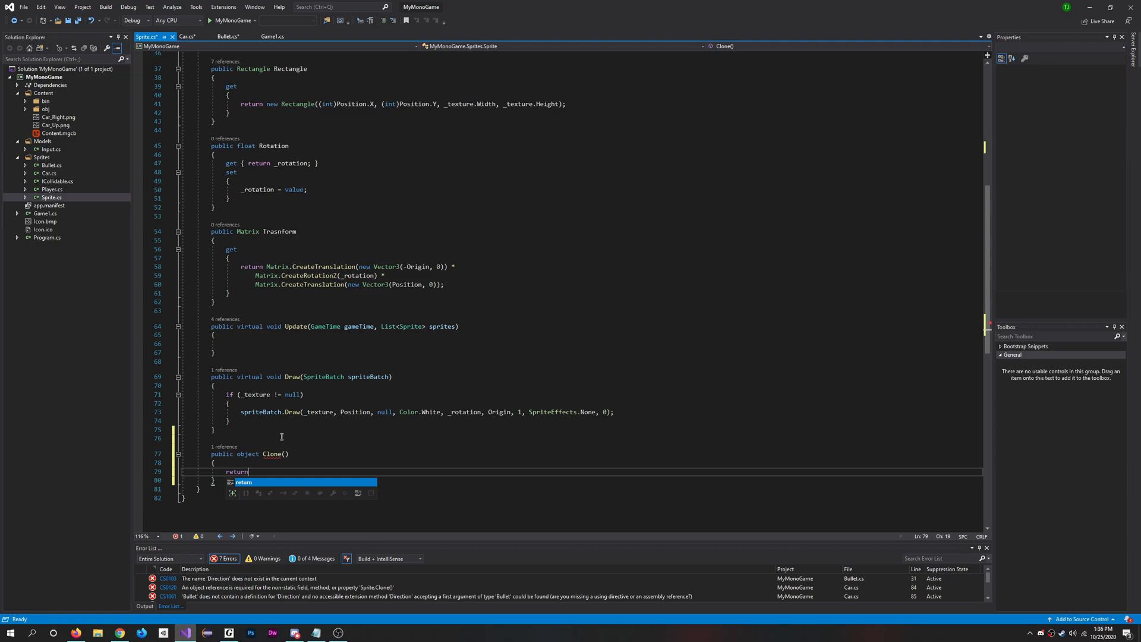
{"action": "type", "text": "this."}
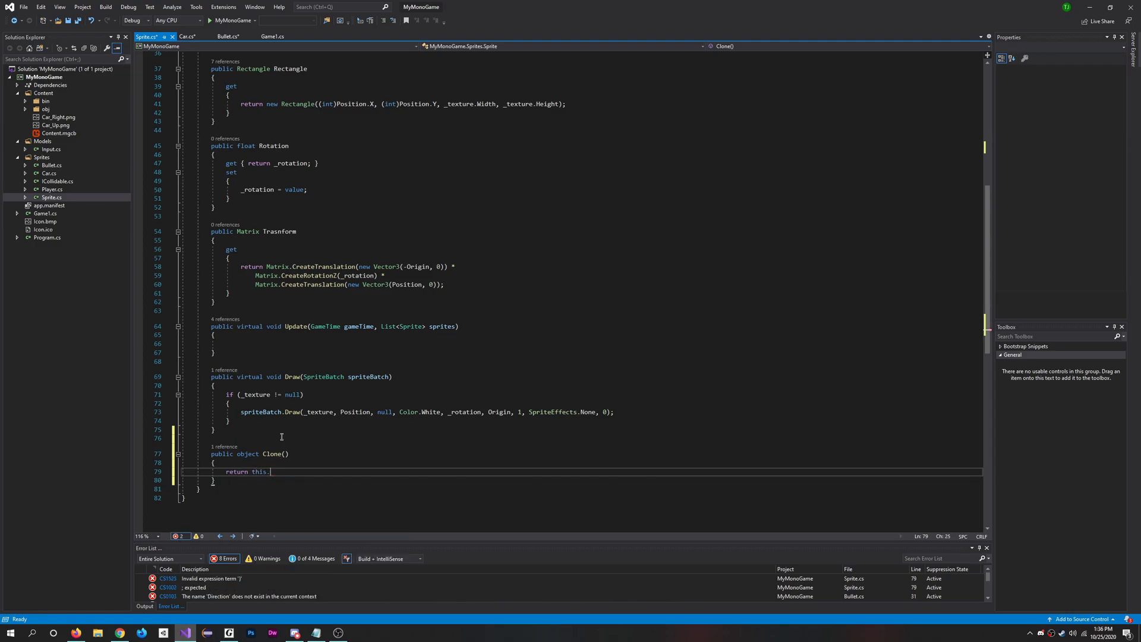
{"action": "type", "text": ".Memberwi"}
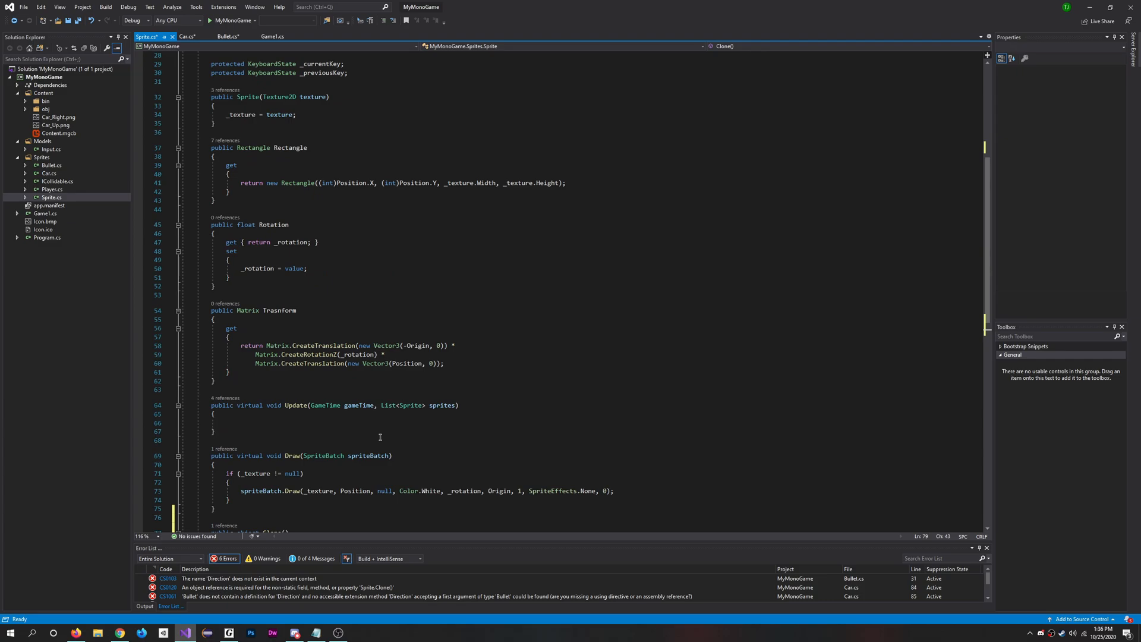
Step: In Game1's car initializer set Bullet = new Bullet(Content.Load<Texture2D>("Bullet"))
{"action": "left_click", "coordinate": [275, 37]}
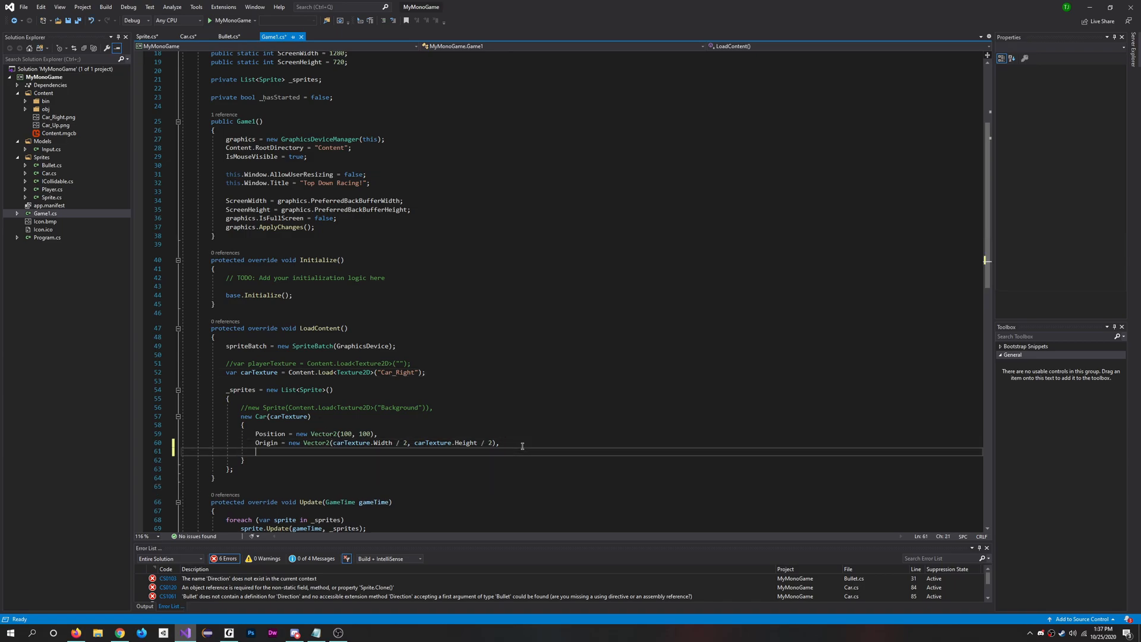
{"action": "type", "text": "B"}
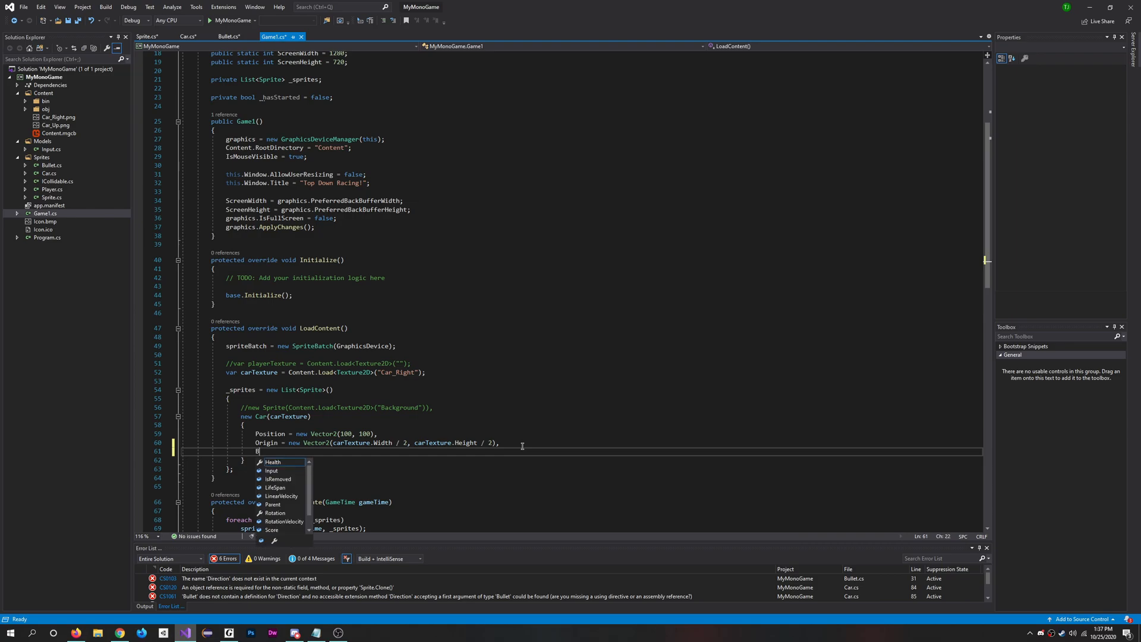
{"action": "type", "text": "Bullet = new Bu"}
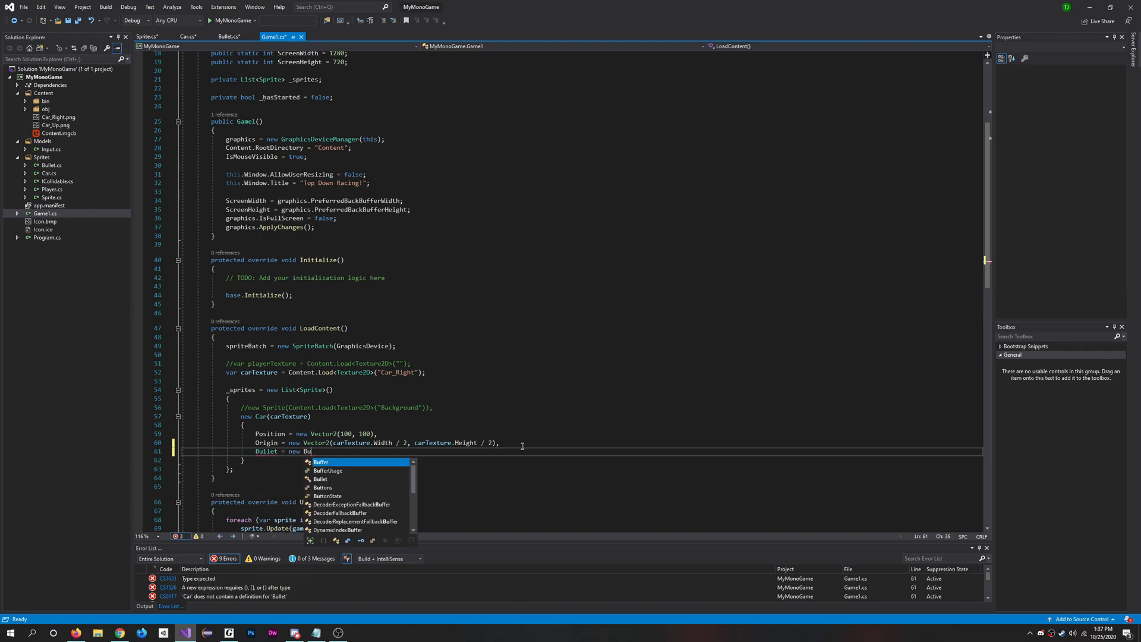
{"action": "type", "text": "llet()"}
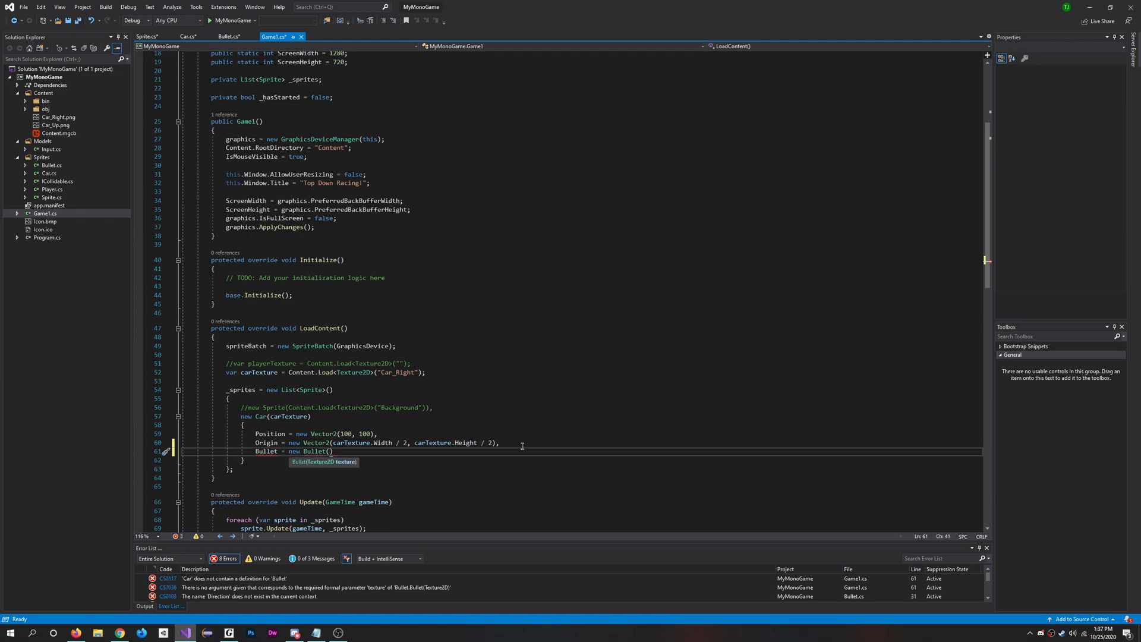
{"action": "type", "text": "Content."}
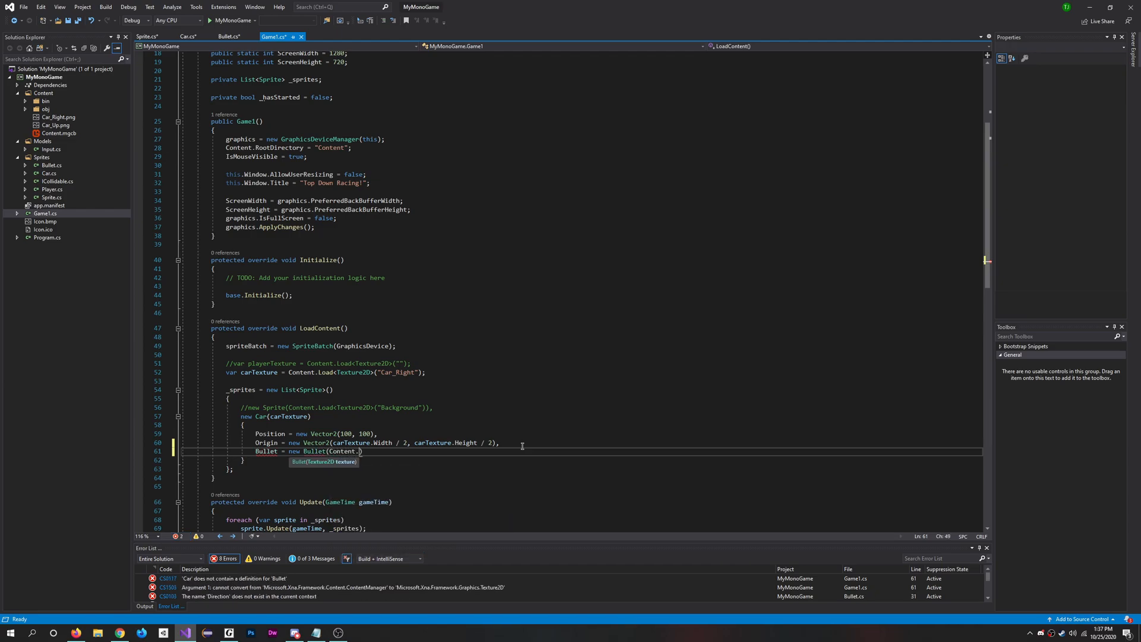
{"action": "type", "text": "lo"}
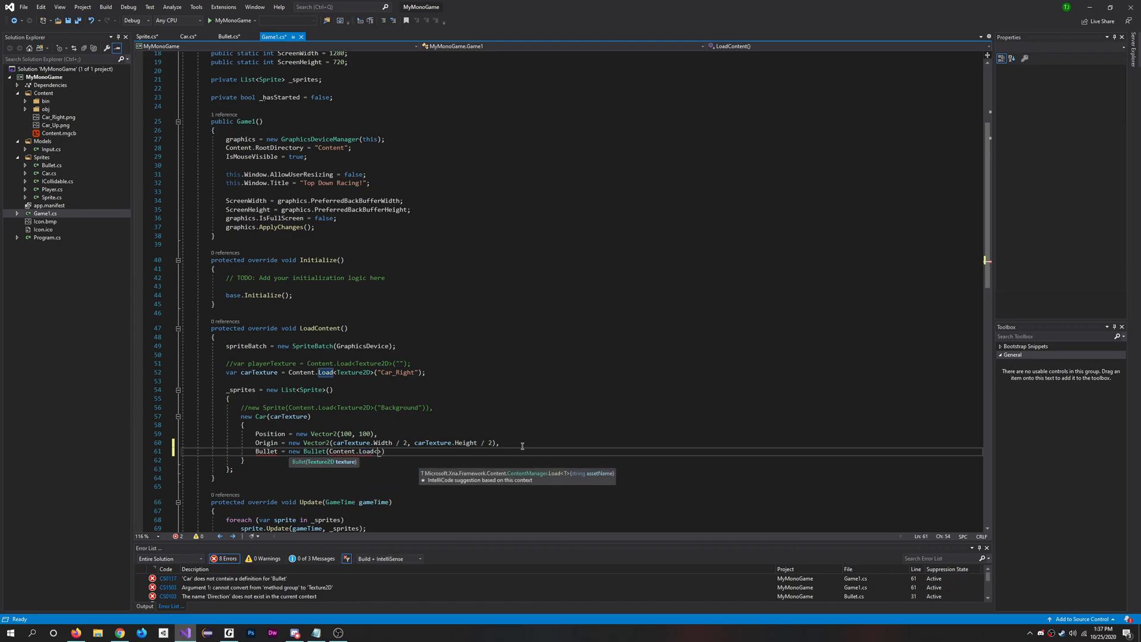
{"action": "type", "text": "Texture"}
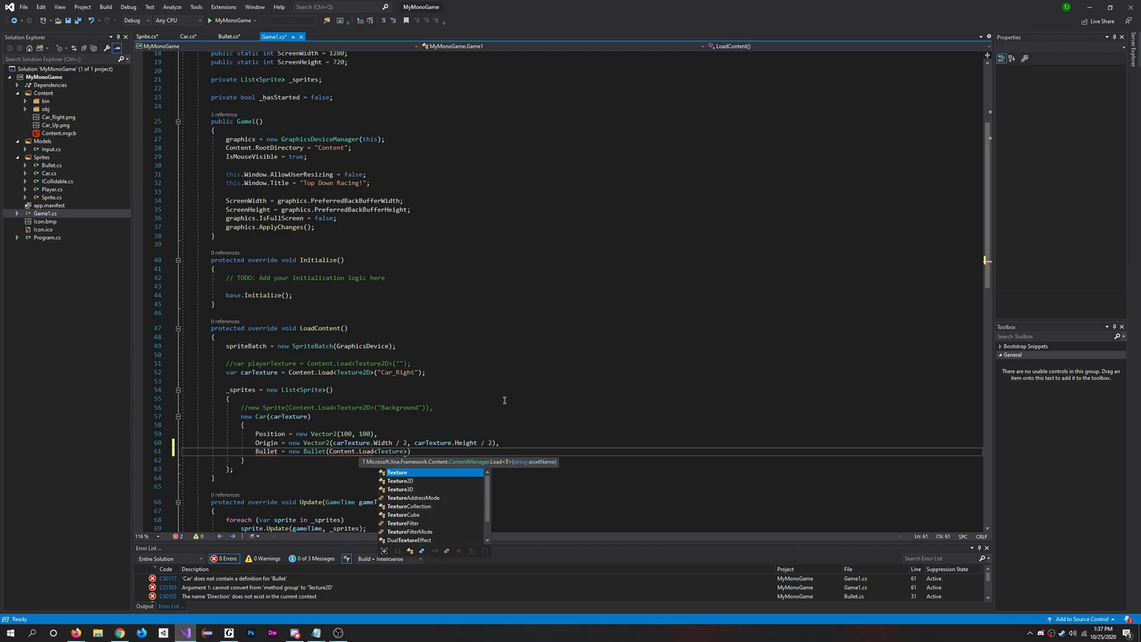
{"action": "type", "text": "Texture2D"}
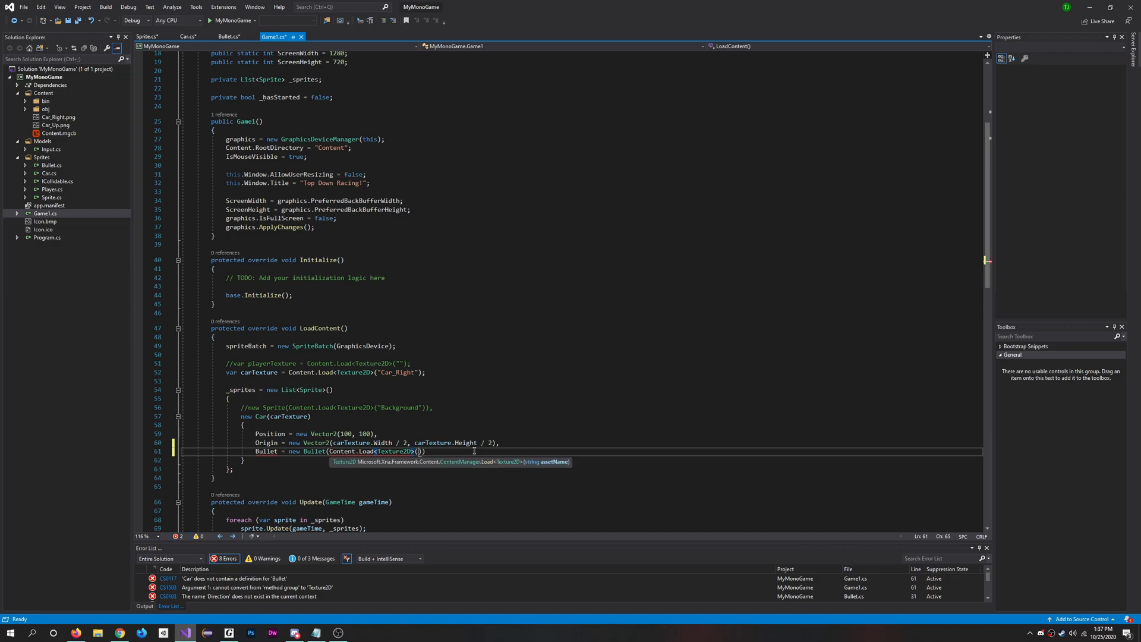
{"action": "type", "text": "Bukllet\""}
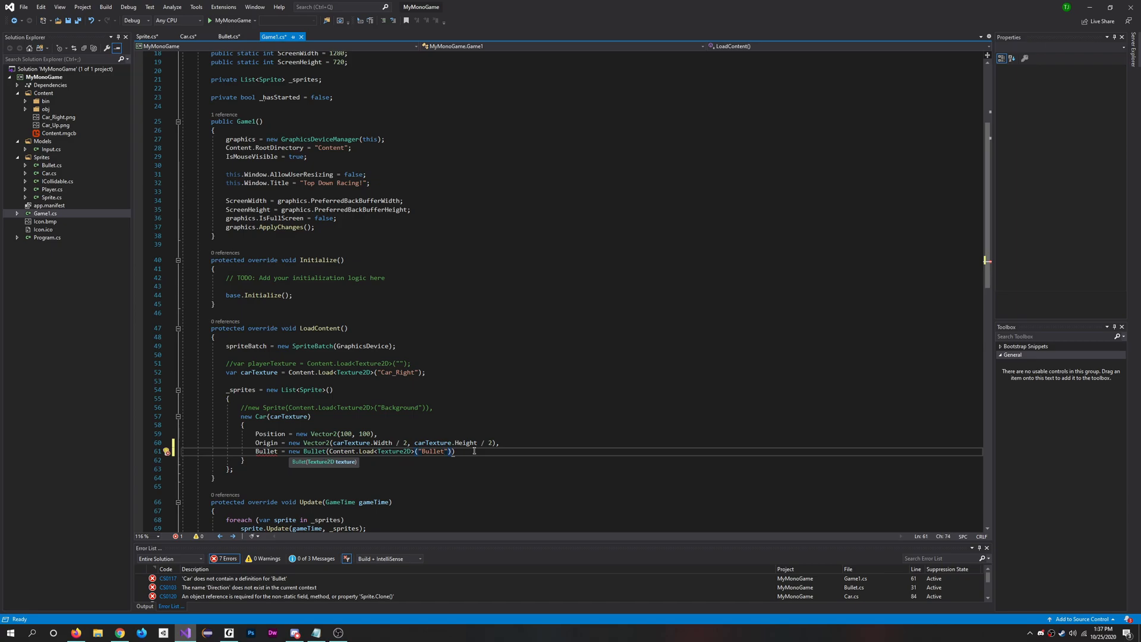
{"action": "type", "text": ";"}
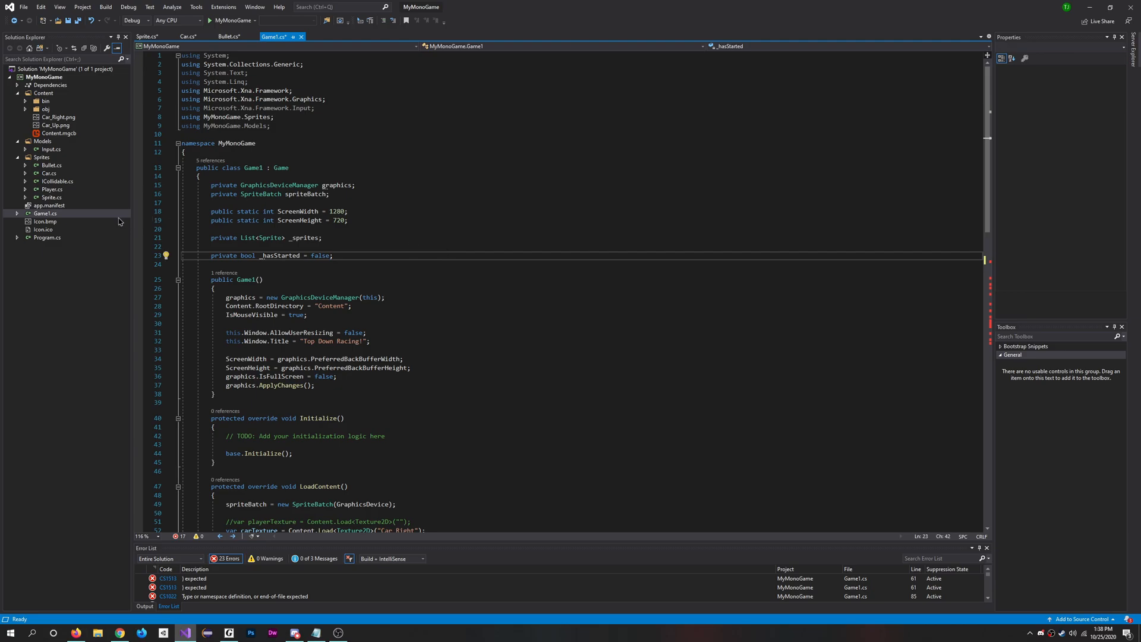
Step: Declare 'public Bullet Bullet;' in the Car class
{"action": "left_click", "coordinate": [191, 36]}
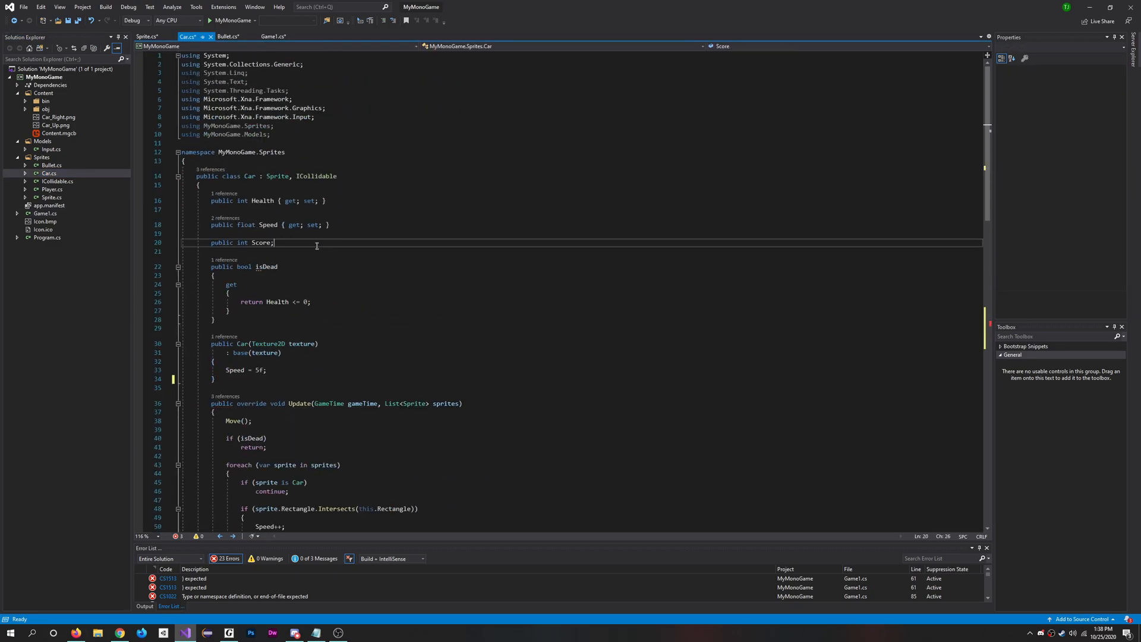
{"action": "type", "text": "public"}
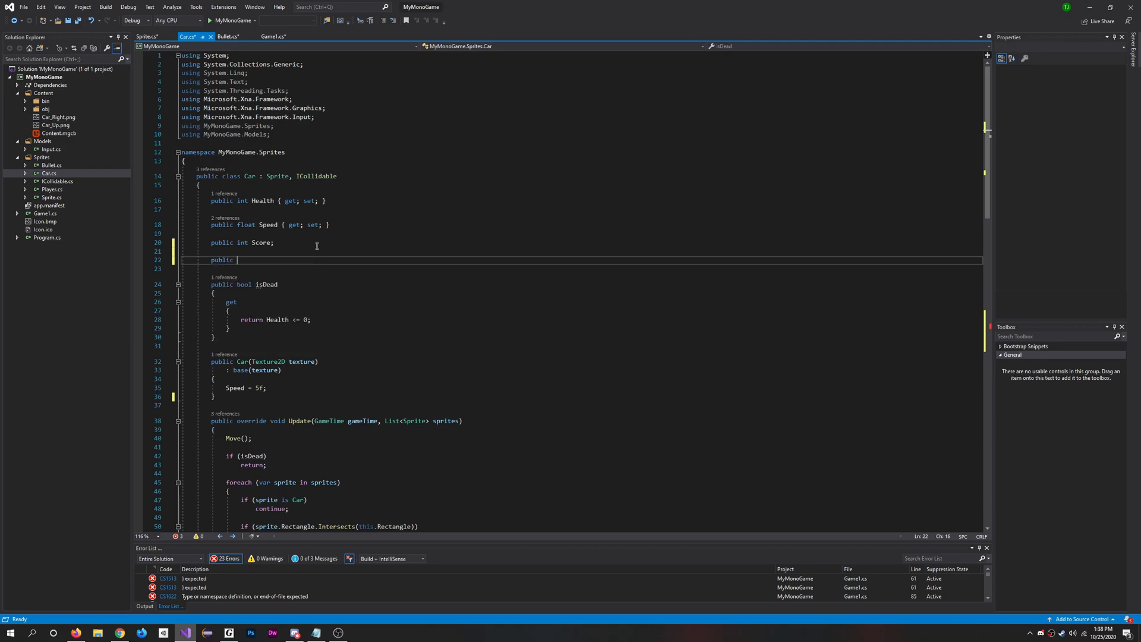
{"action": "type", "text": "Bullet B"}
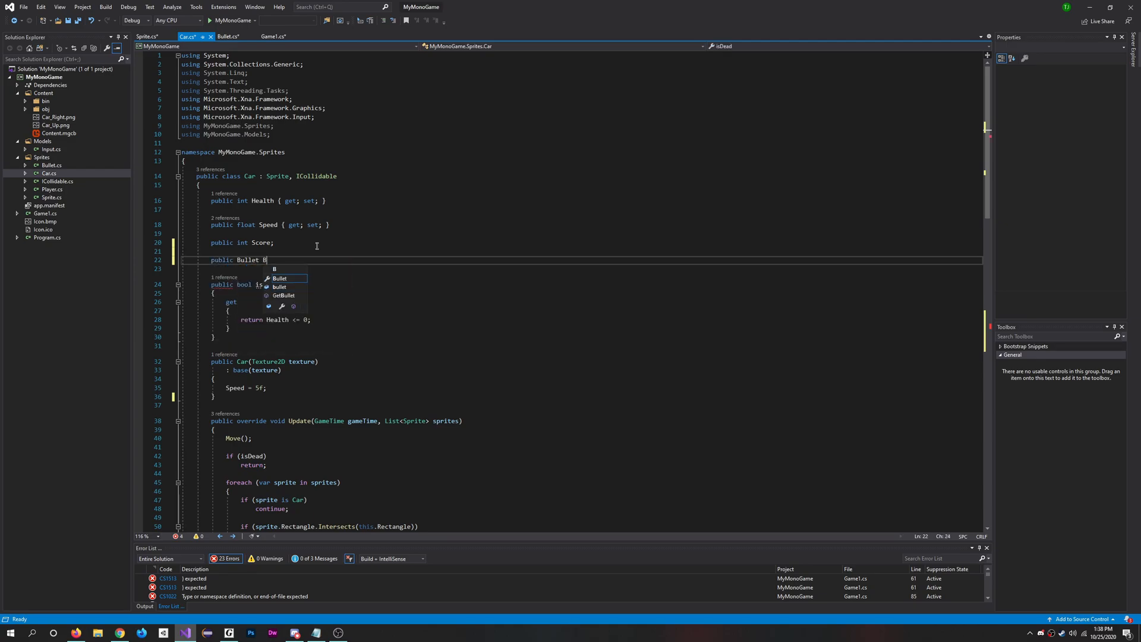
{"action": "type", "text": "ullet;"}
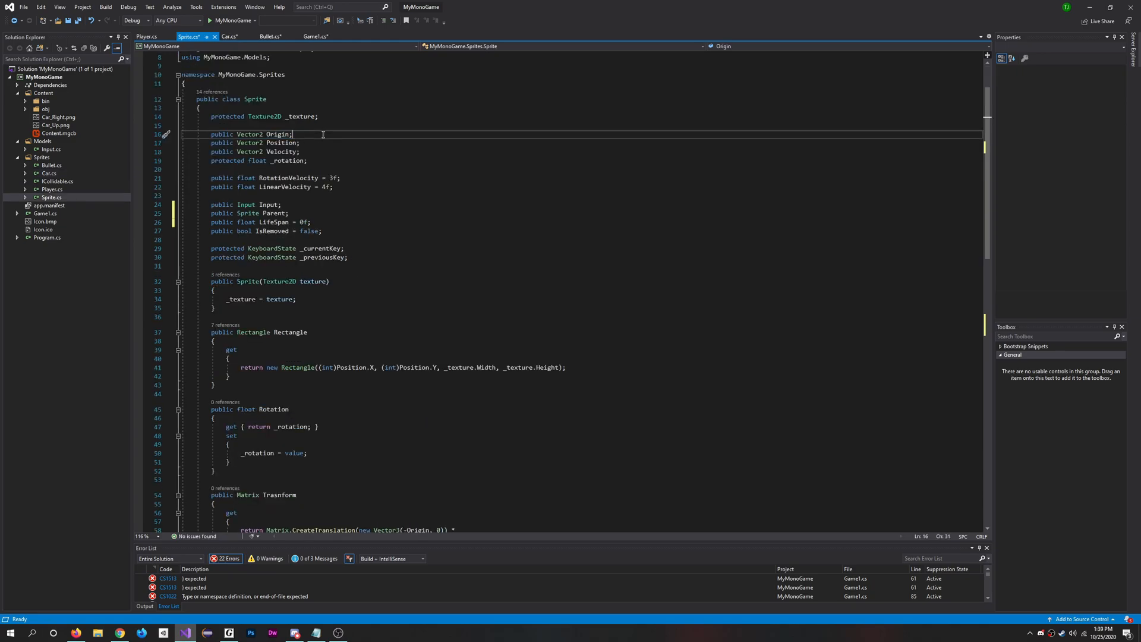
Step: Declare a public Vector2 Direction field below Origin in the Sprite class
{"action": "key", "text": "Enter"}
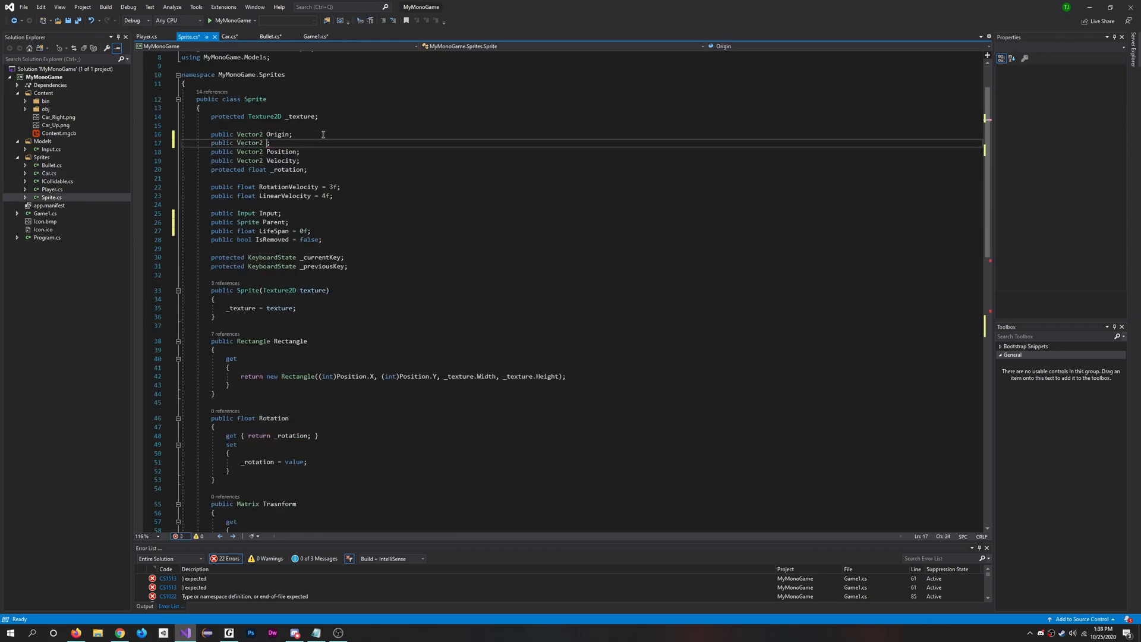
{"action": "type", "text": "Direction"}
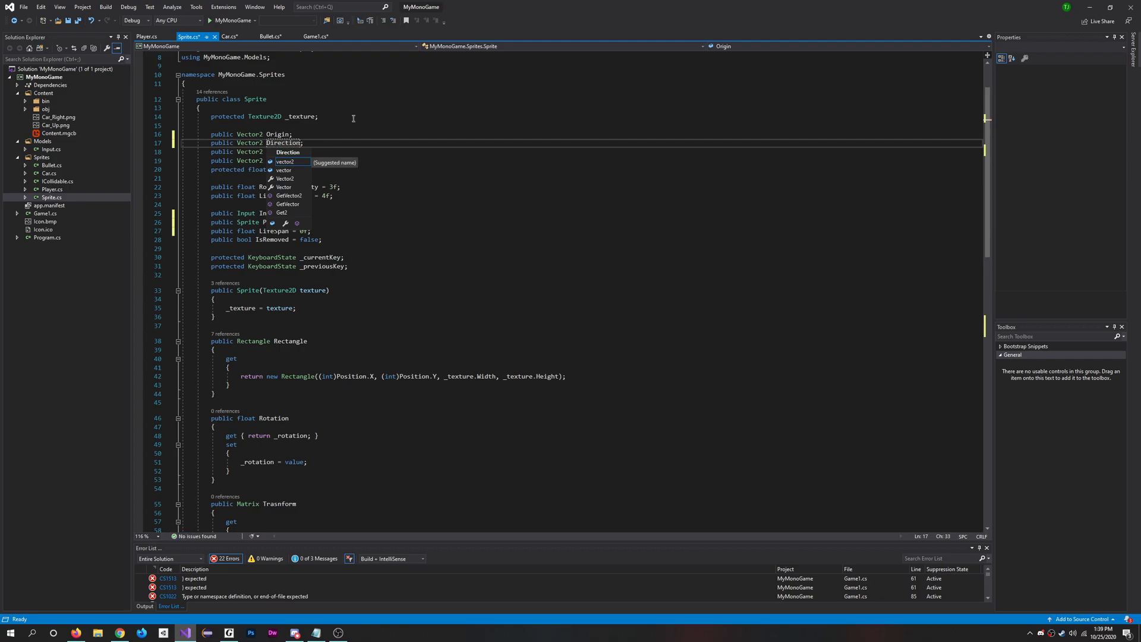
{"action": "key", "text": "Enter"}
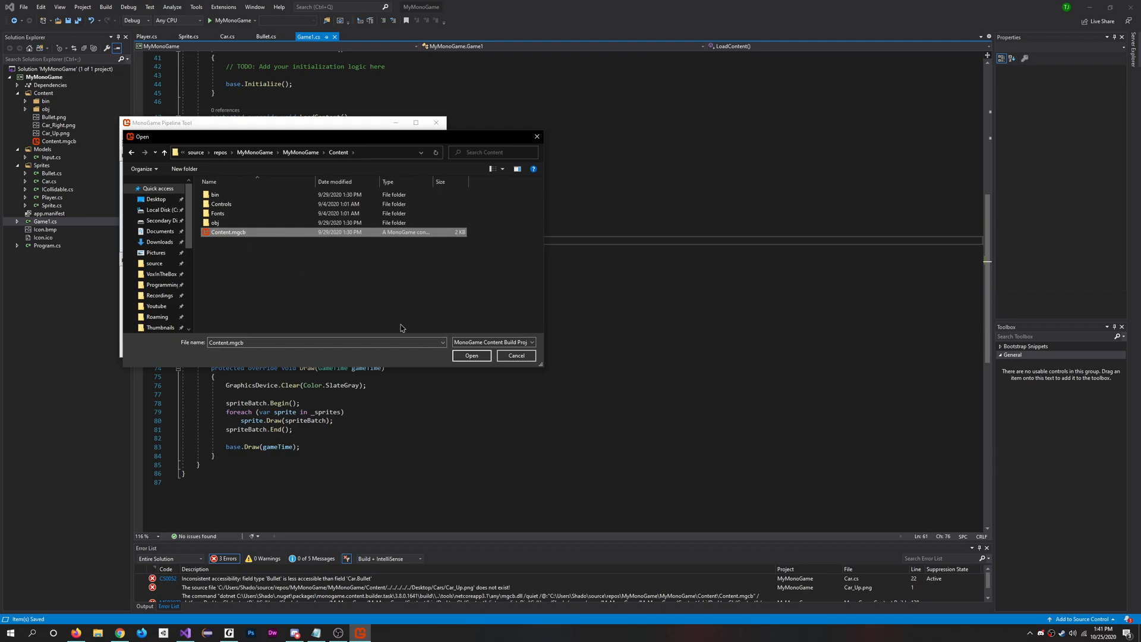
Step: Add Bullet.png as an existing item under the Content root of Content.mgcb
{"action": "left_click", "coordinate": [470, 355]}
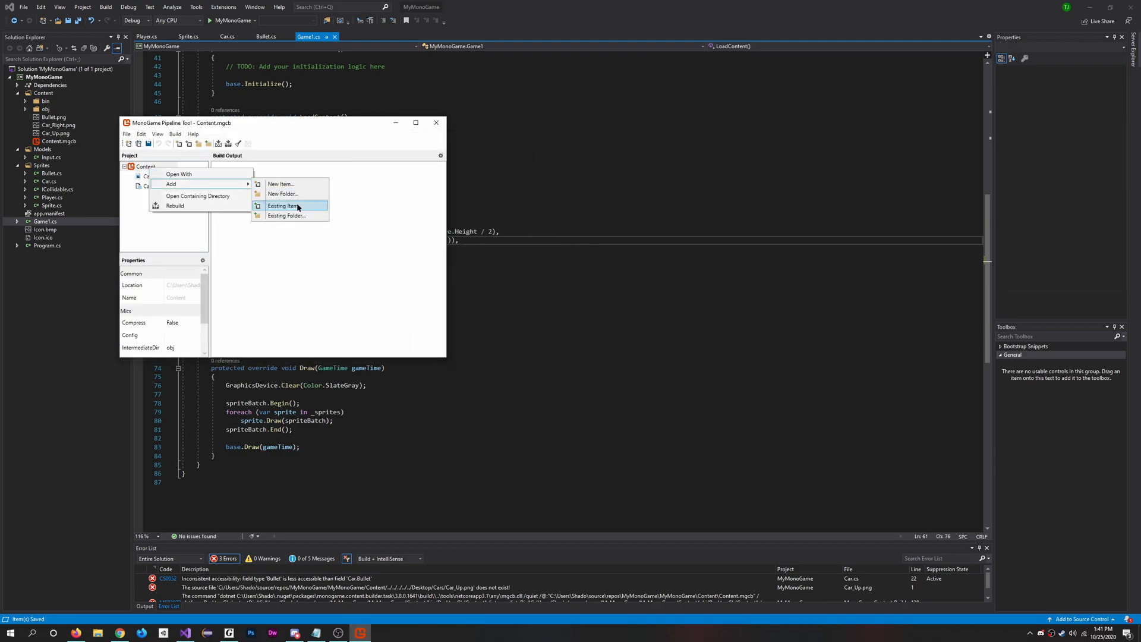
{"action": "left_click", "coordinate": [283, 205]}
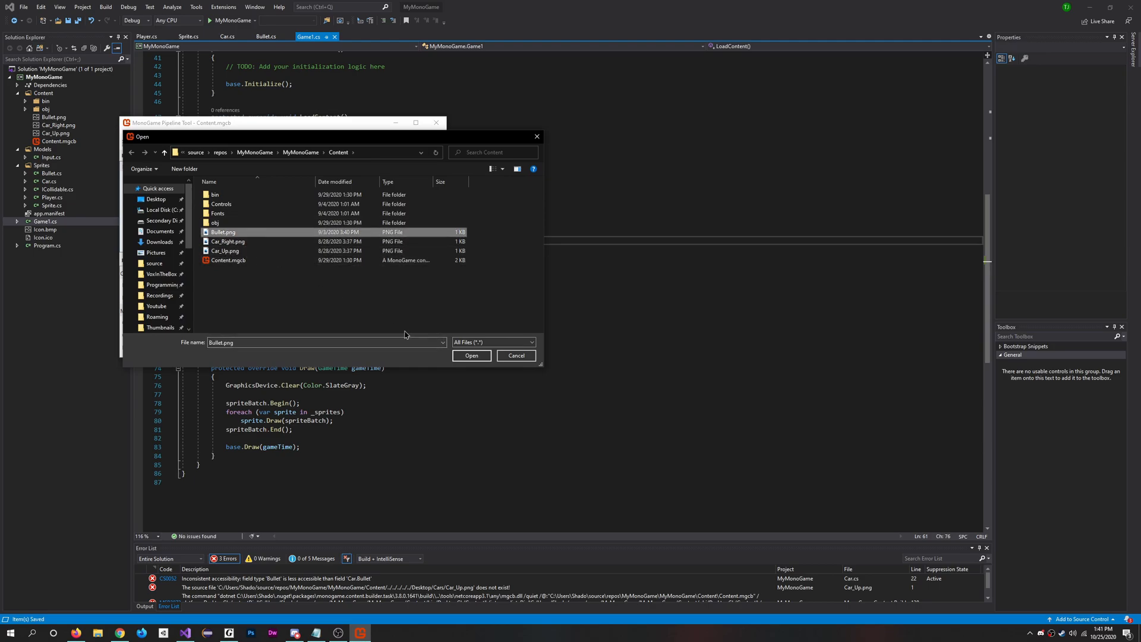
{"action": "left_click", "coordinate": [471, 355]}
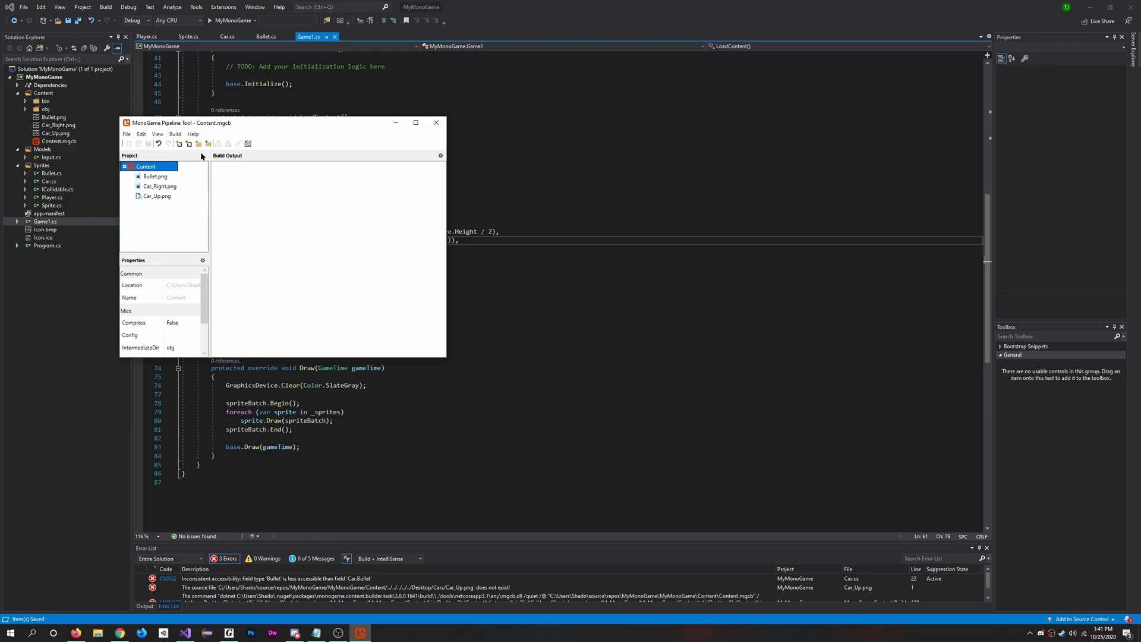
{"action": "right_click", "coordinate": [149, 165]}
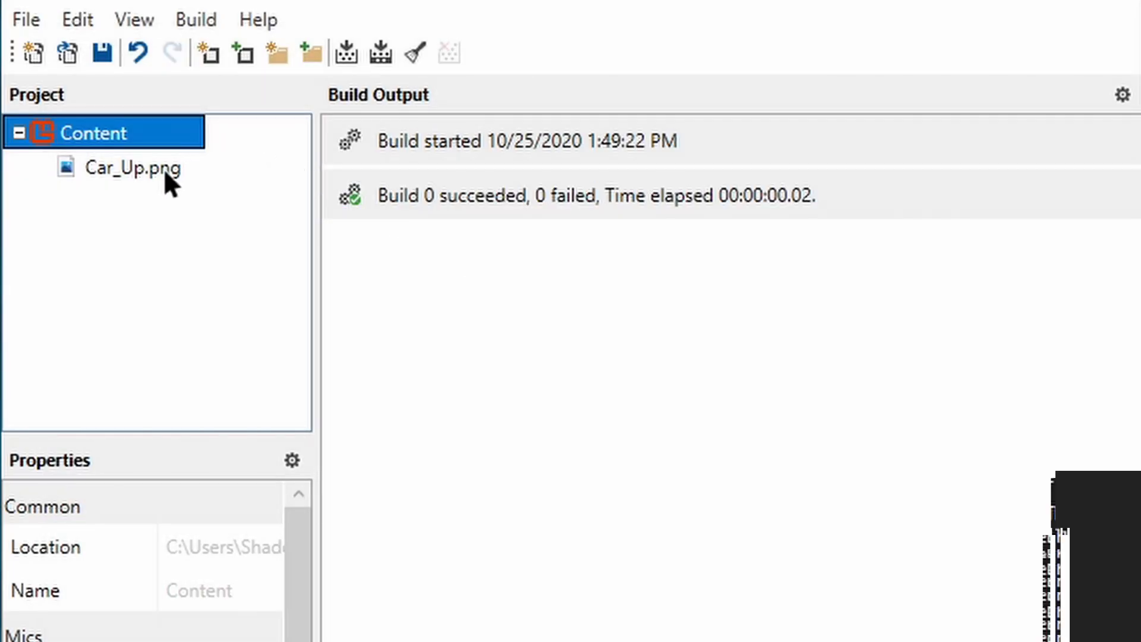
{"action": "right_click", "coordinate": [89, 133]}
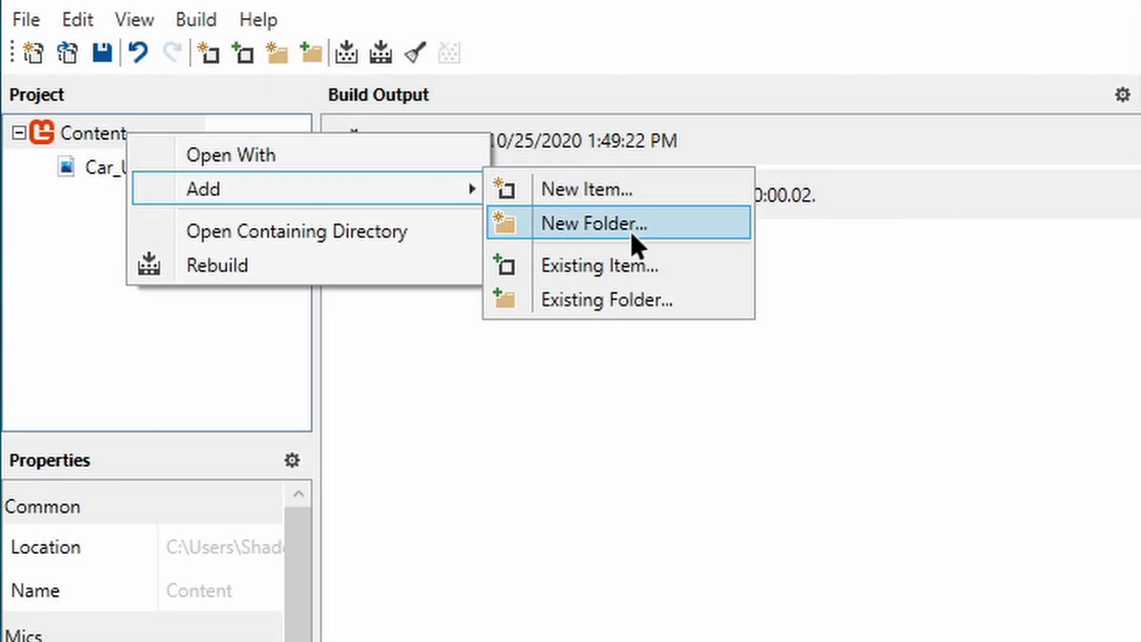
{"action": "left_click", "coordinate": [601, 267]}
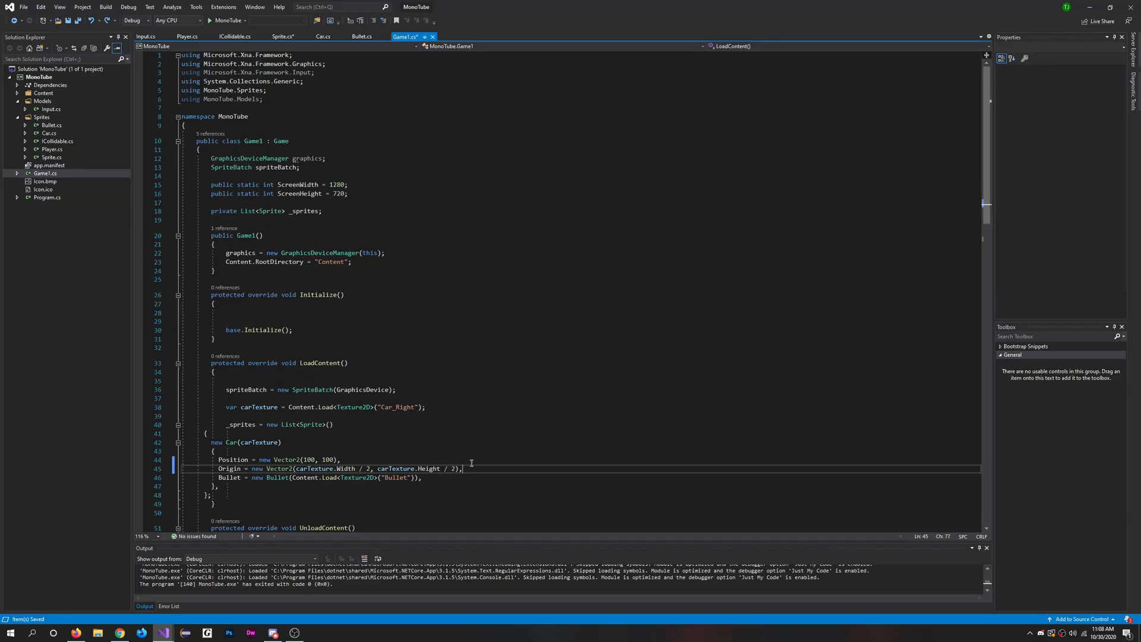
{"action": "mouse_move", "coordinate": [478, 469]}
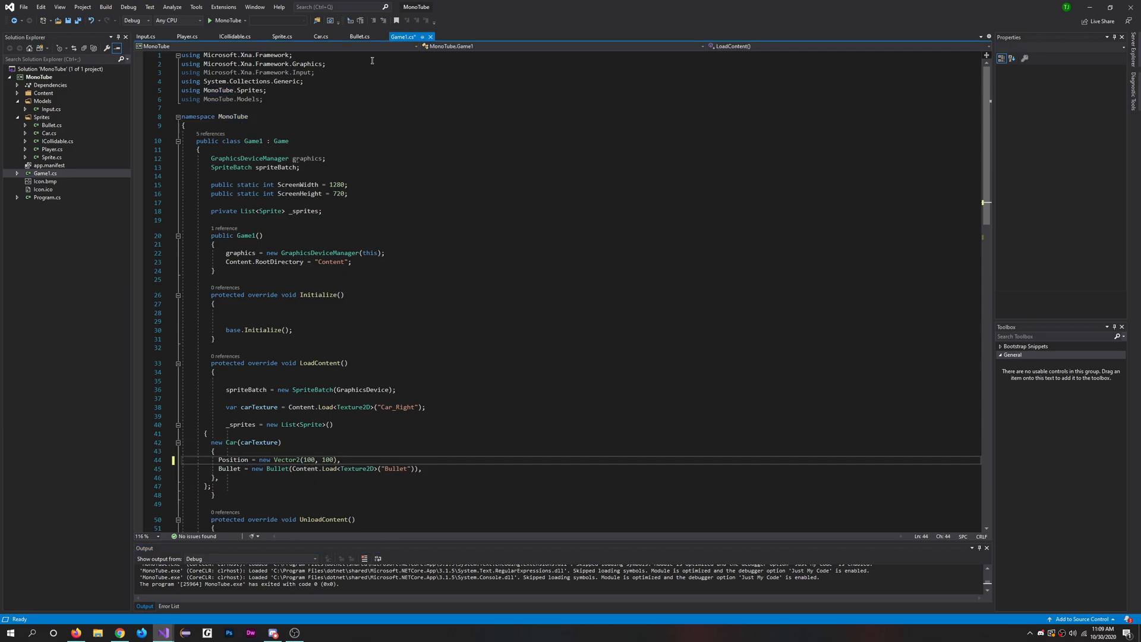
Step: Replace carTexture with _texture in the Sprite constructor's Origin calculation
{"action": "left_click", "coordinate": [283, 37]}
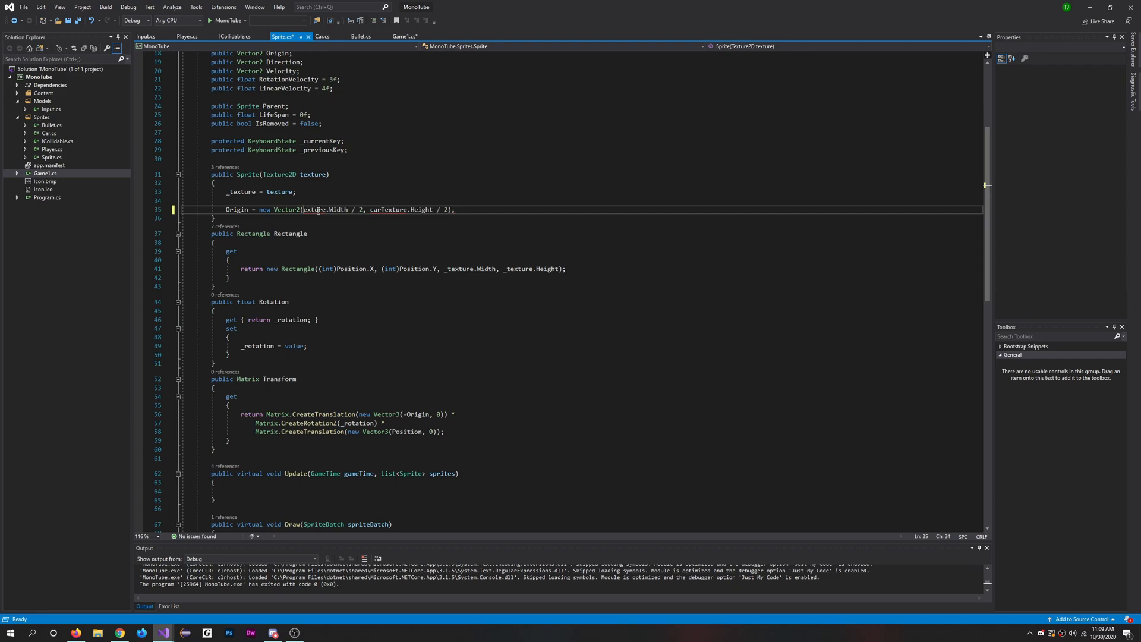
{"action": "type", "text": "_t"}
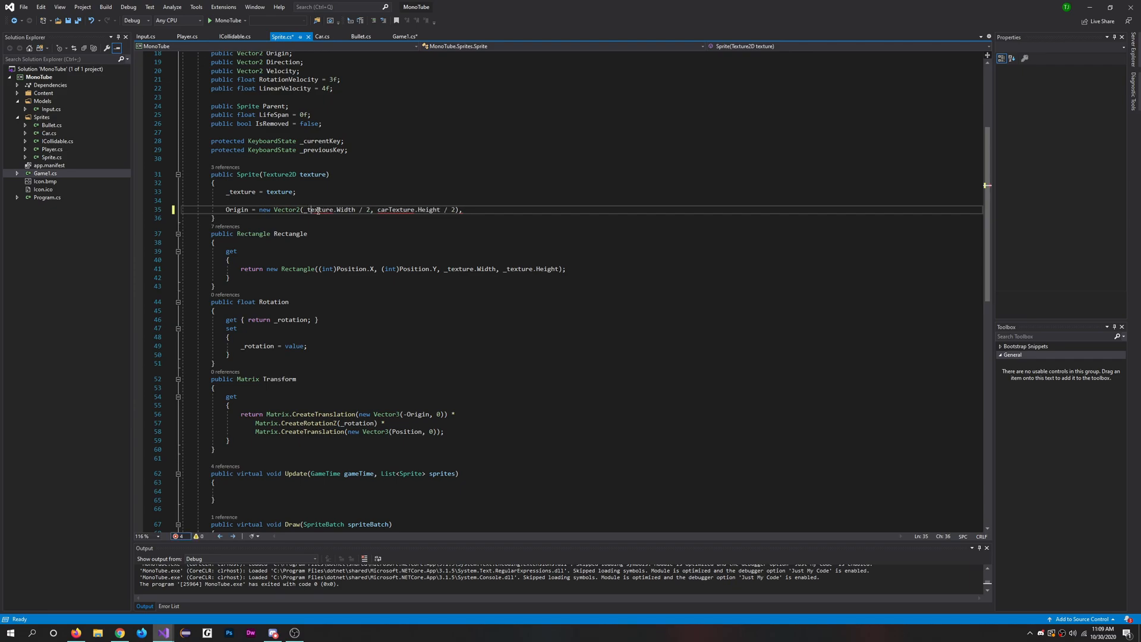
{"action": "double_click", "coordinate": [383, 210]}
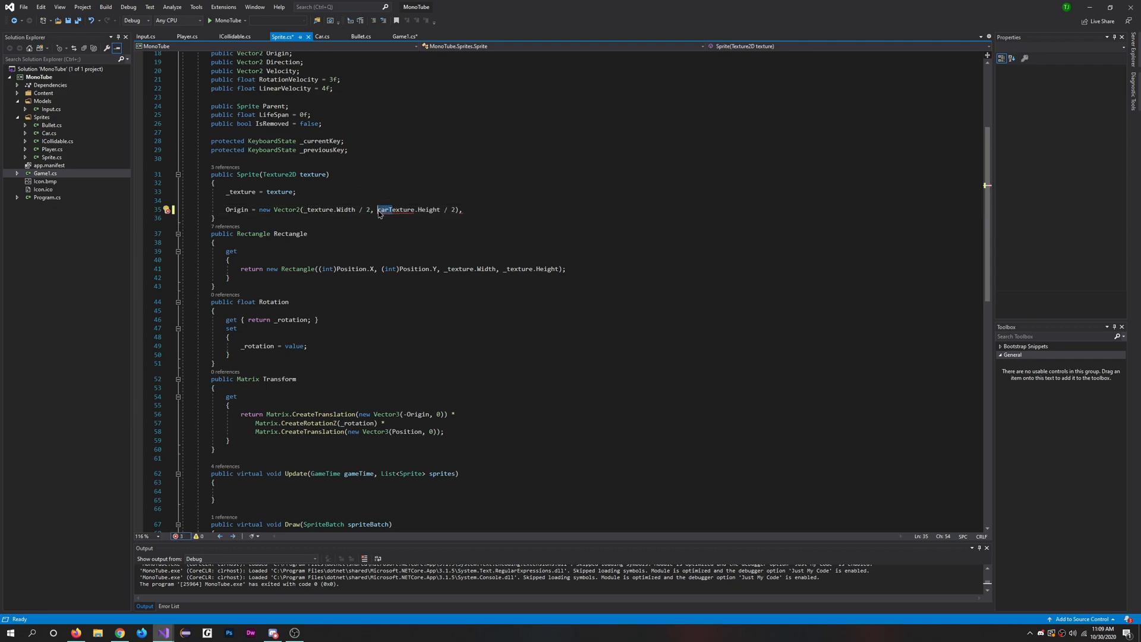